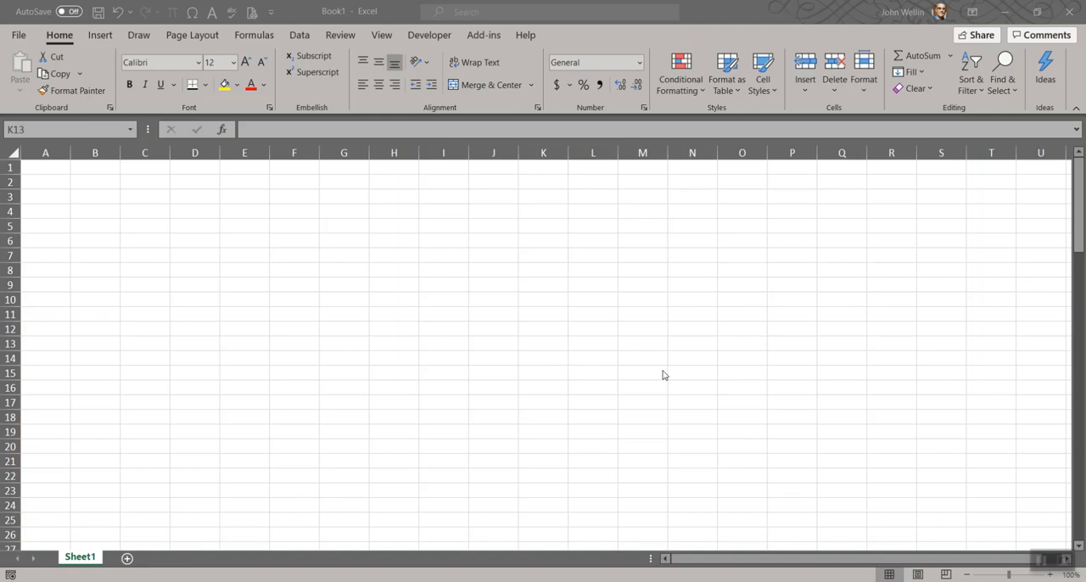
mouse_move(319, 466)
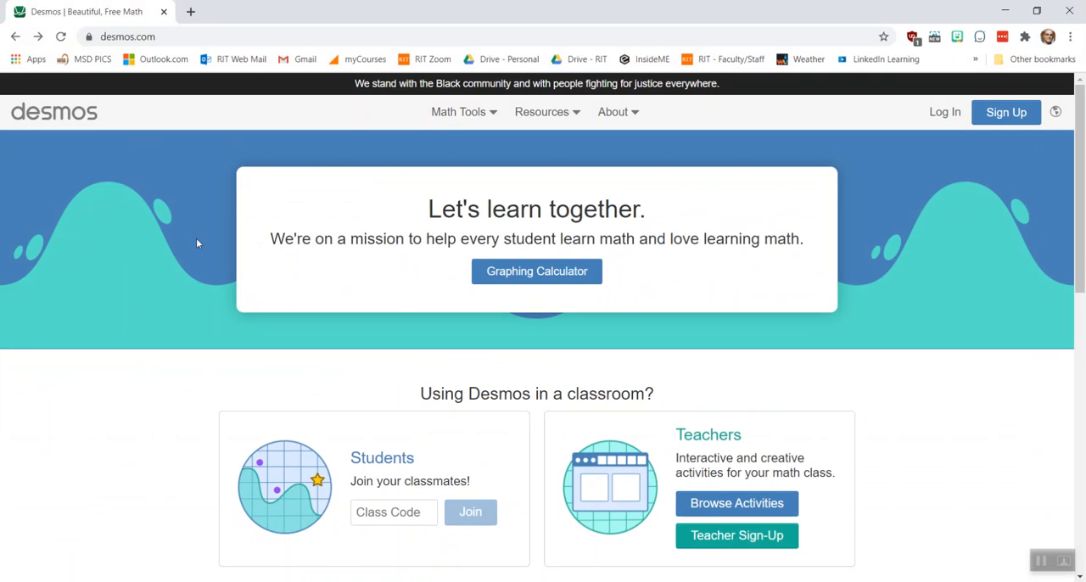
mouse_move(331, 227)
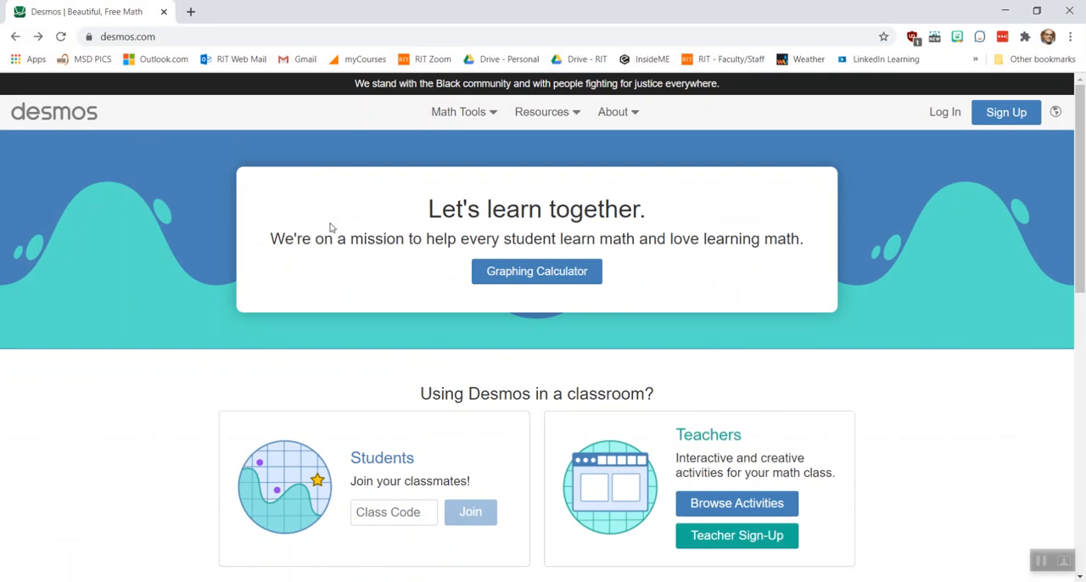
- Launch a new untitled Desmos graphing calculator from the home page
click(536, 272)
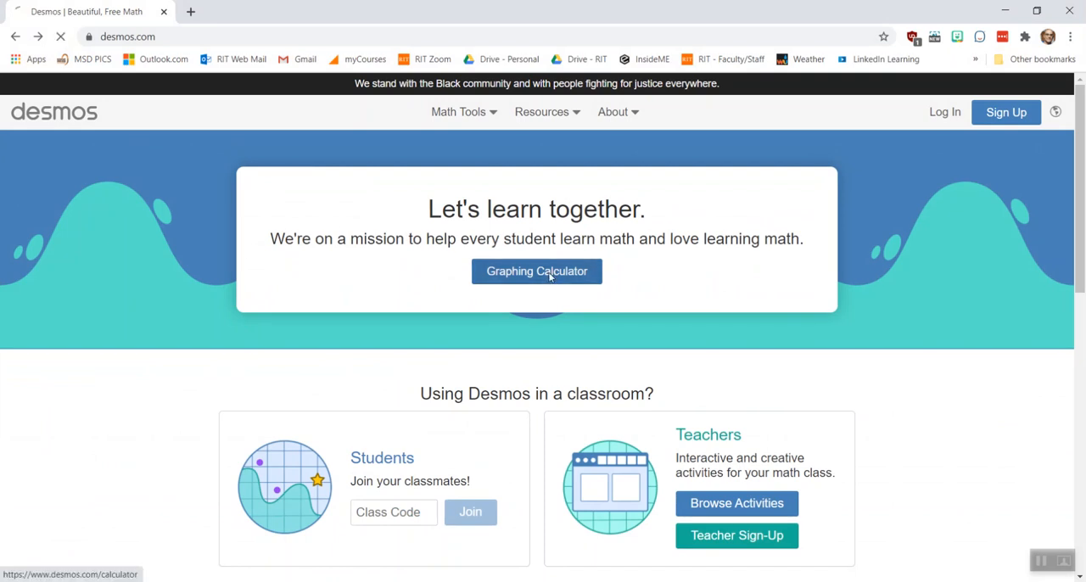
click(536, 272)
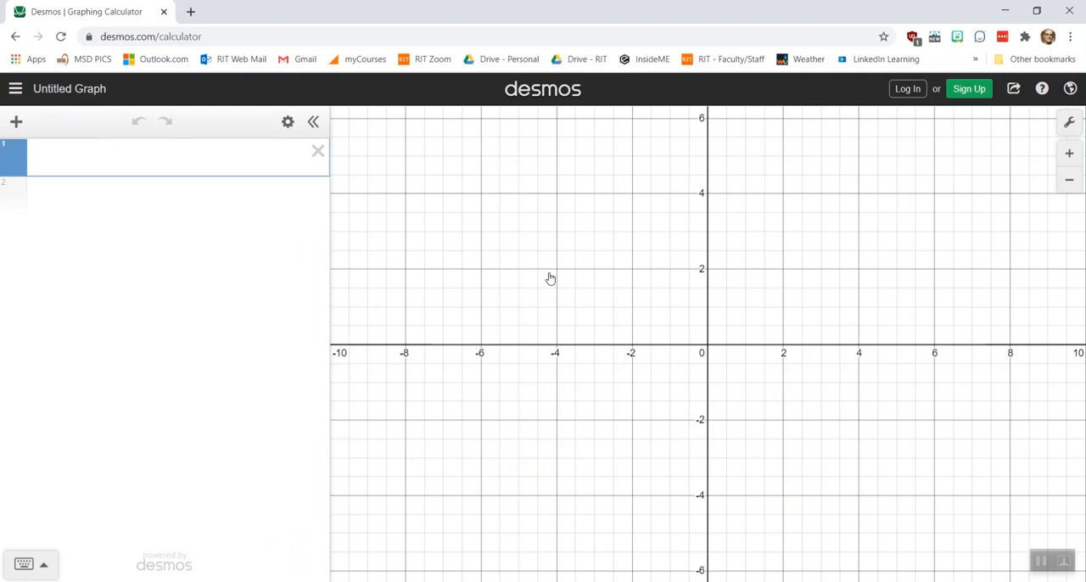
mouse_move(196, 139)
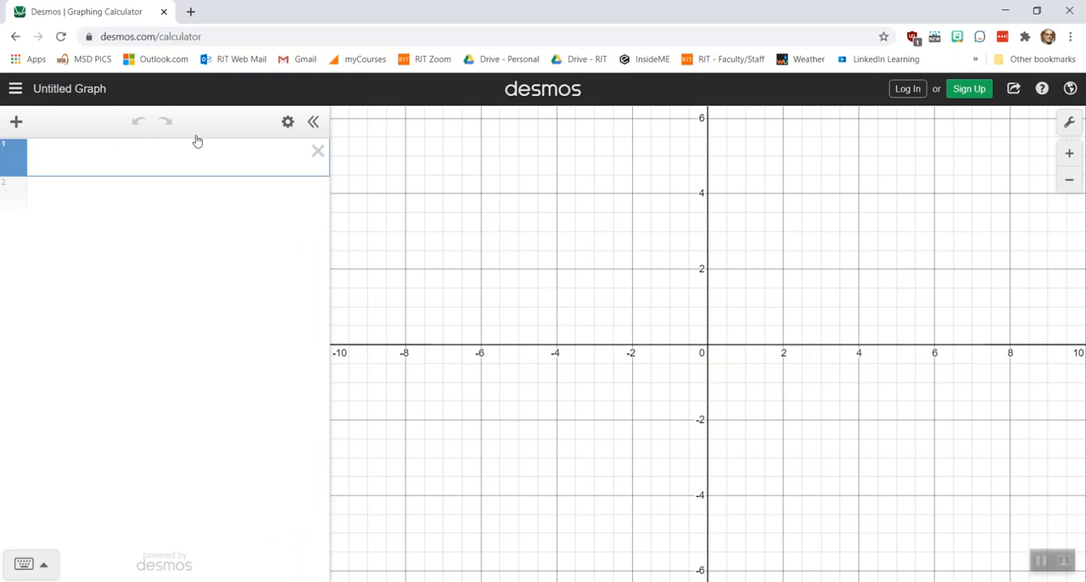
- Enter y=1/(1+x) as the first expression and shift the view toward positive x
text(y)
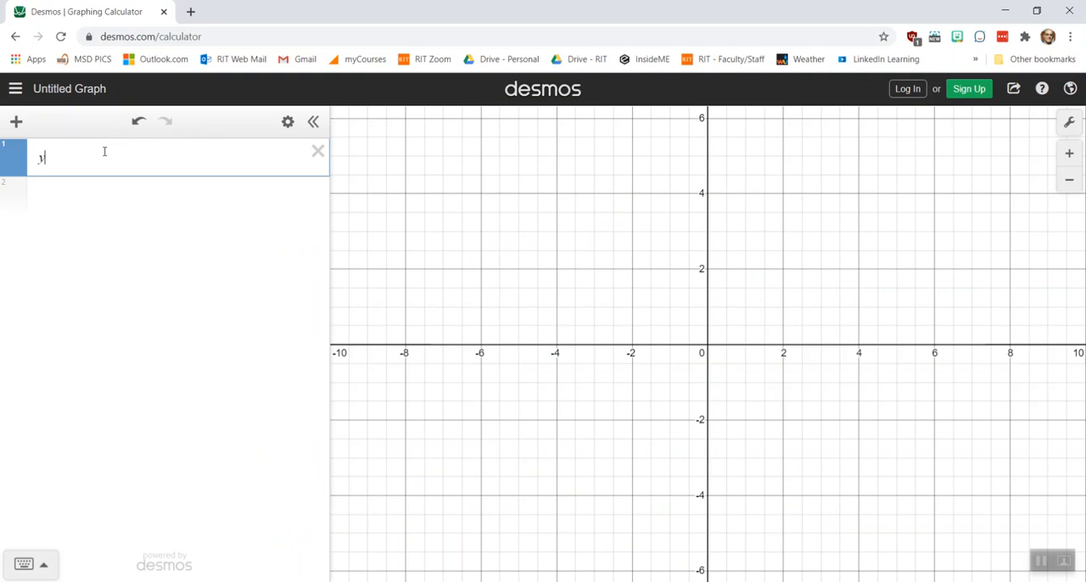
text(y=)
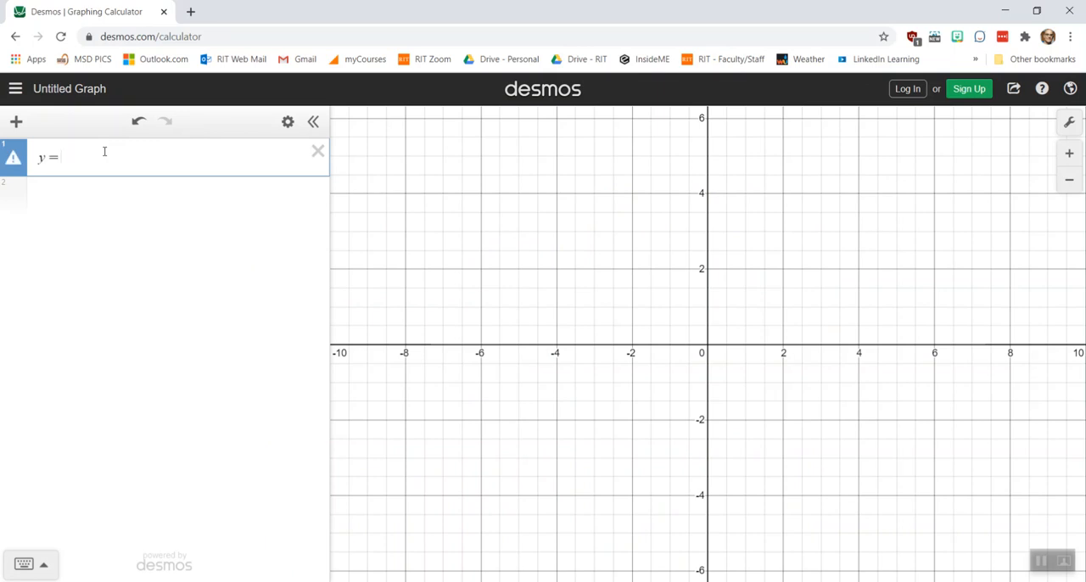
text(1/()
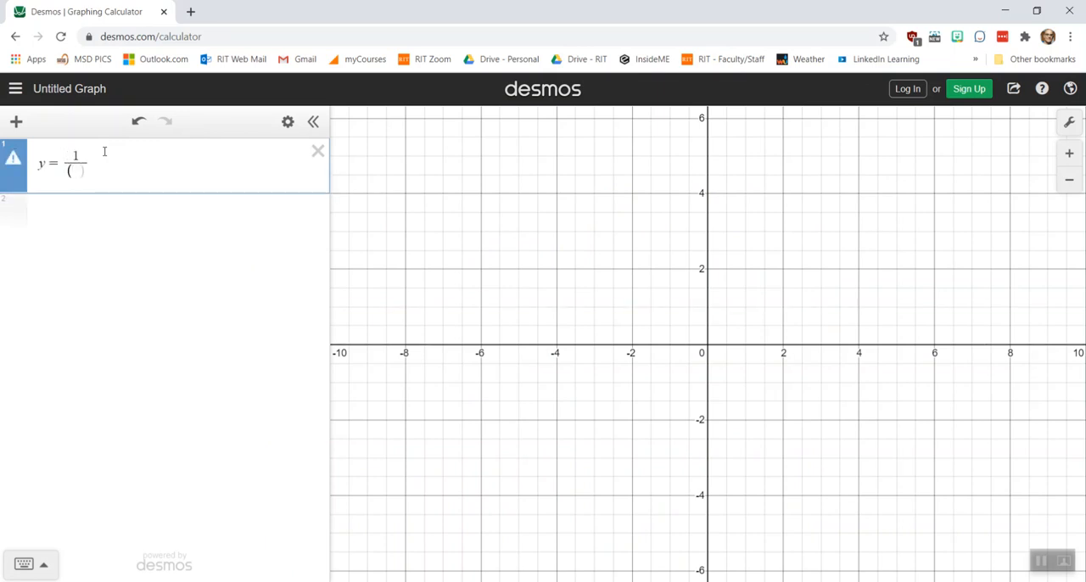
text(+x)
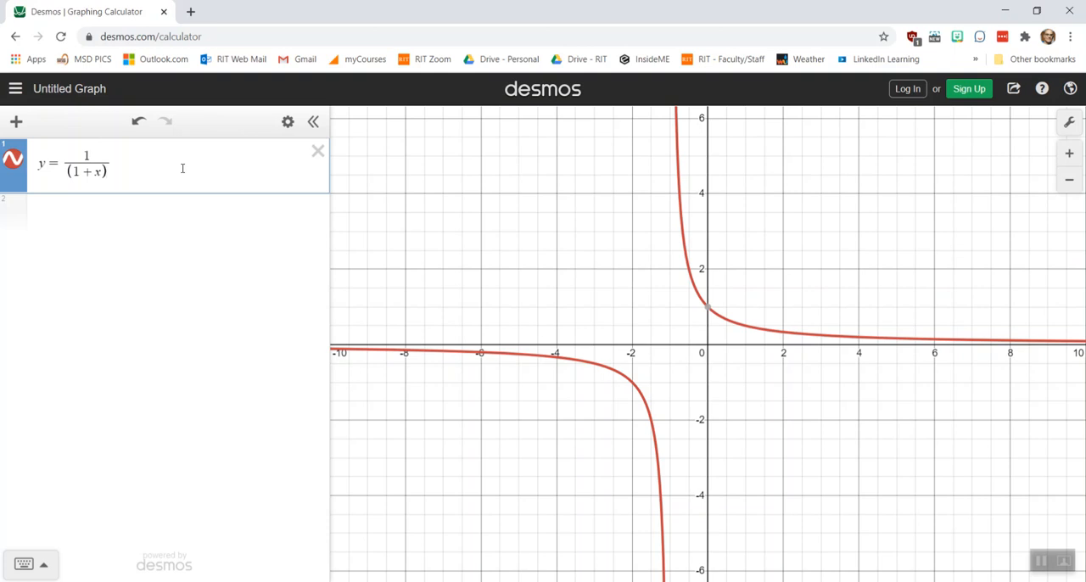
mouse_move(814, 300)
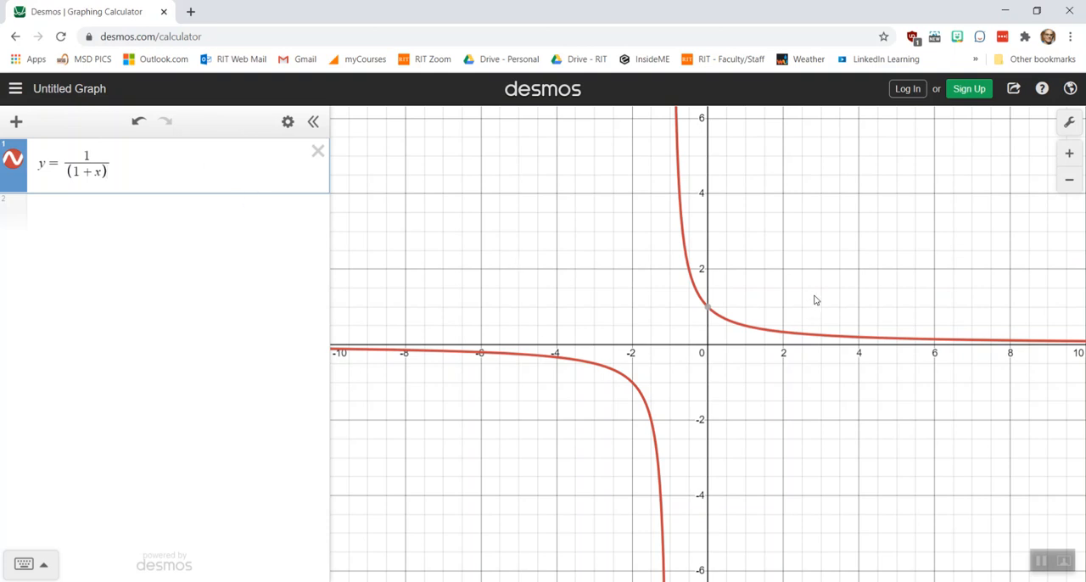
mouse_move(880, 304)
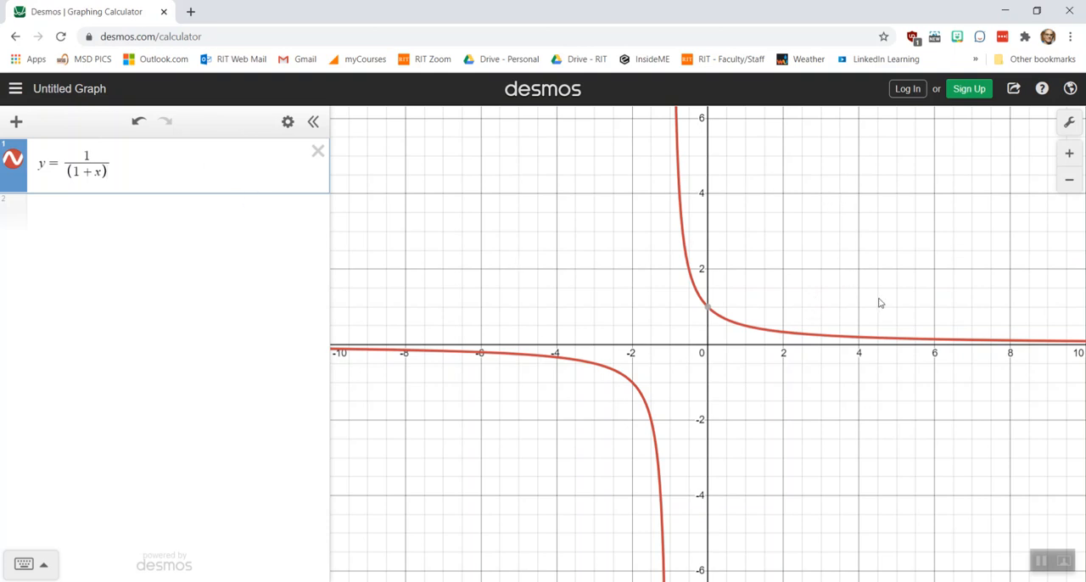
mouse_move(850, 261)
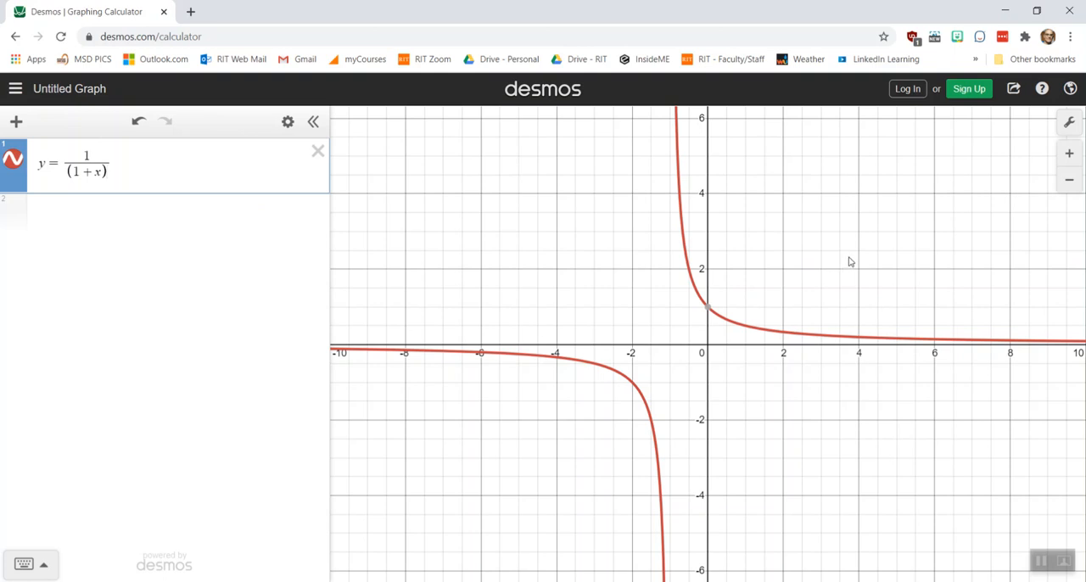
drag(850, 261, 713, 276)
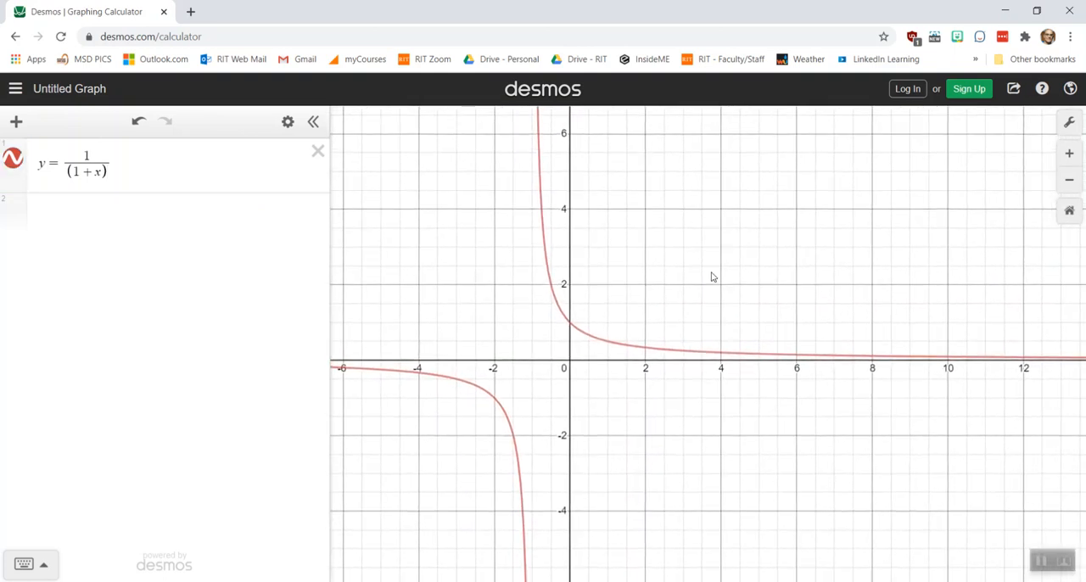
mouse_move(879, 373)
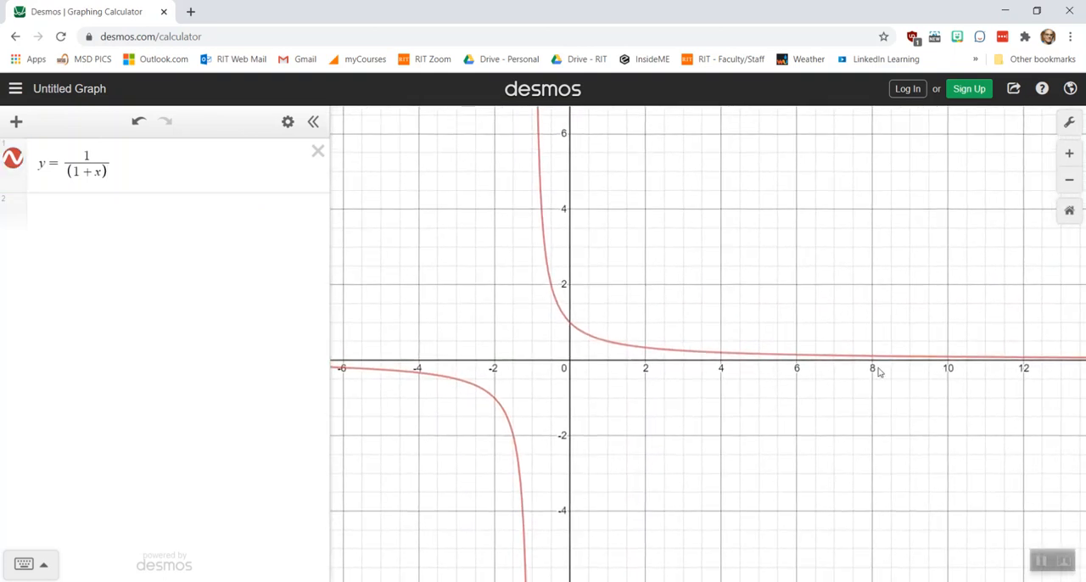
- In Graph Settings, label the x-axis 'mass ratio' and the y-axis 'acceleration ratio'
click(1068, 122)
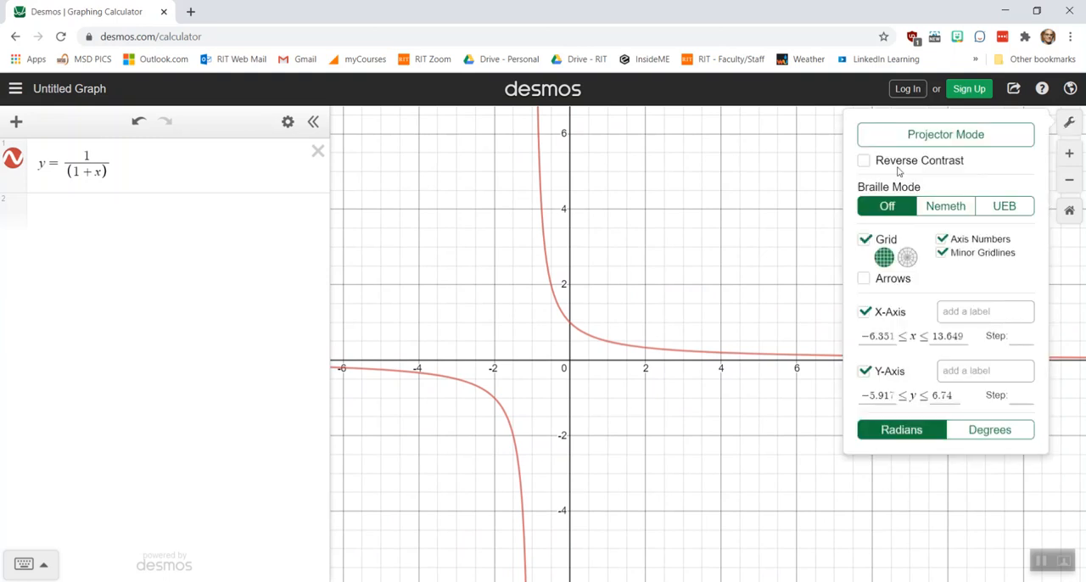
click(984, 312)
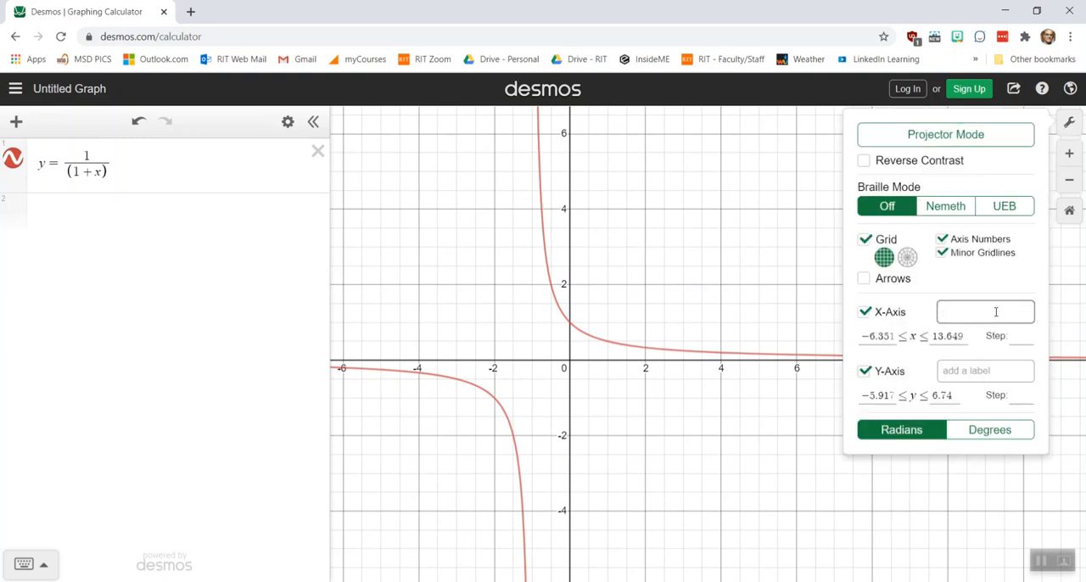
text(mass ratio)
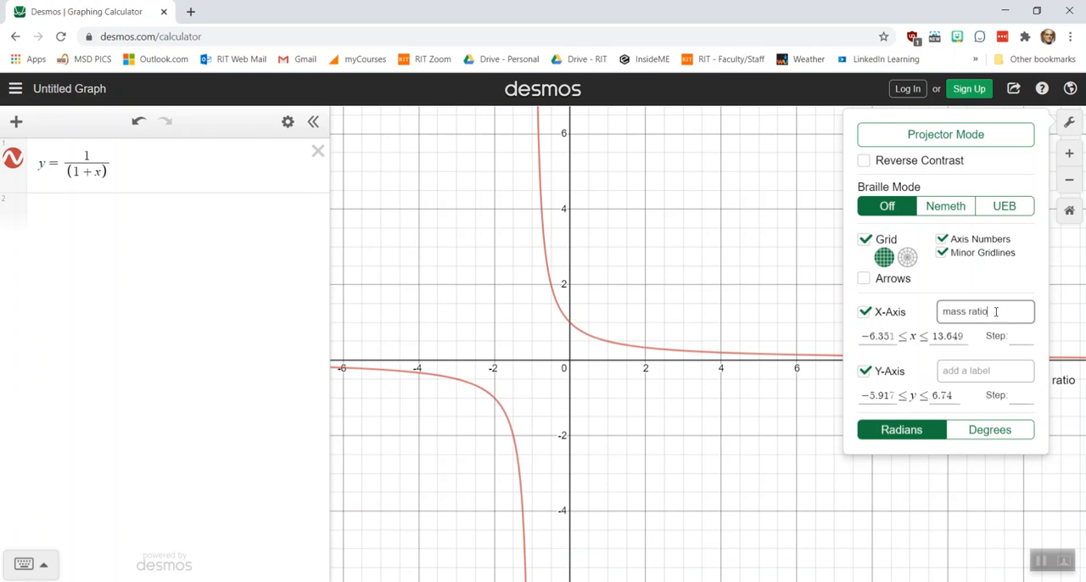
text(accele)
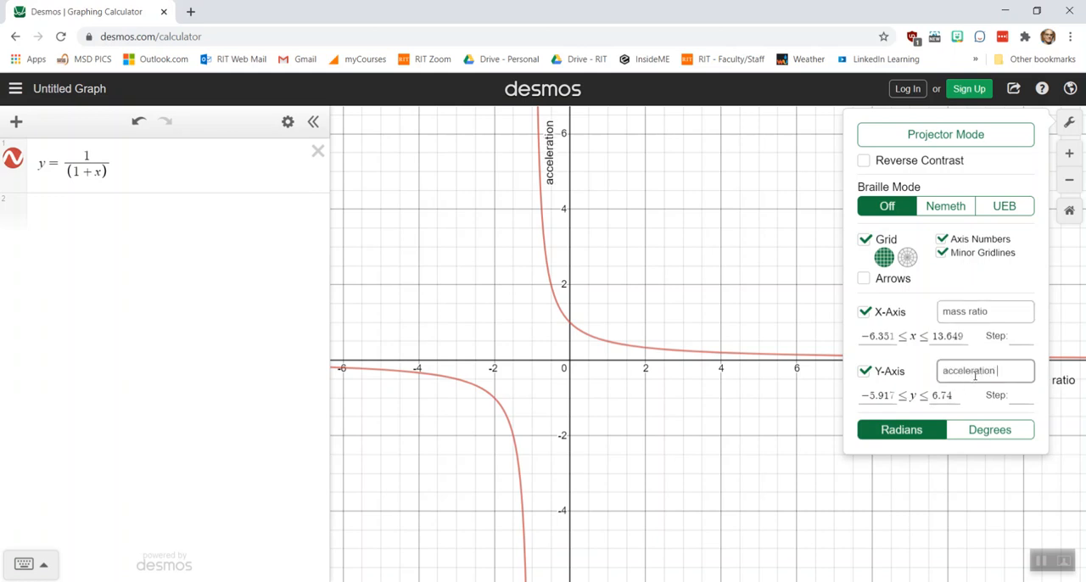
text(ratio)
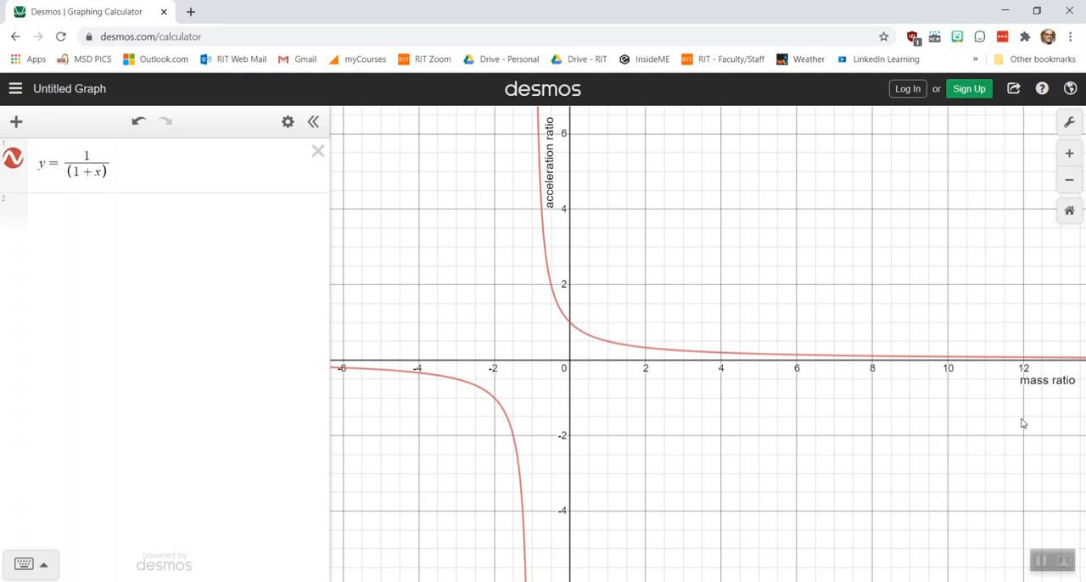
mouse_move(1055, 419)
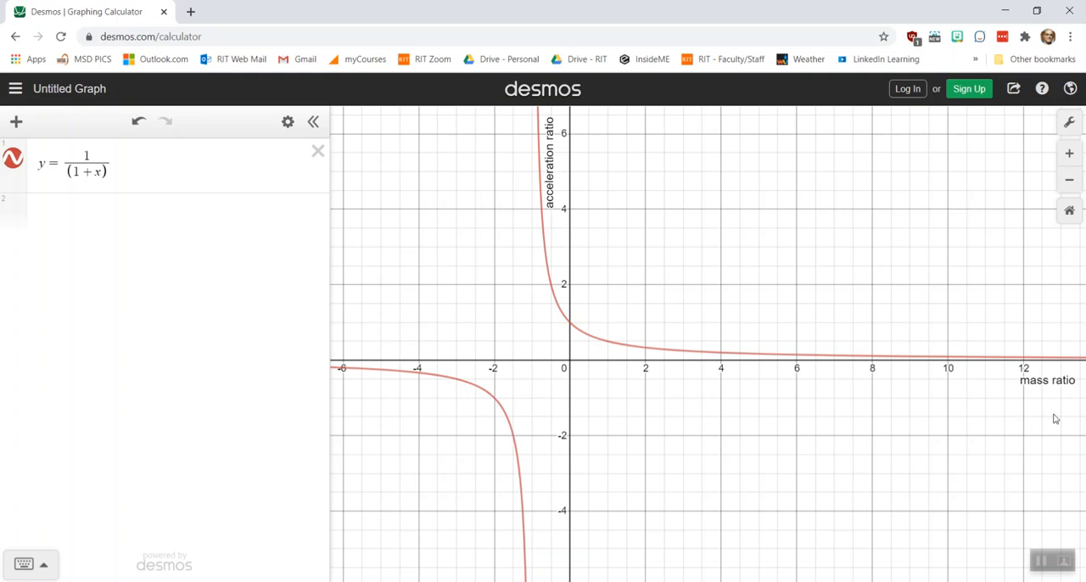
mouse_move(1038, 386)
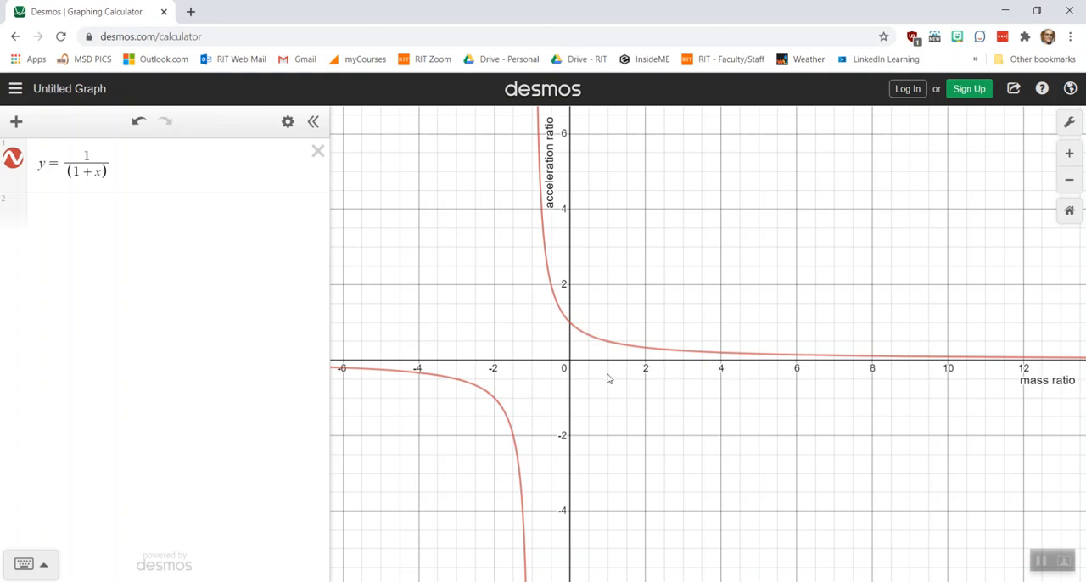
mouse_move(590, 366)
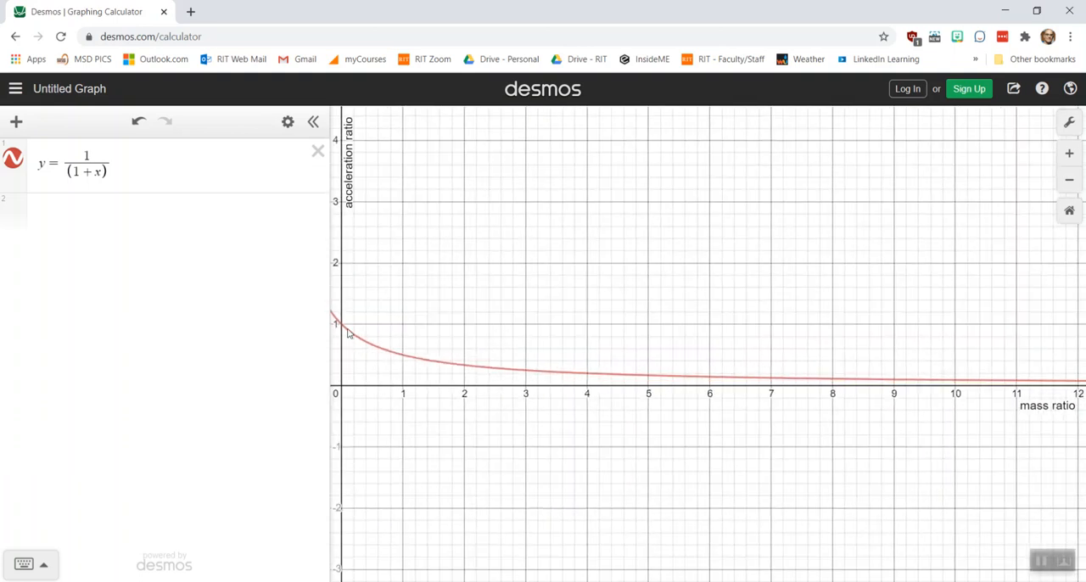
mouse_move(597, 376)
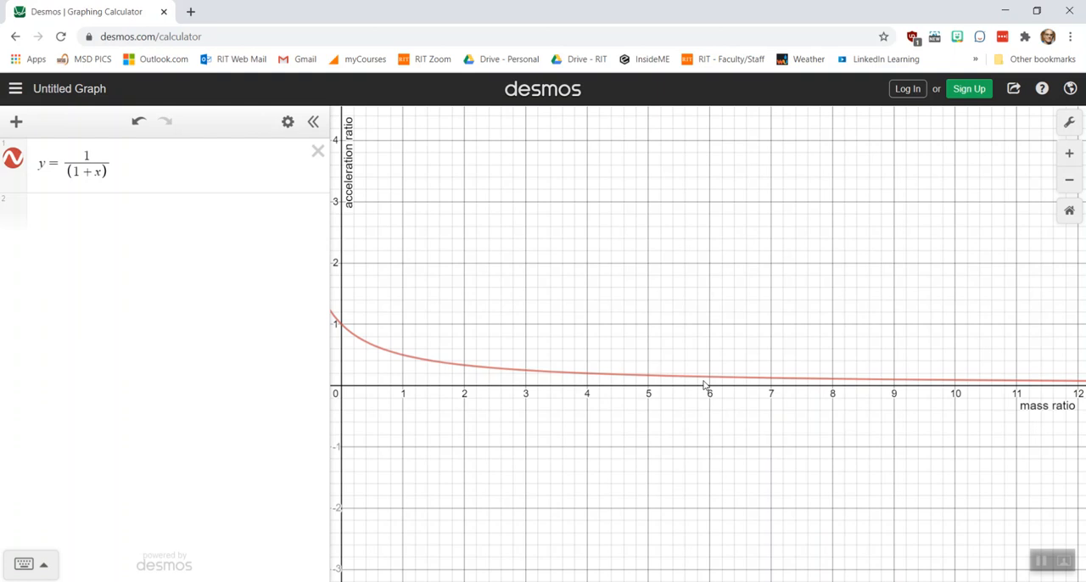
mouse_move(843, 212)
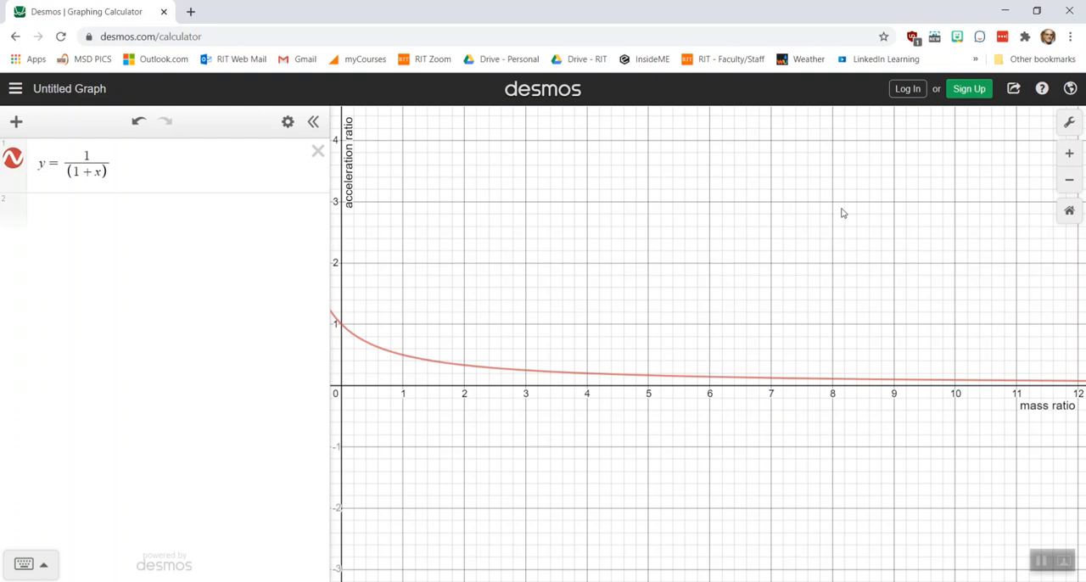
mouse_move(424, 394)
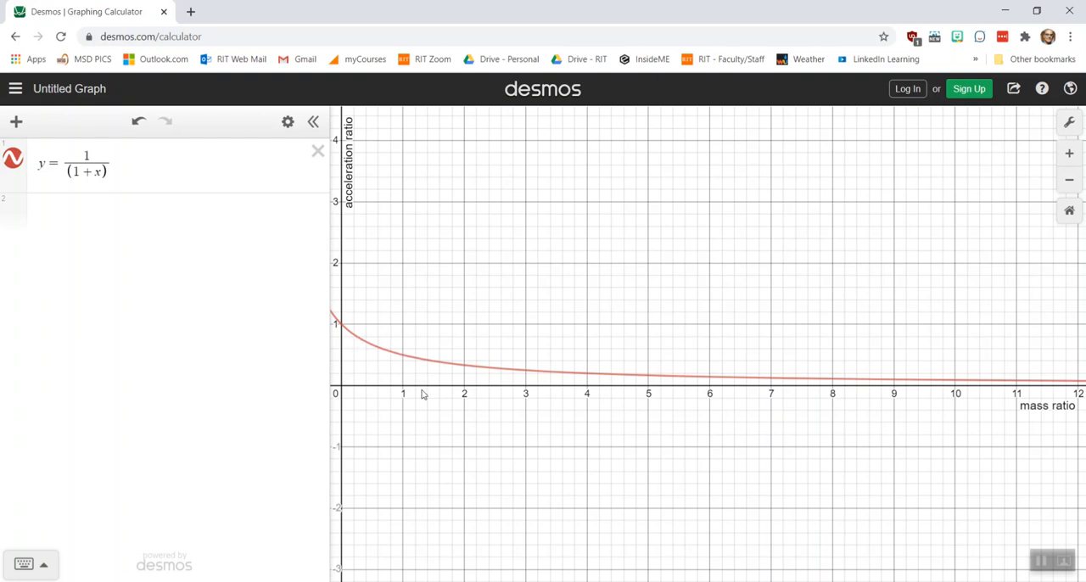
mouse_move(434, 380)
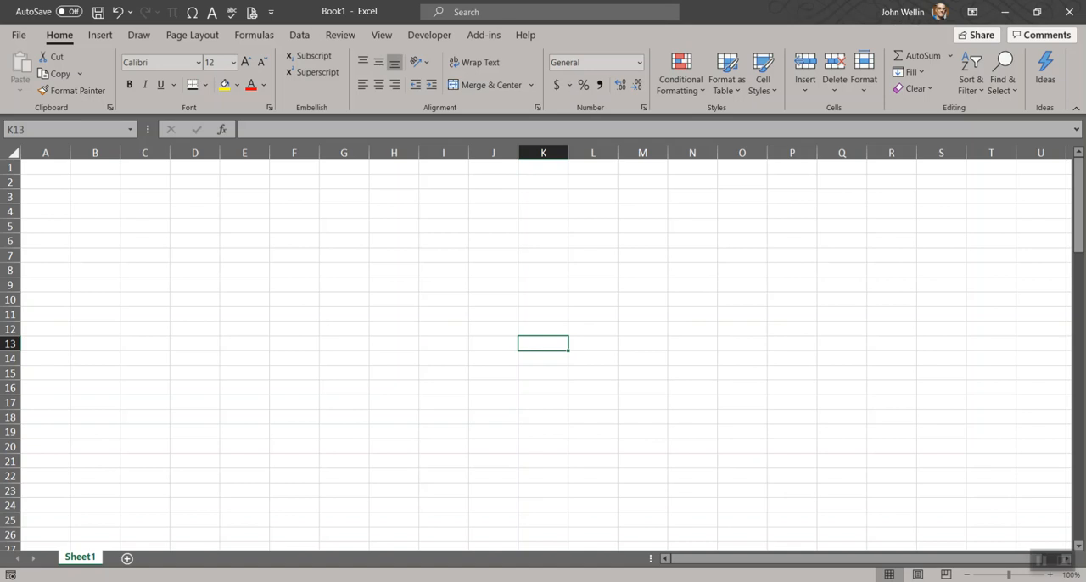
mouse_move(183, 244)
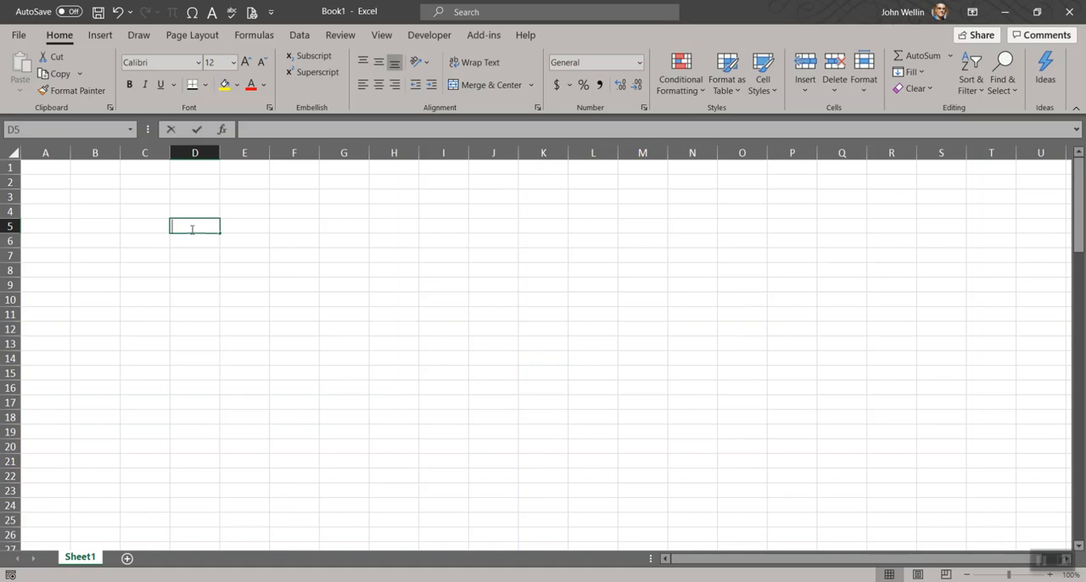
- Enter the heading y=(1+x)-1 in E5 beside the x heading
click(245, 225)
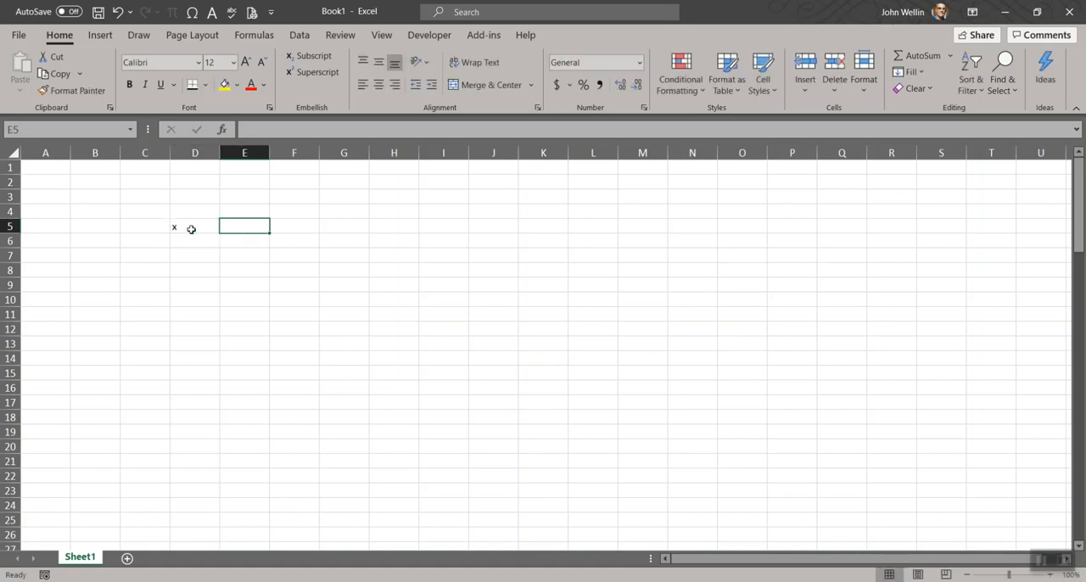
text(y=)
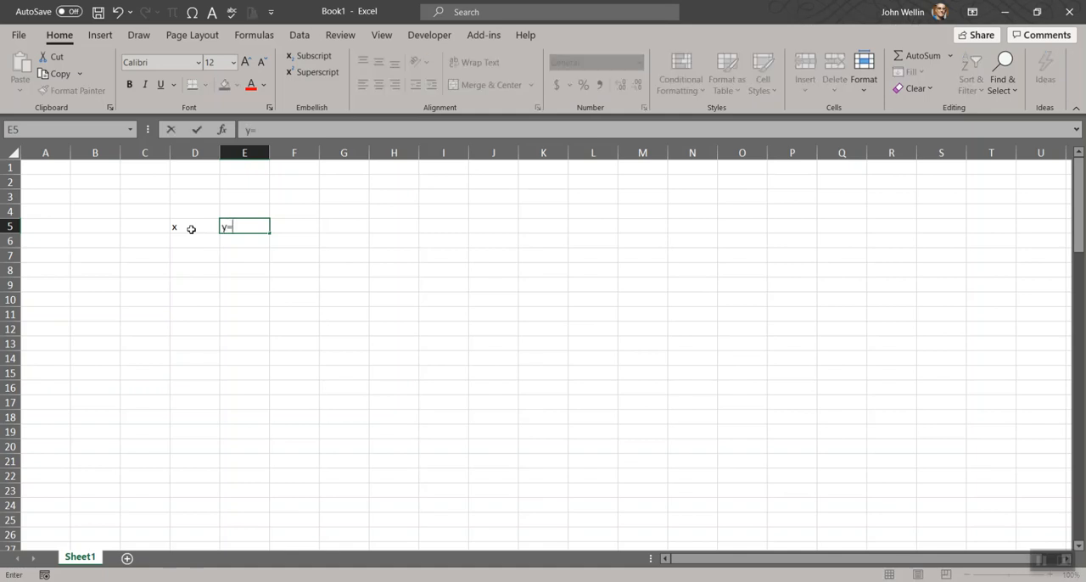
text((1)
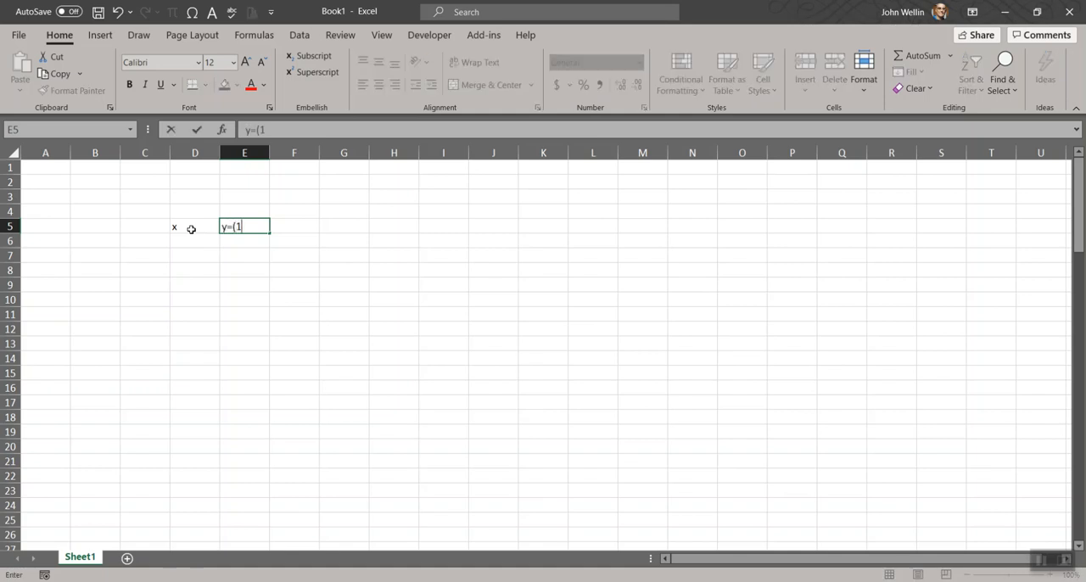
text(+x))
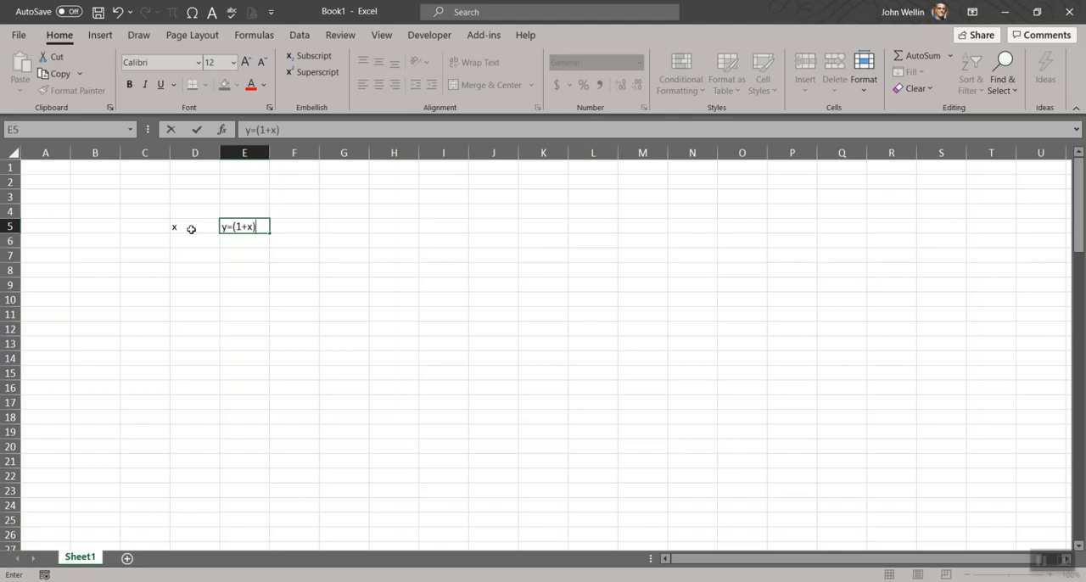
text(-1)
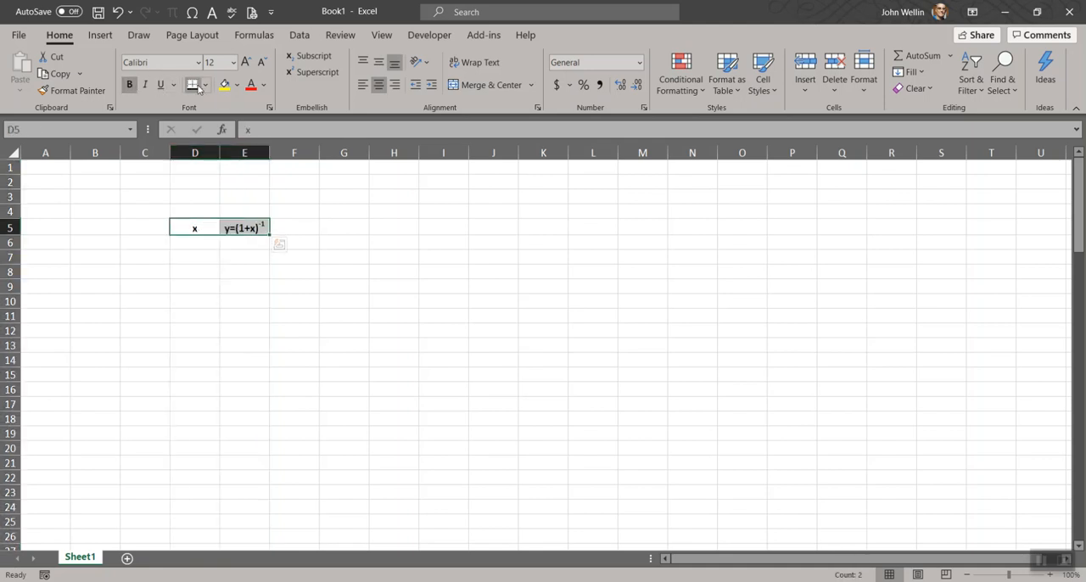
click(194, 84)
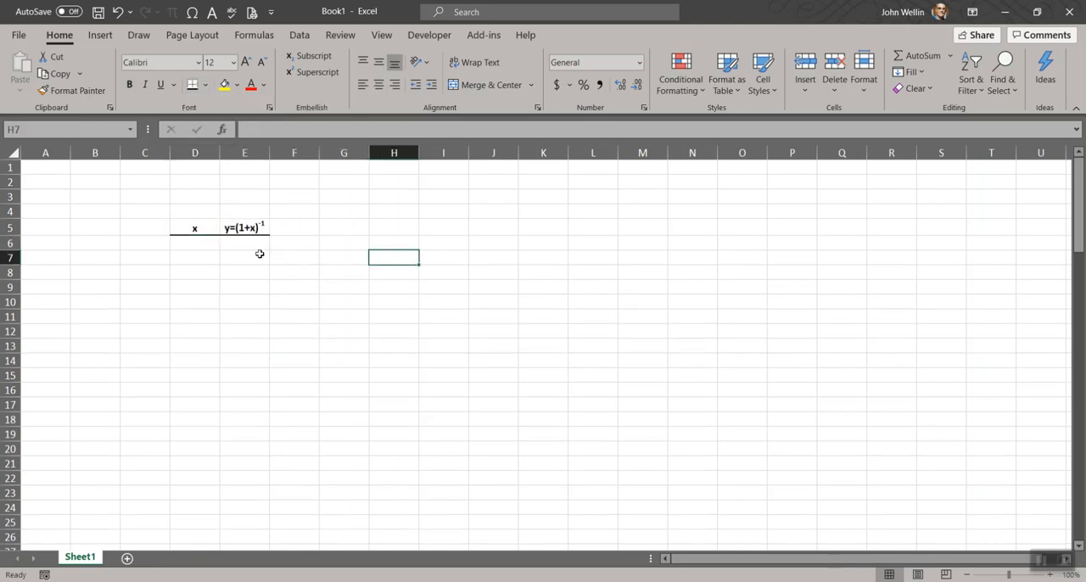
click(194, 244)
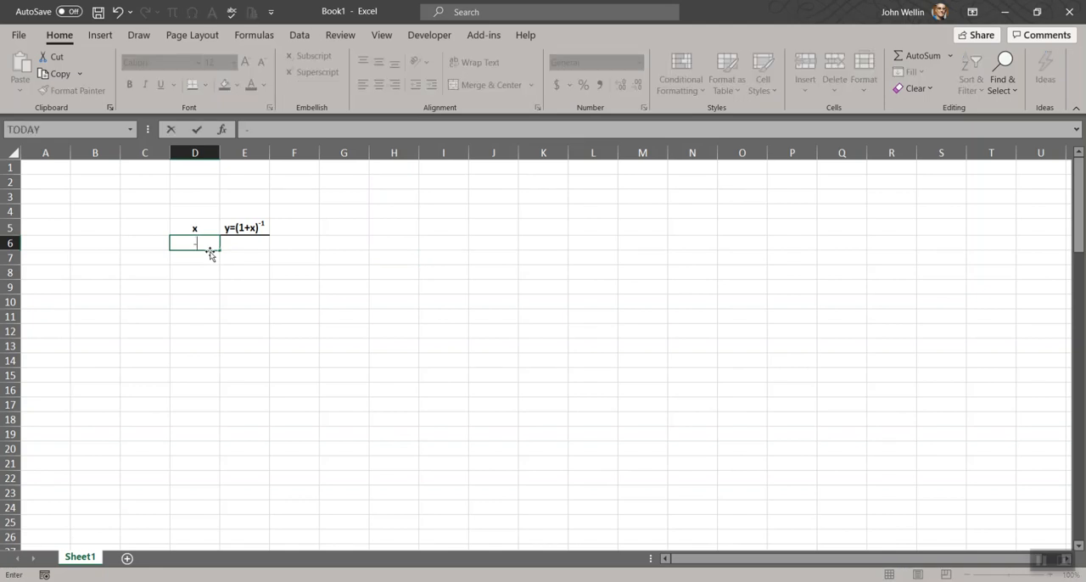
- Enter x = -0.5 in D6, y formula =1/(1+D6) in E6, and -0.45 in D7
text(-0.5)
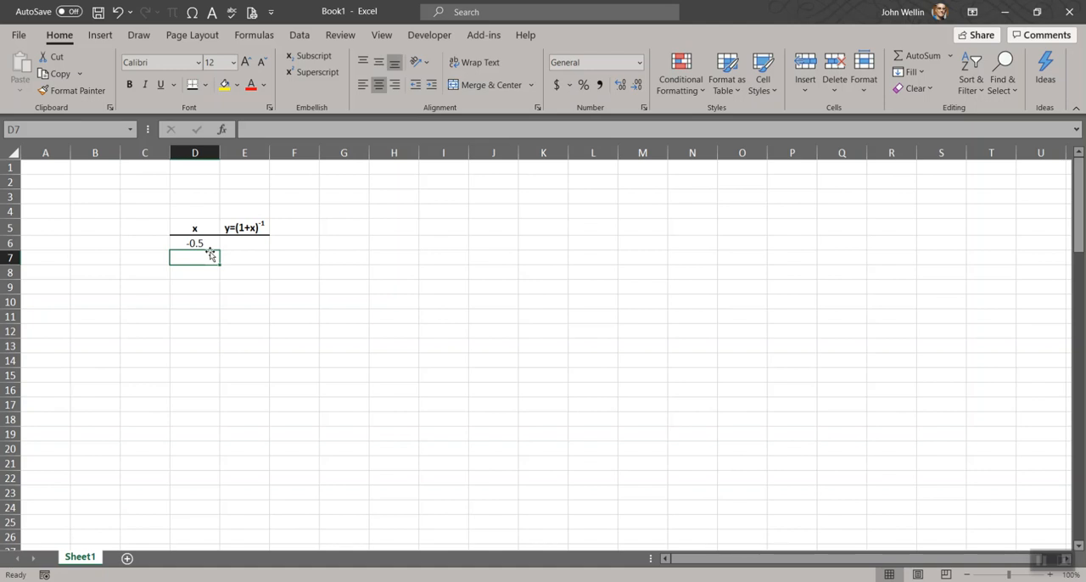
mouse_move(231, 244)
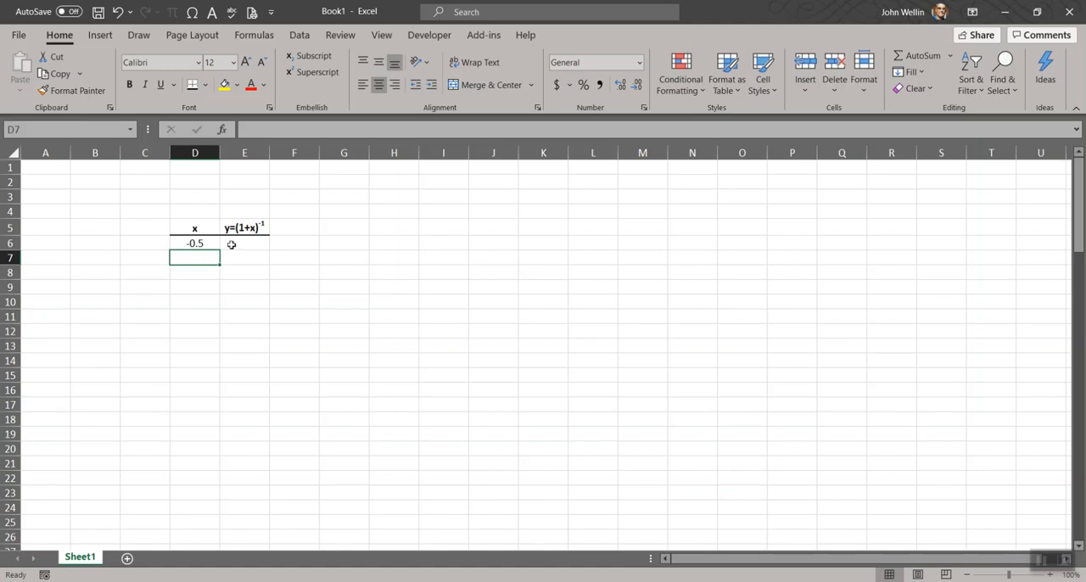
mouse_move(240, 244)
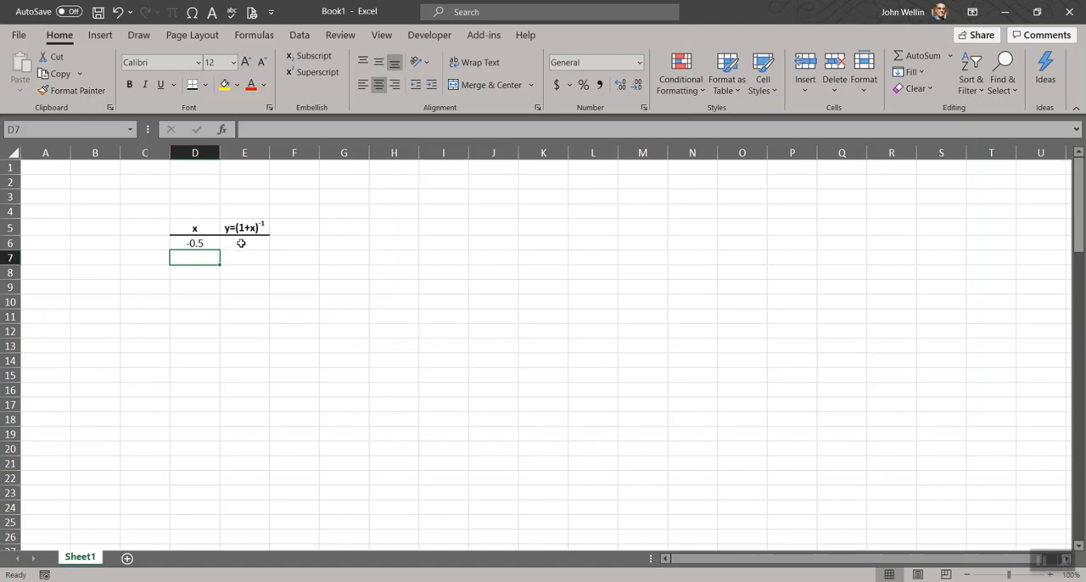
mouse_move(246, 245)
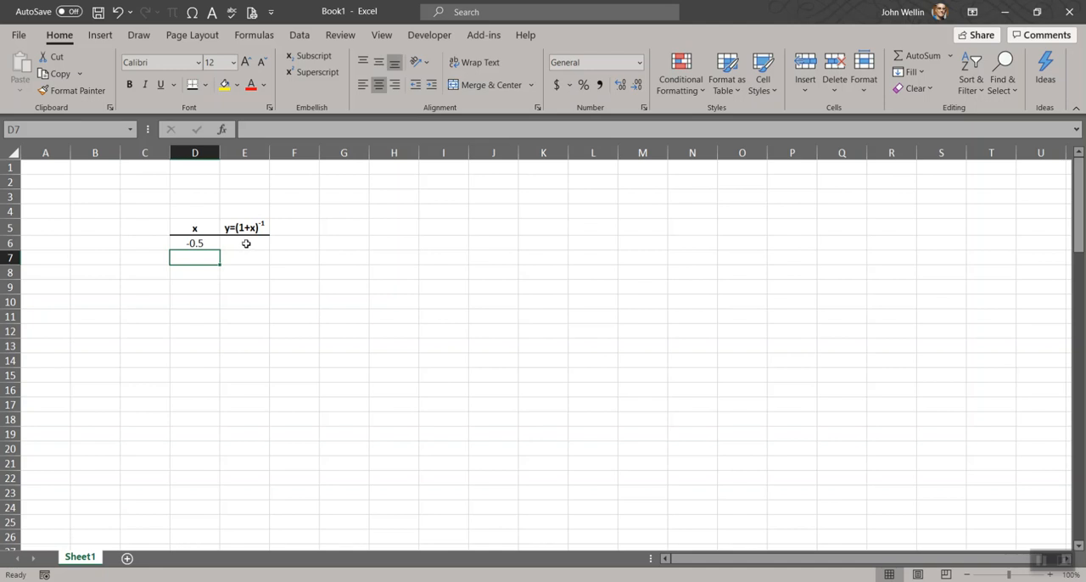
mouse_move(247, 244)
text(=)
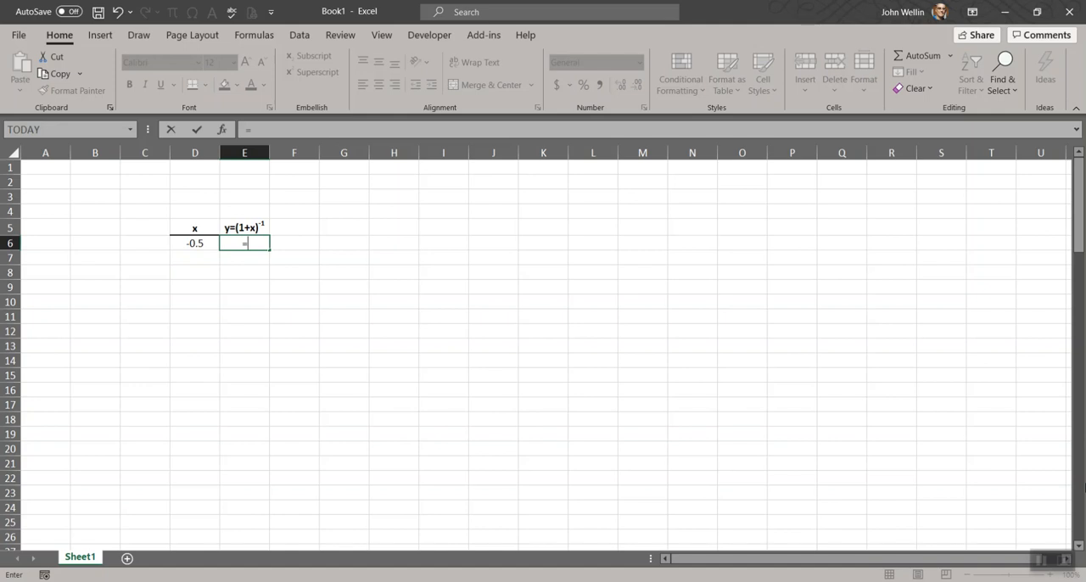
text(1/()
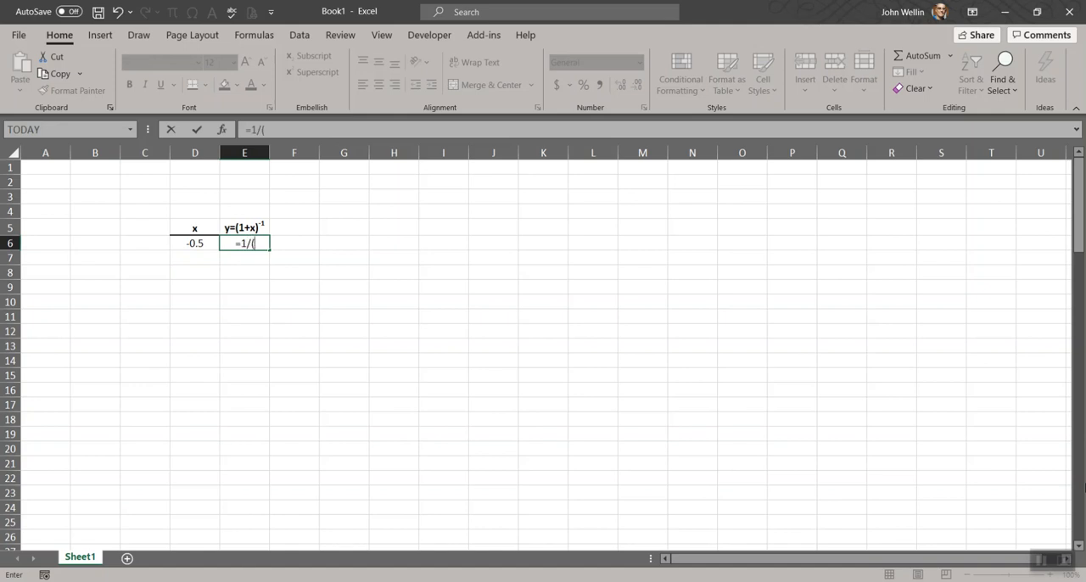
text(1+)
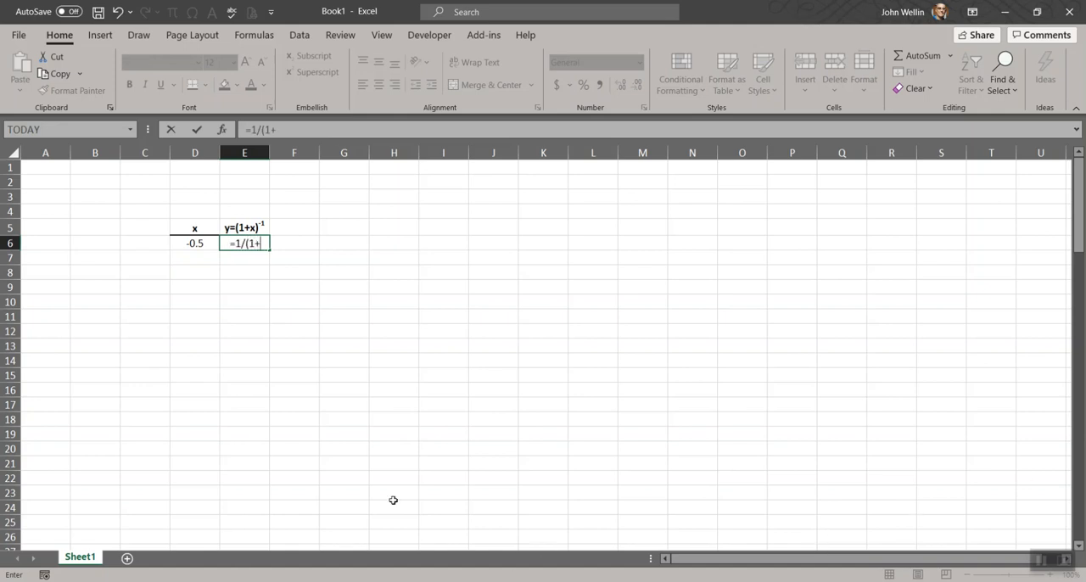
click(193, 244)
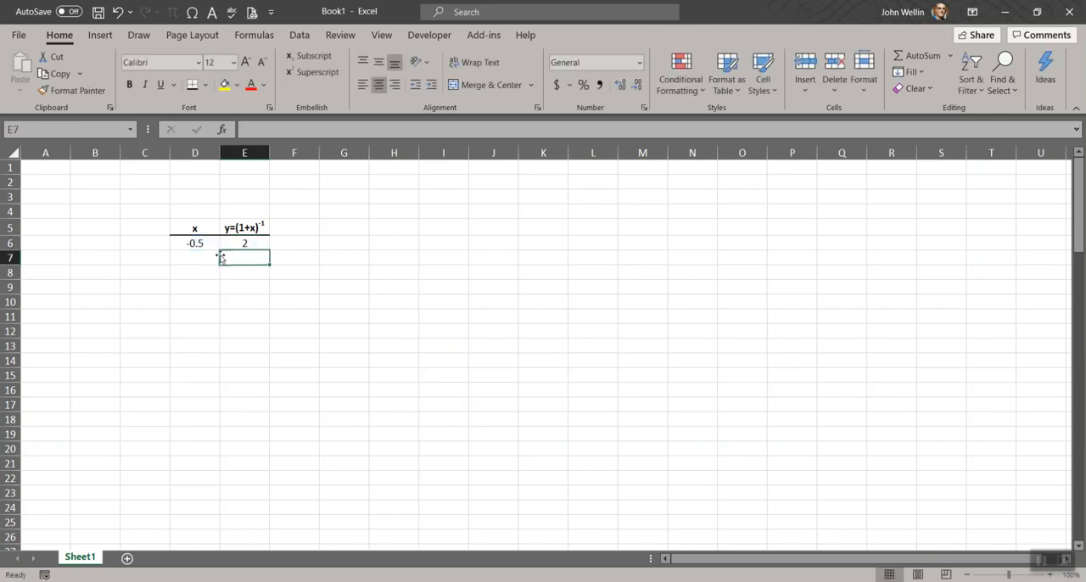
click(193, 258)
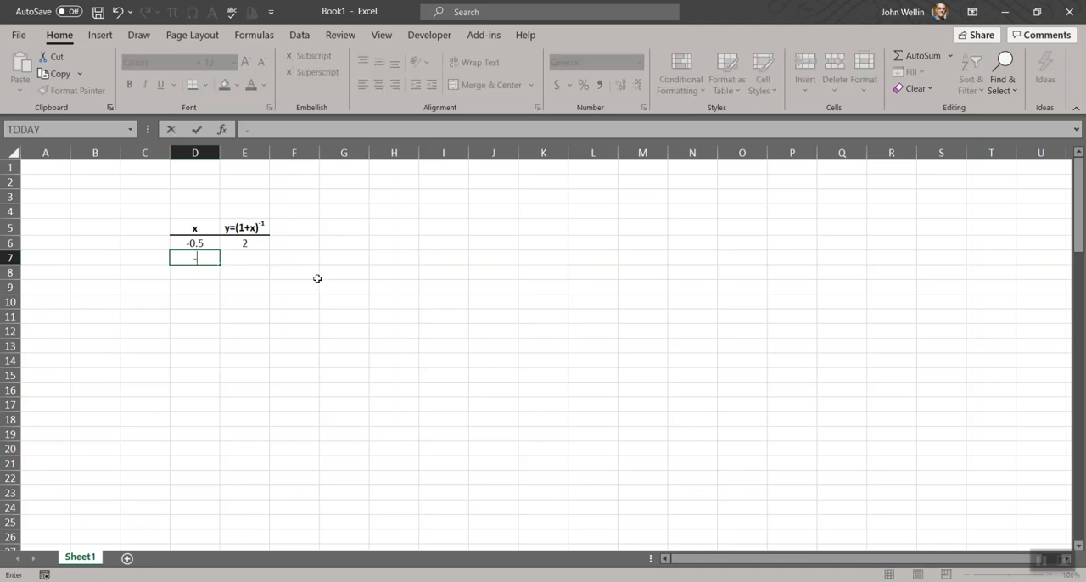
text(-.45)
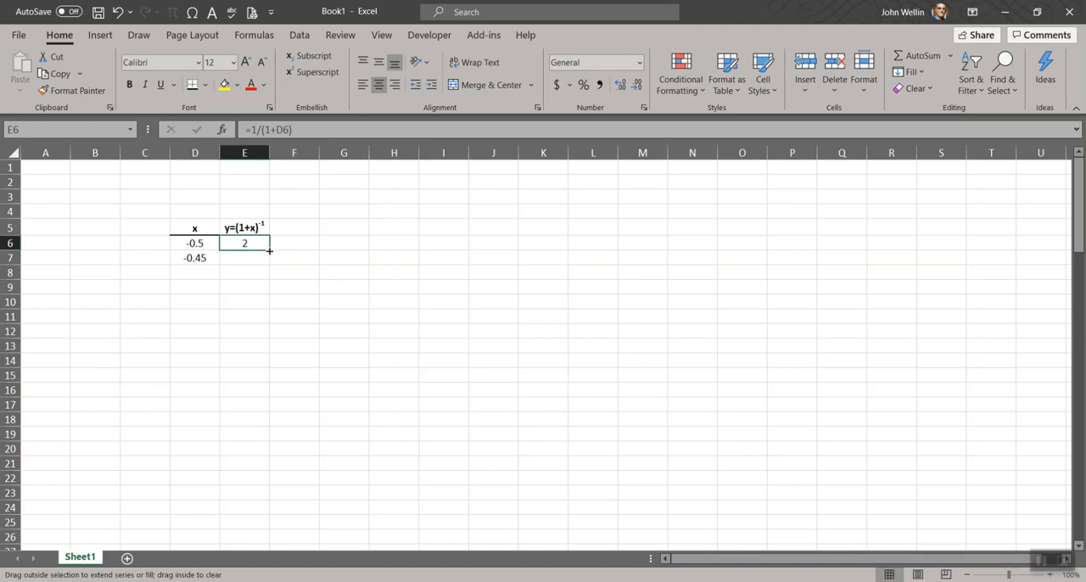
- Fill x down to 6.2 in row 140 and copy the y formula down beside it
drag(269, 248, 270, 258)
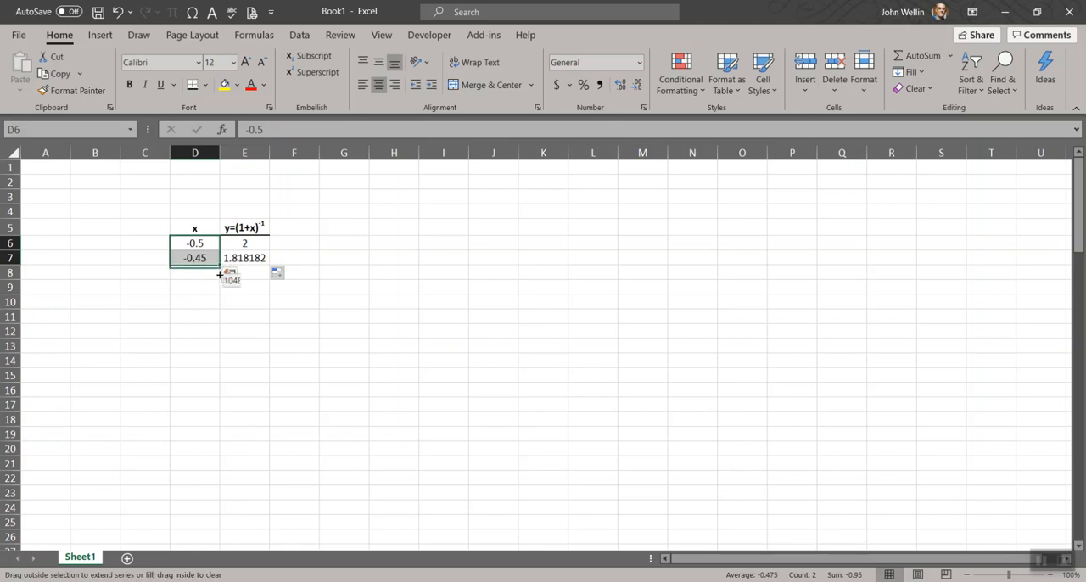
drag(217, 273, 210, 465)
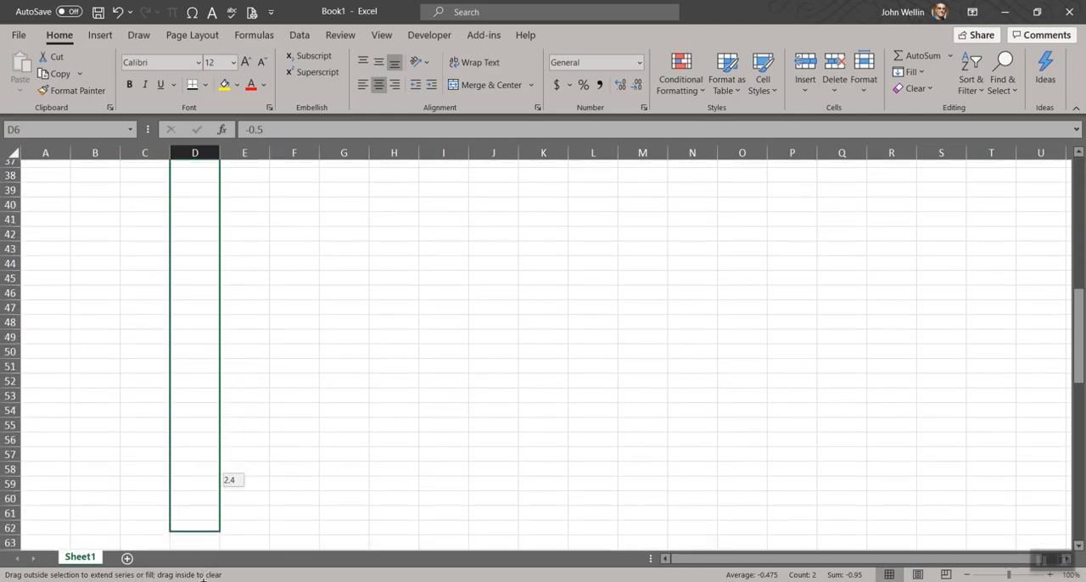
scroll(down, 3)
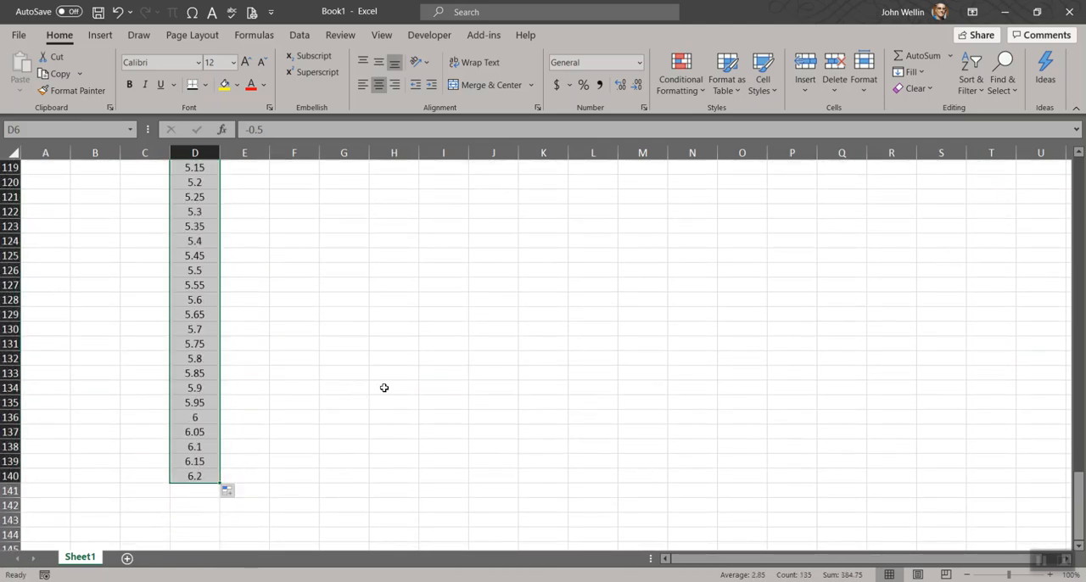
scroll(up, 3)
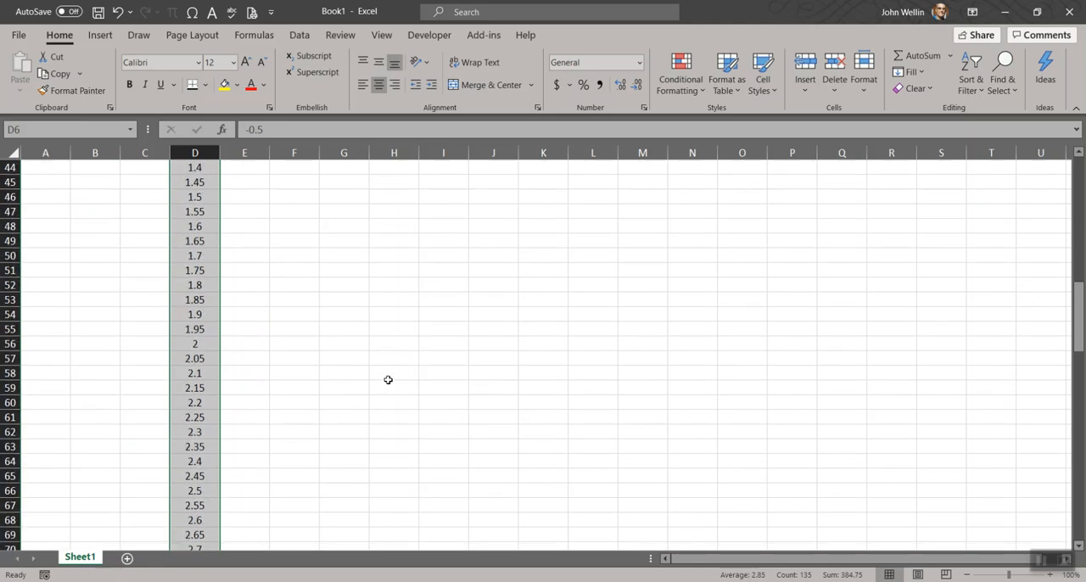
scroll(up, 3)
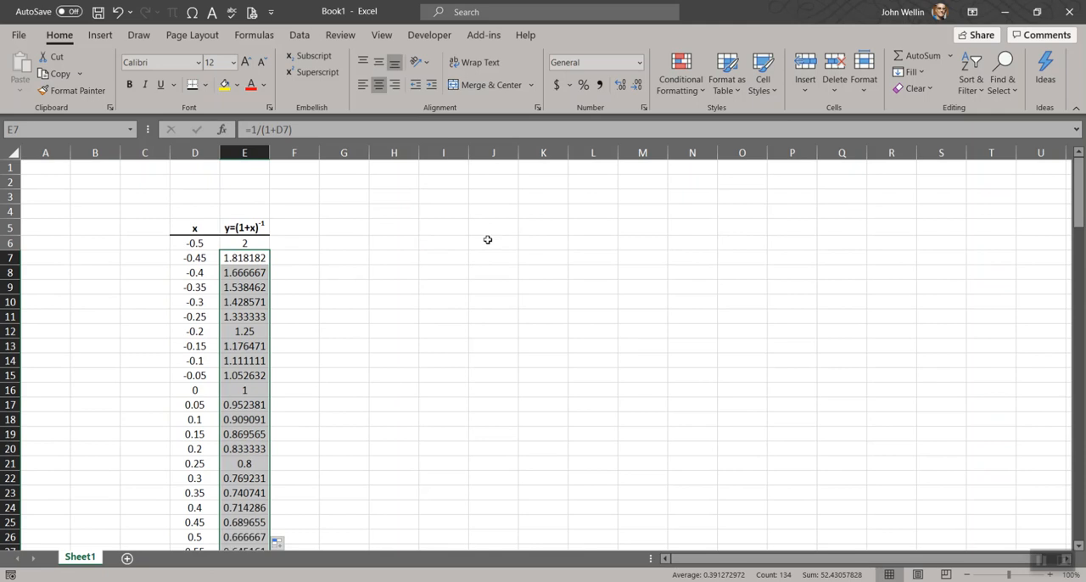
click(441, 271)
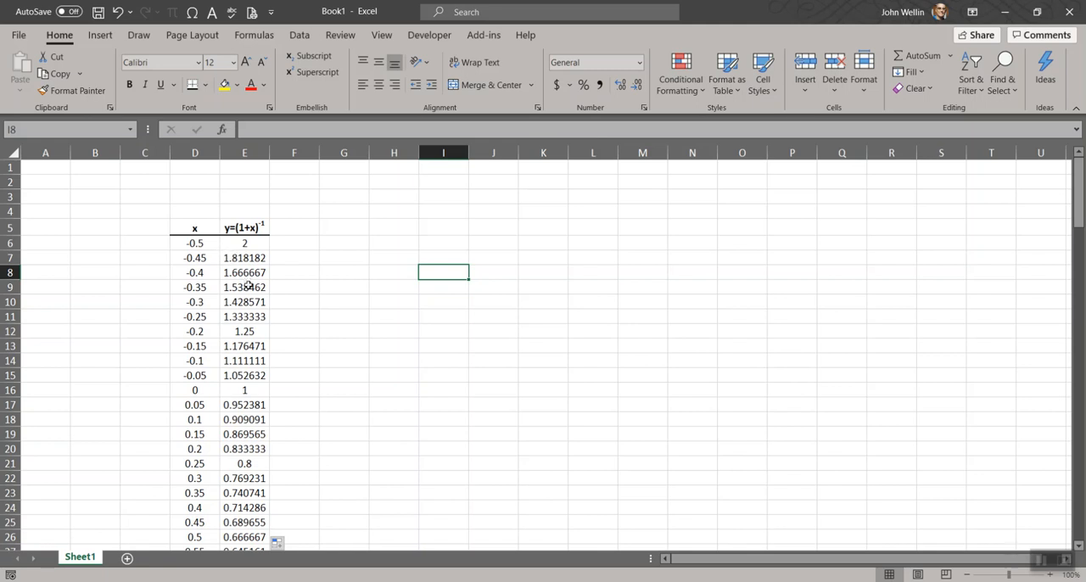
- Select the x and y columns and insert a scatter chart of the data
drag(194, 244, 244, 434)
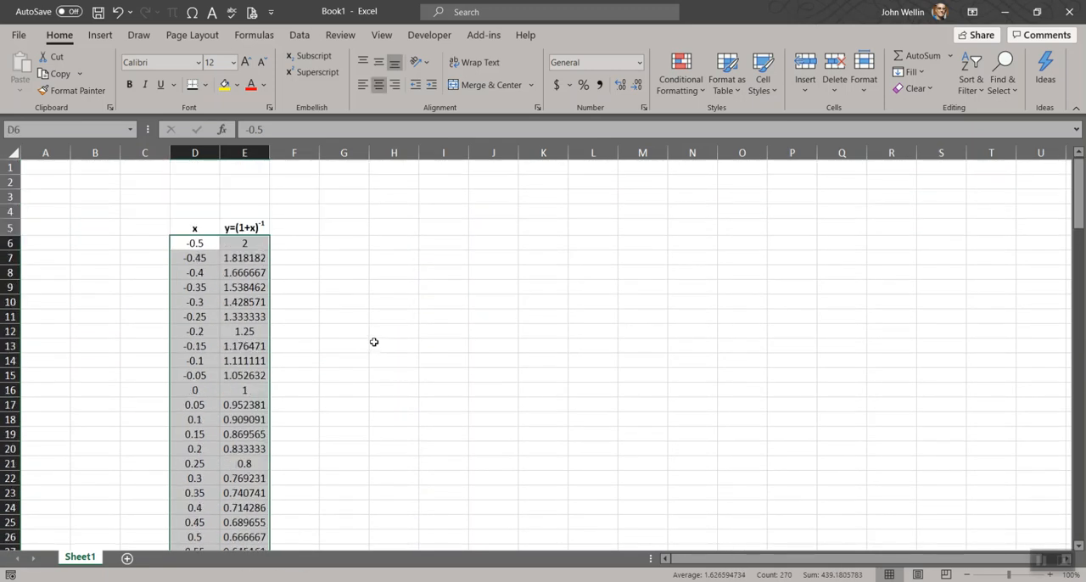
click(98, 34)
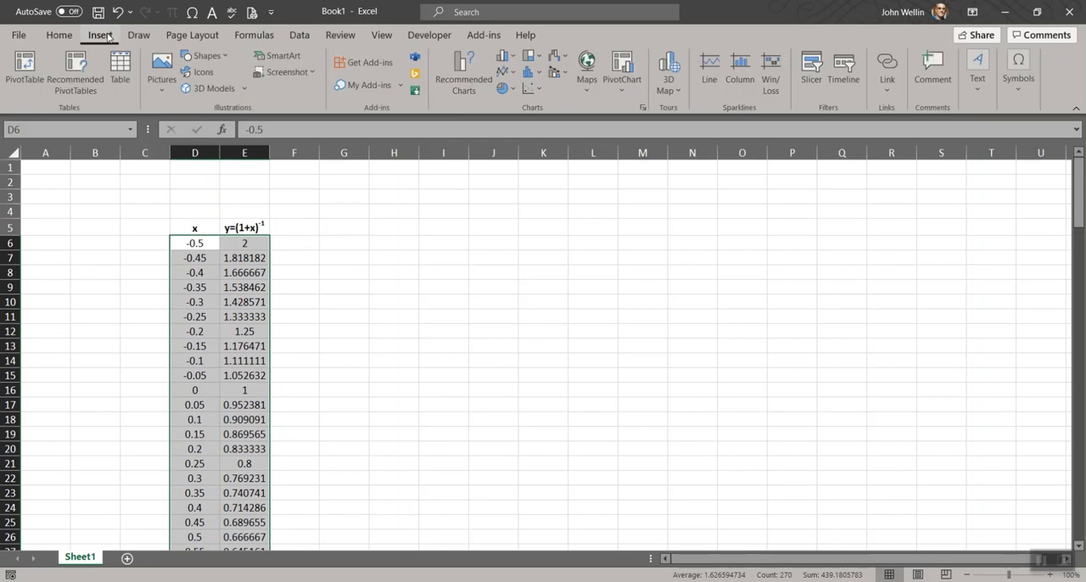
click(529, 86)
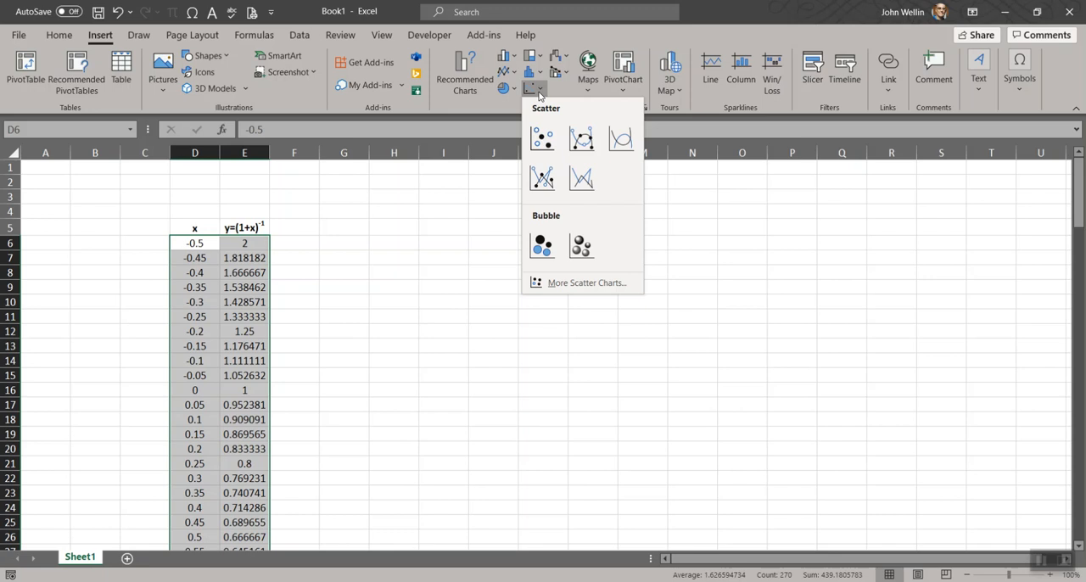
click(580, 139)
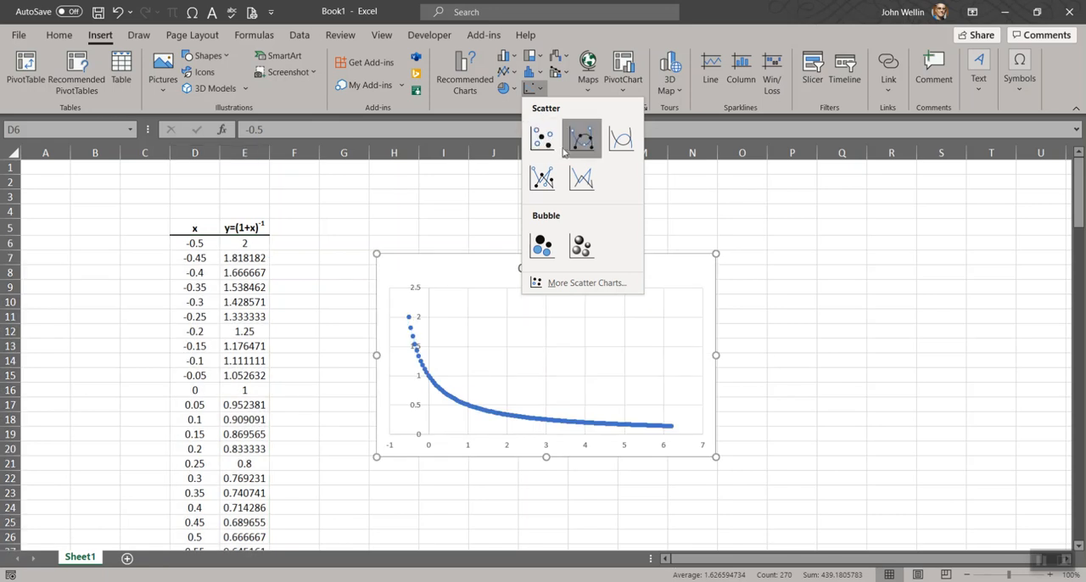
mouse_move(621, 139)
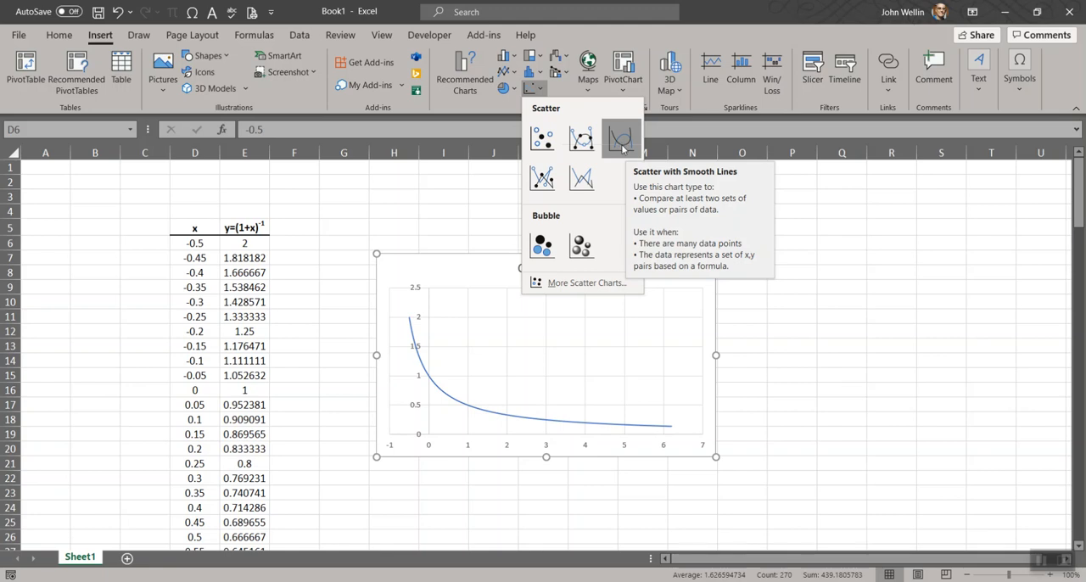
mouse_move(580, 177)
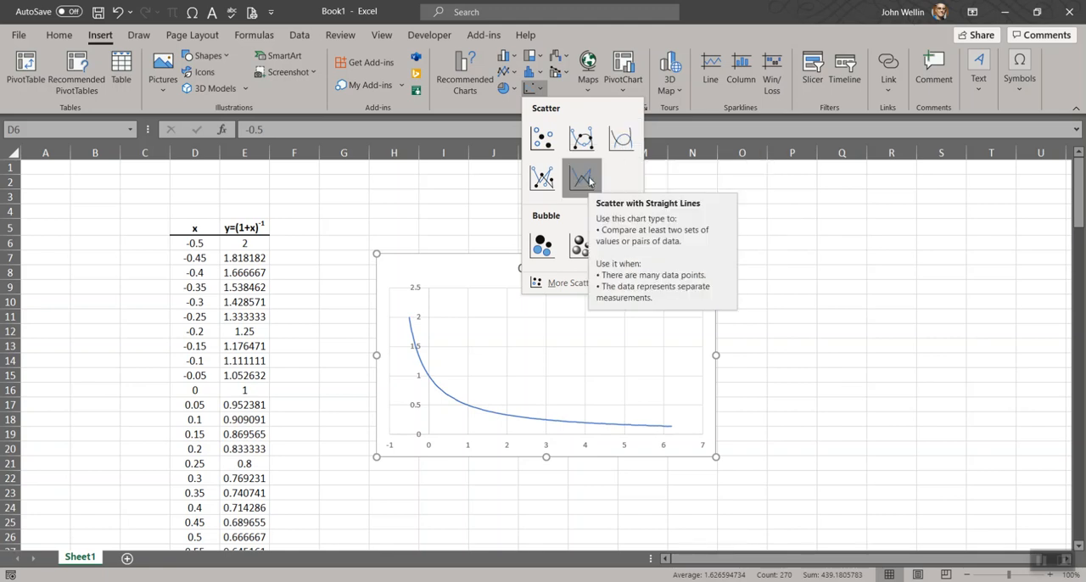
mouse_move(620, 138)
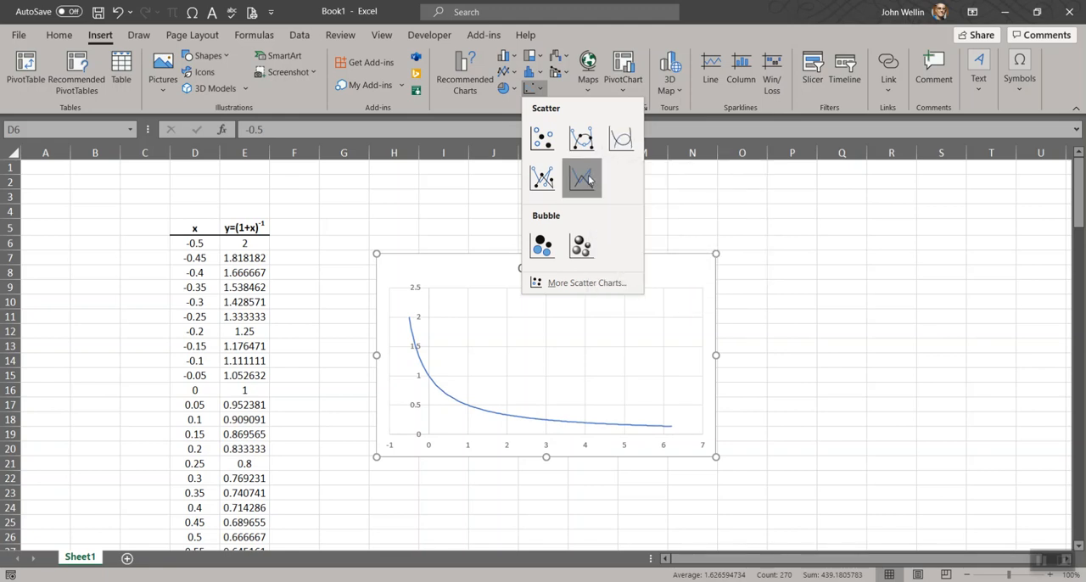
mouse_move(581, 178)
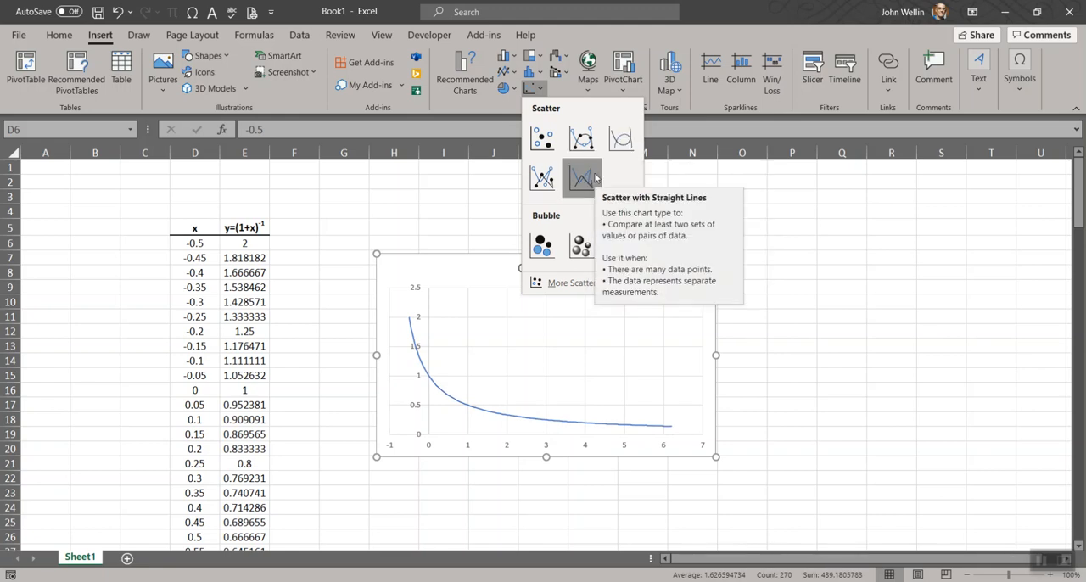
- Switch the chart to the scatter-with-straight-lines style
click(582, 178)
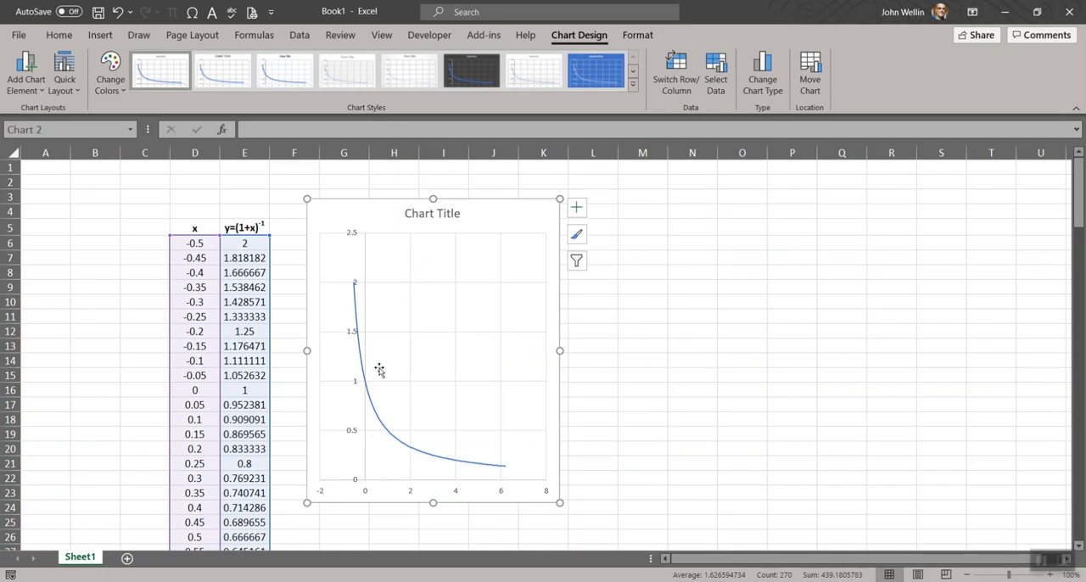
mouse_move(491, 472)
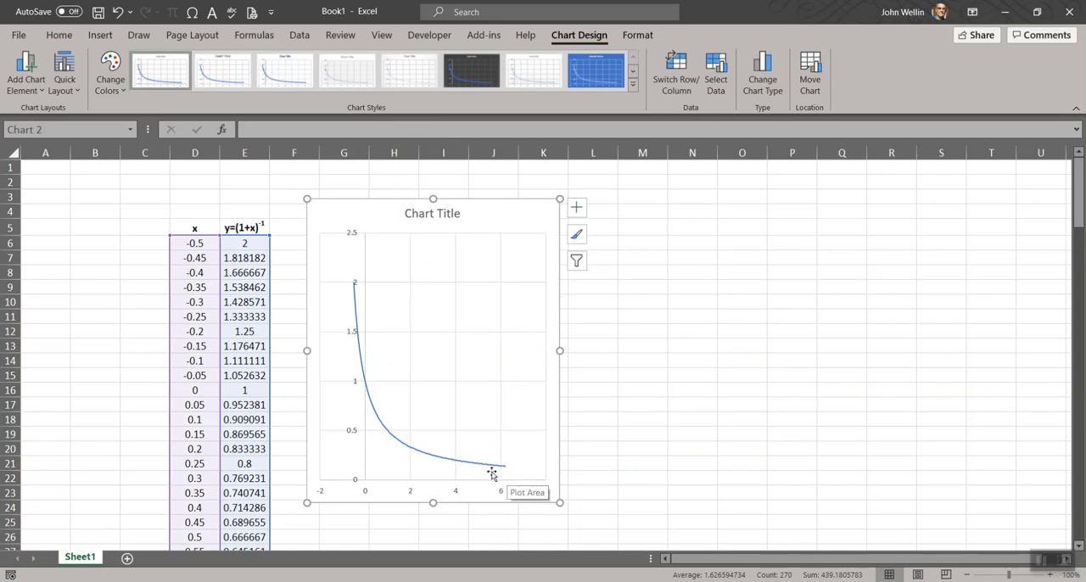
mouse_move(828, 469)
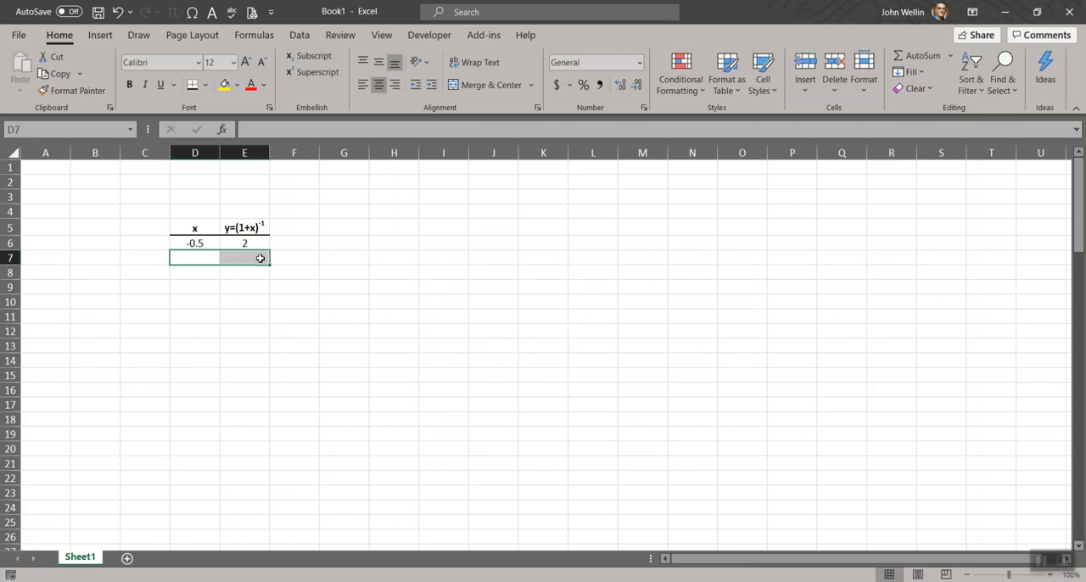
- Enter =D6+(8-(-.5))/99 in D7 to step x from -0.5 toward 8 in 99 intervals
click(195, 258)
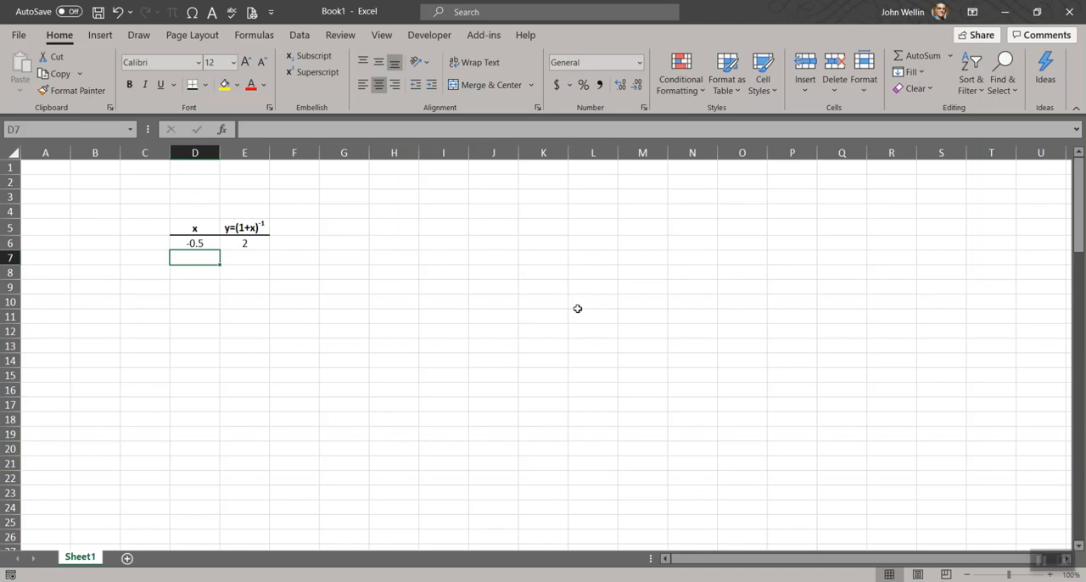
text(=D6)
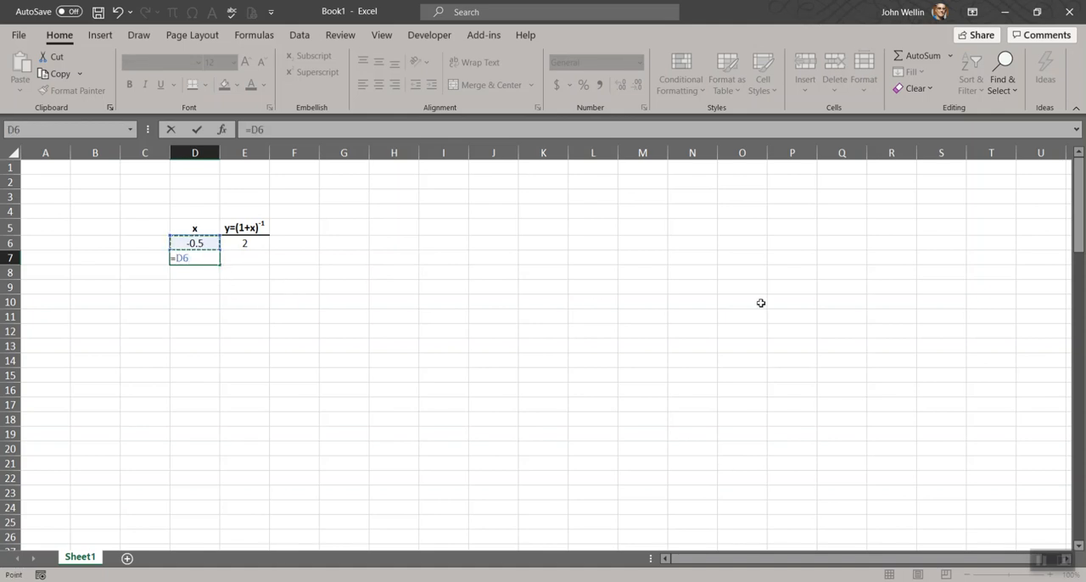
text(+)
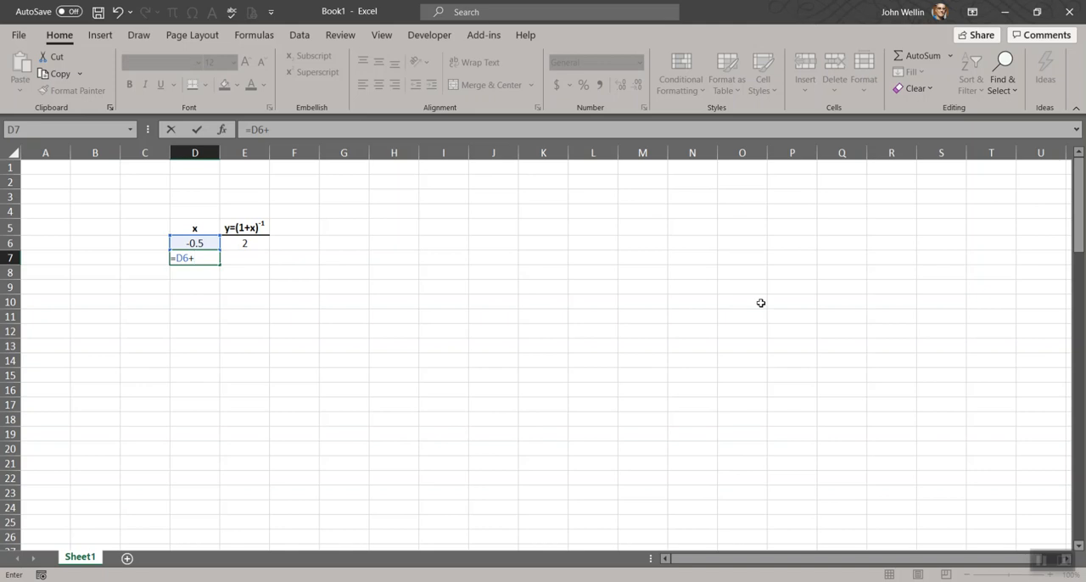
text(()
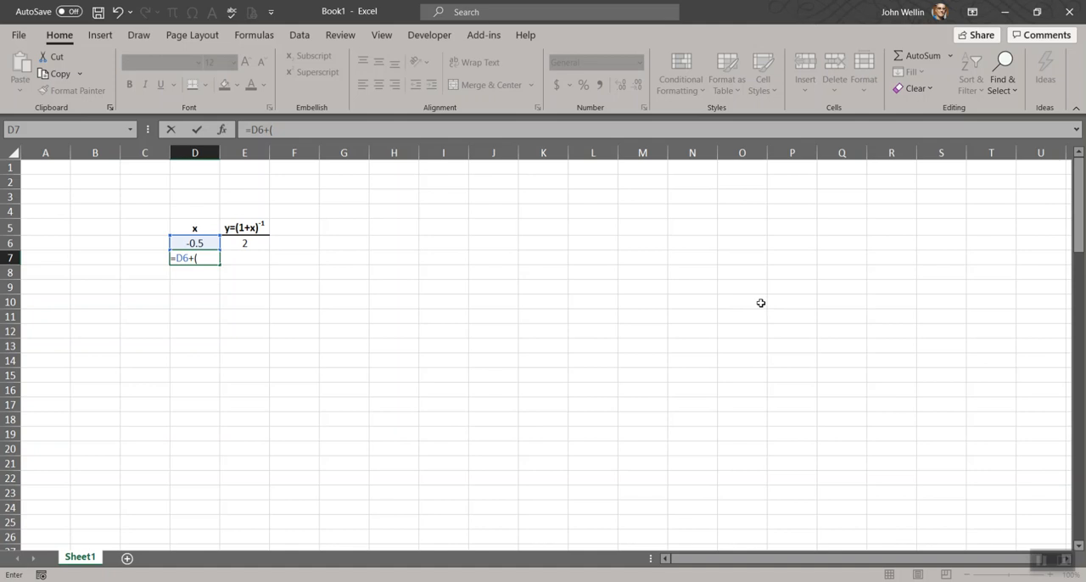
text(8)
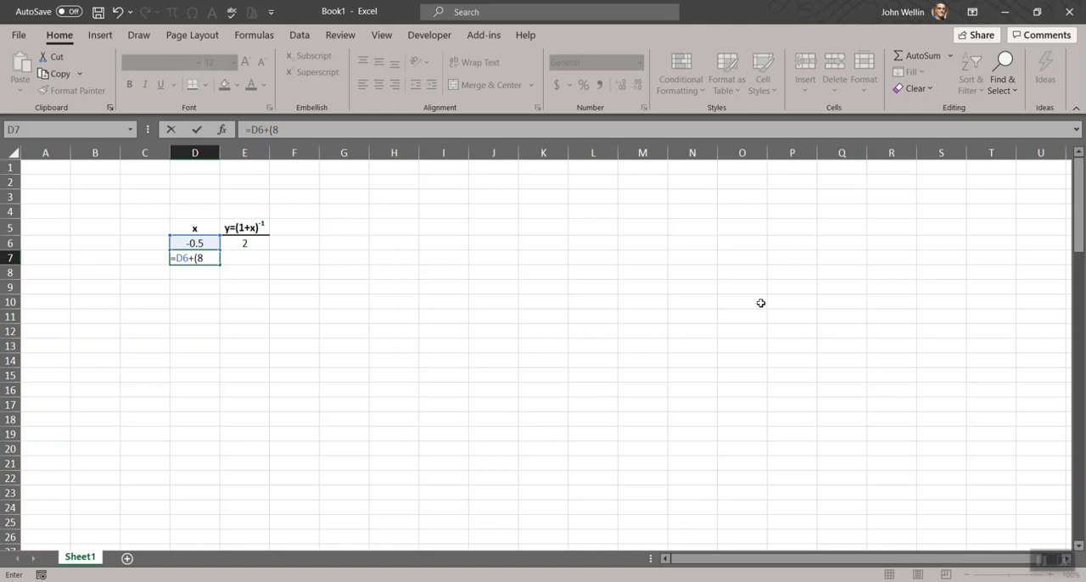
text(()
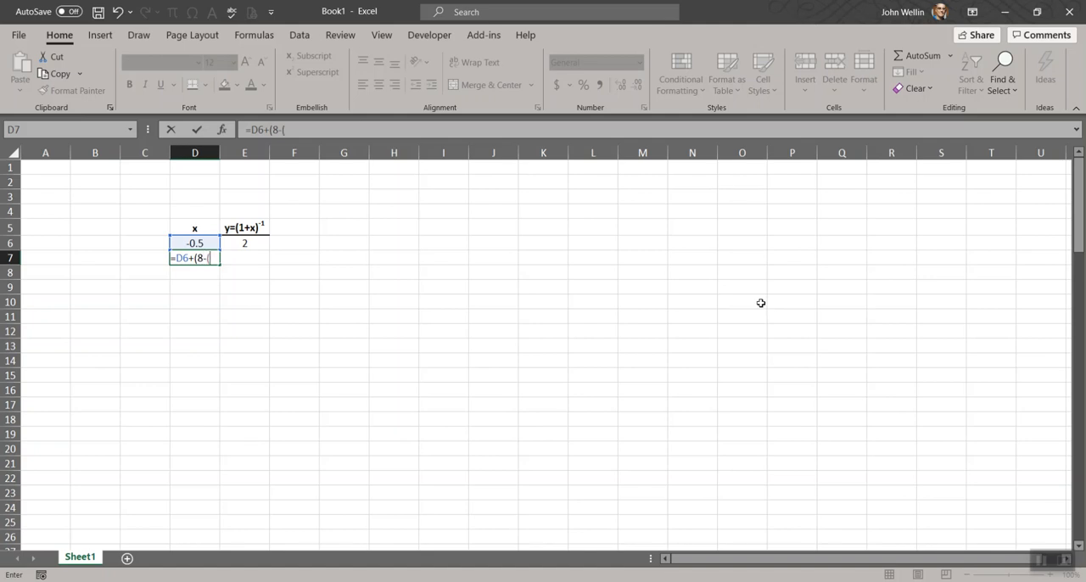
text(-)
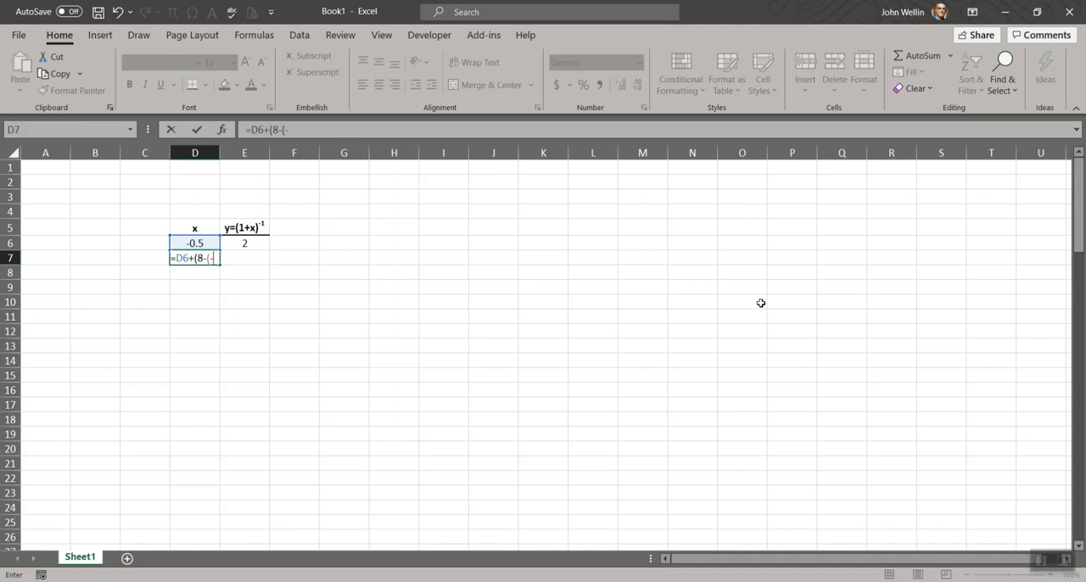
text(.5))
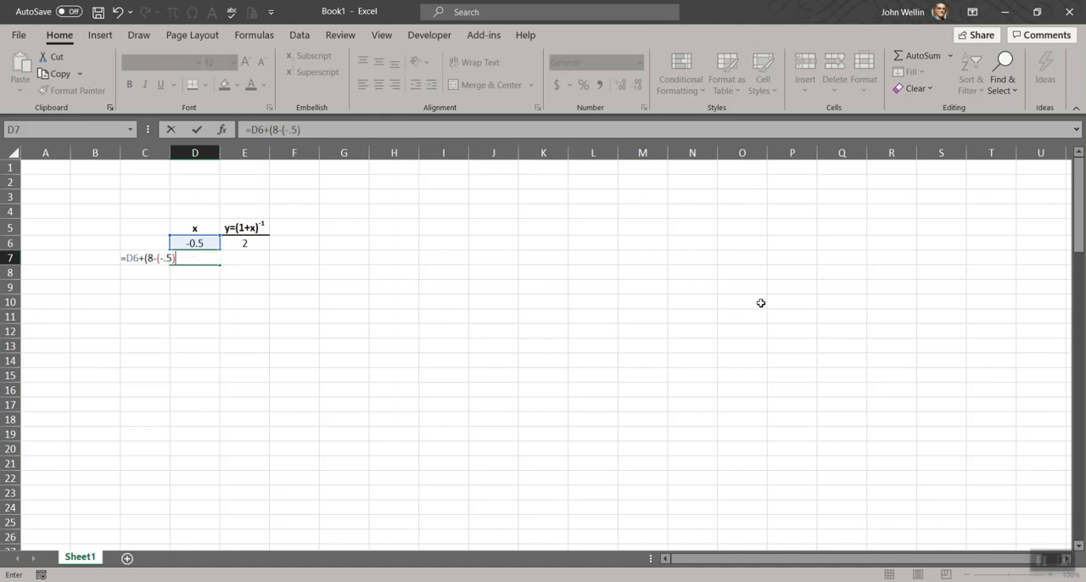
text(/99)
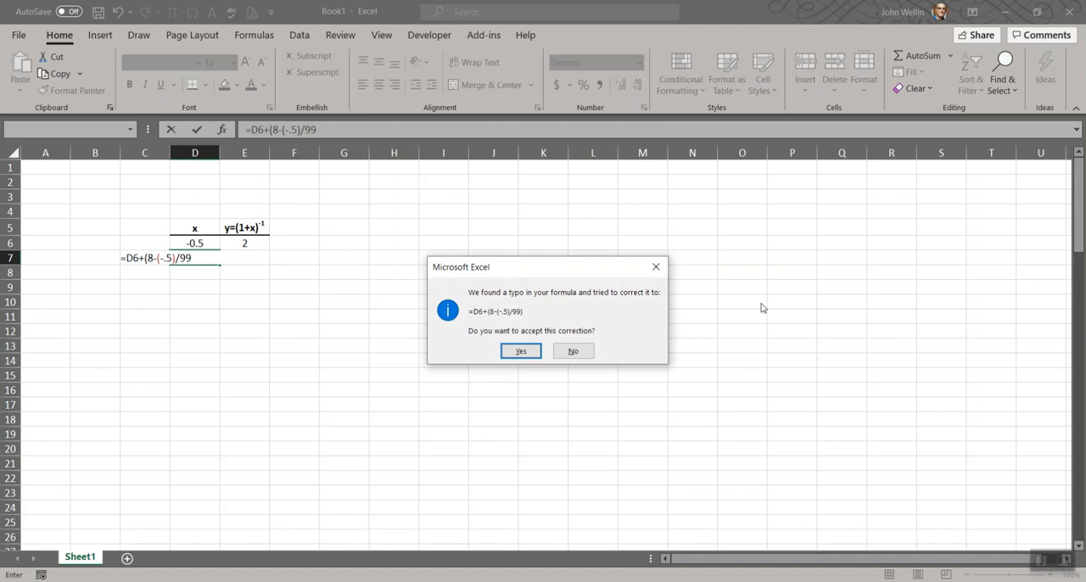
- Accept the correction so D7 holds =D6+(8-(-0.5))/99, giving -0.41414
click(519, 350)
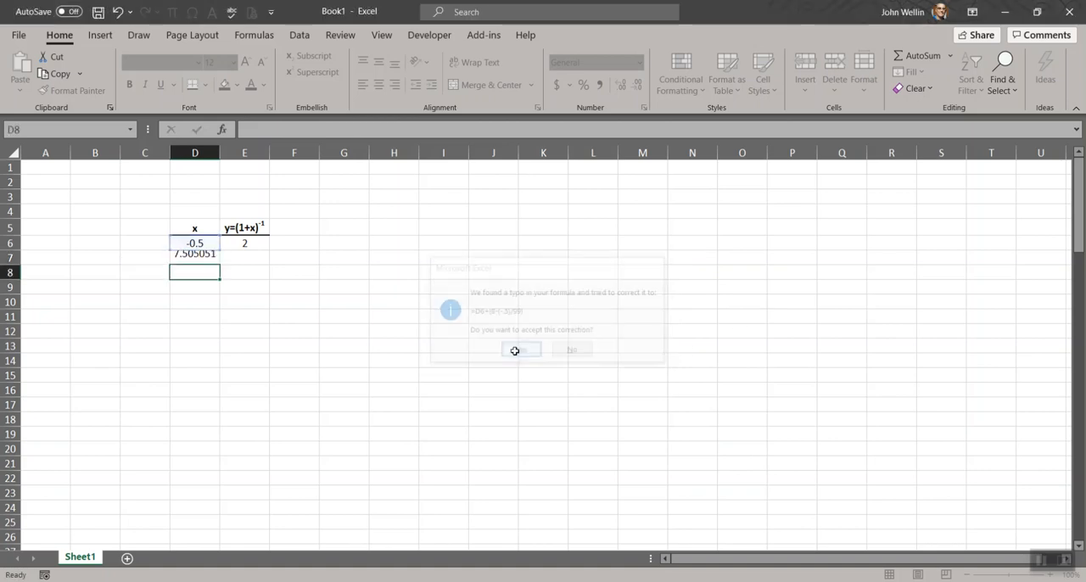
click(523, 350)
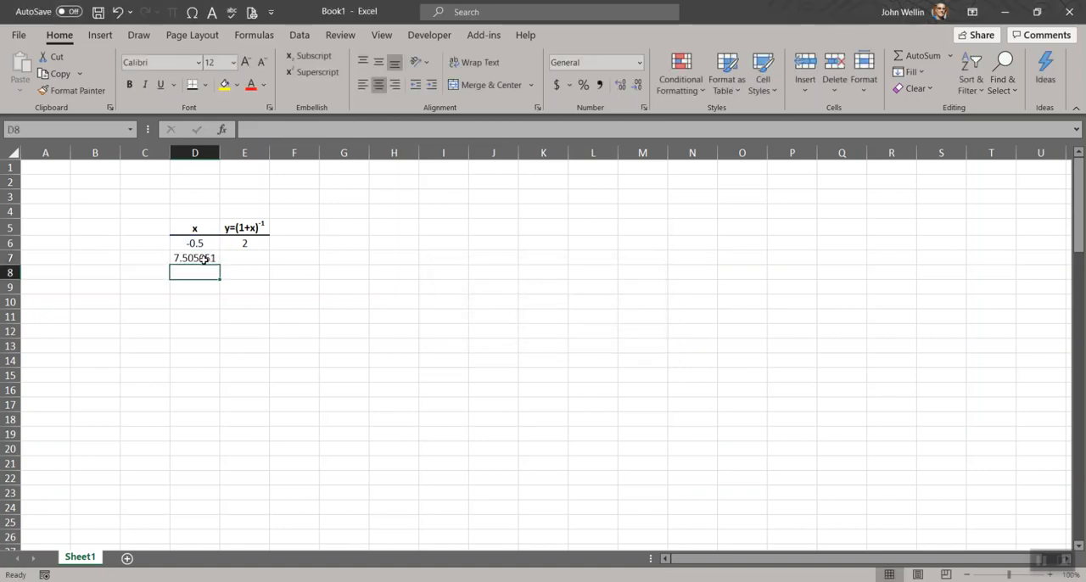
click(194, 257)
text(-0.41414)
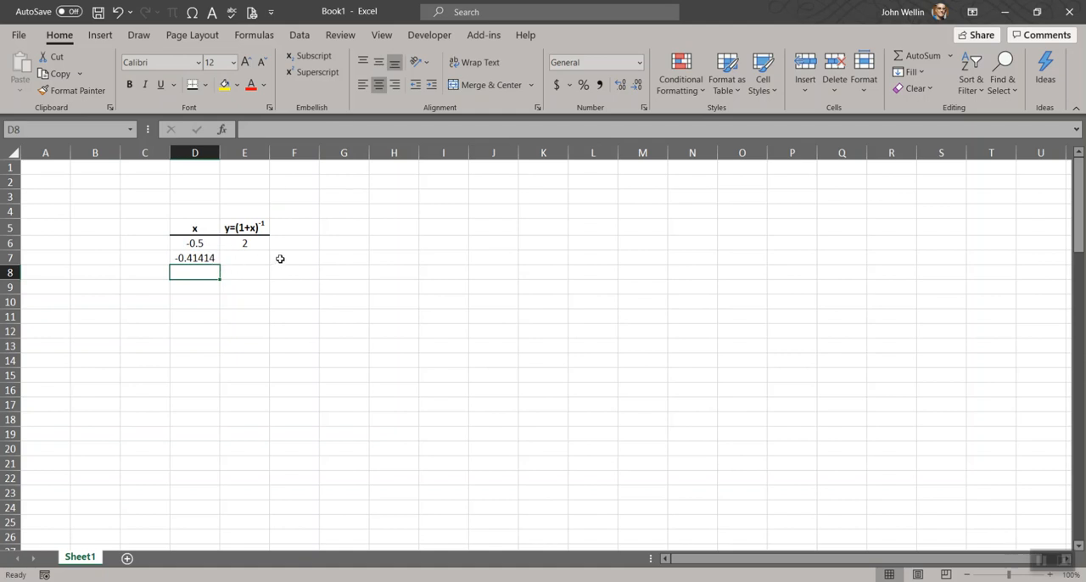
click(194, 258)
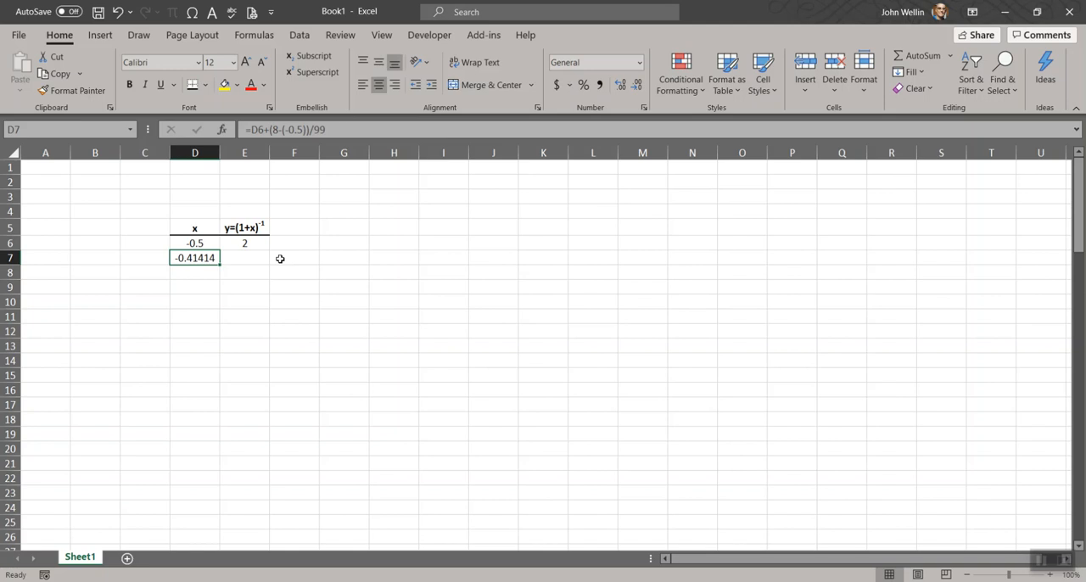
mouse_move(279, 253)
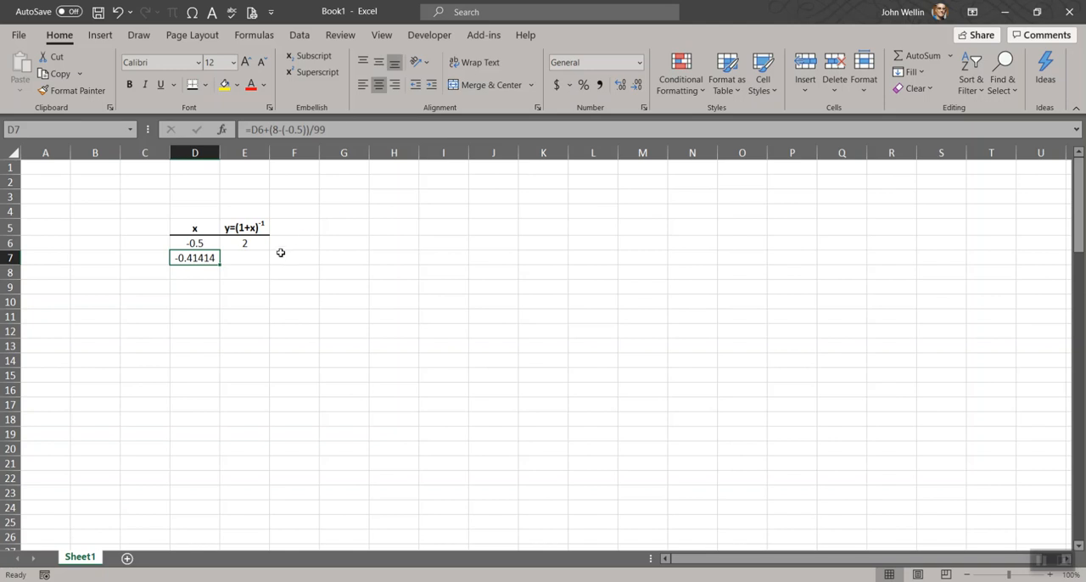
mouse_move(220, 265)
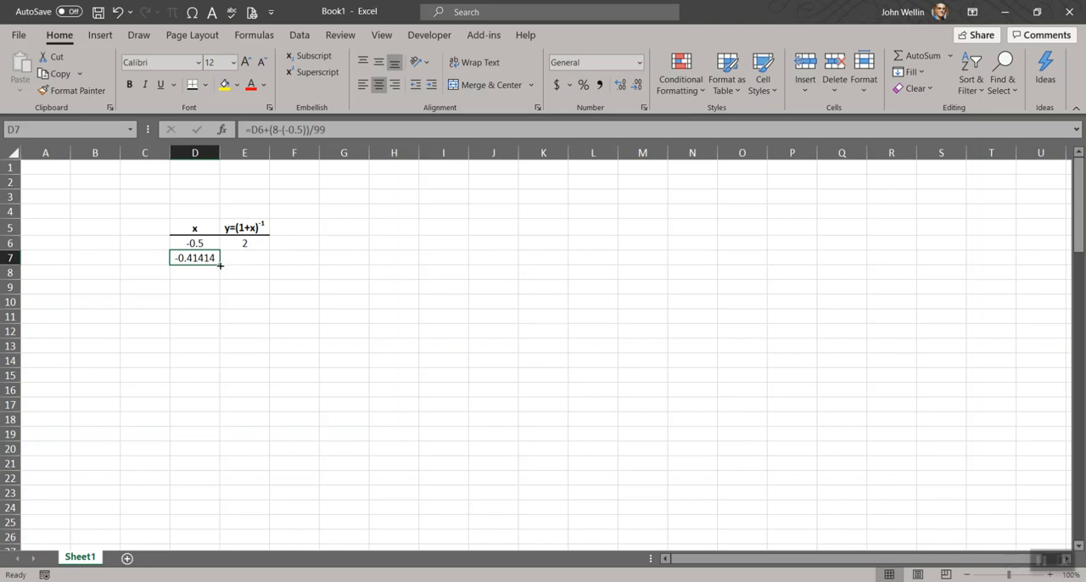
- Fill the x step formula =D19+(8-(-0.5))/99 down column D to row 104, reaching 7.914141
drag(221, 265, 190, 499)
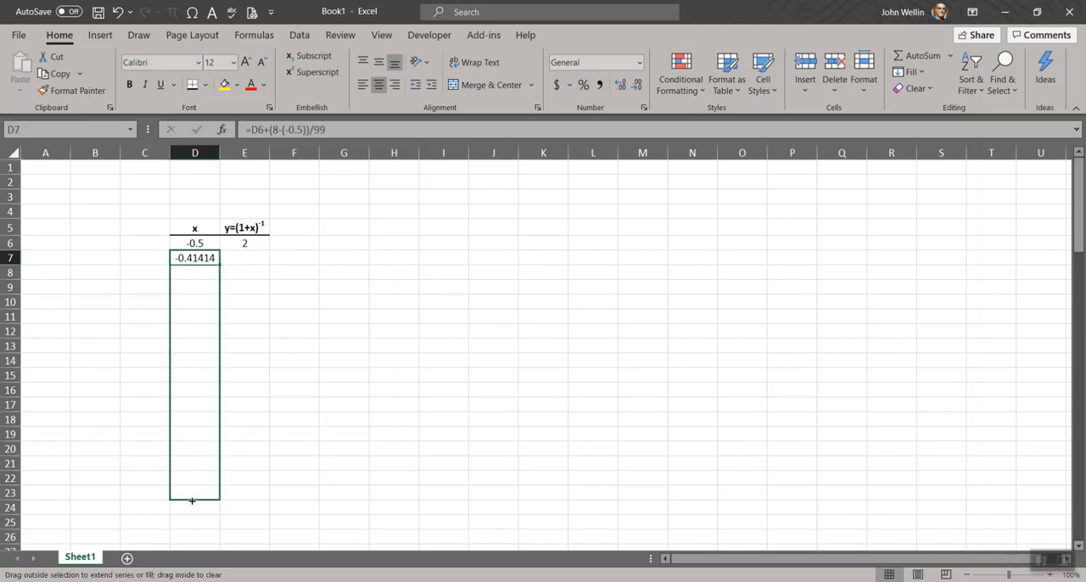
drag(194, 258, 194, 499)
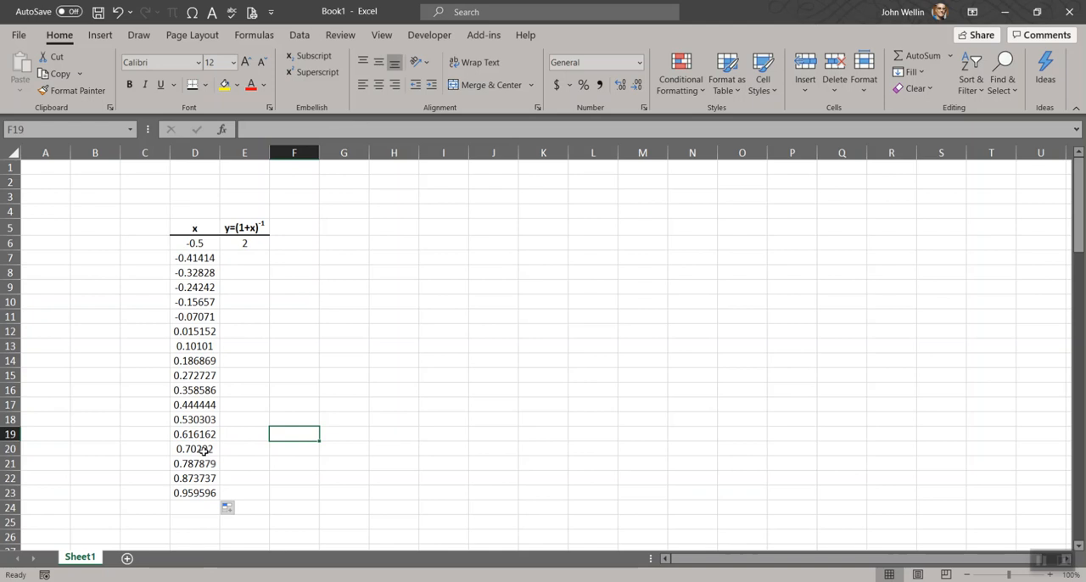
text(=D19+(8-(-0.5))/99)
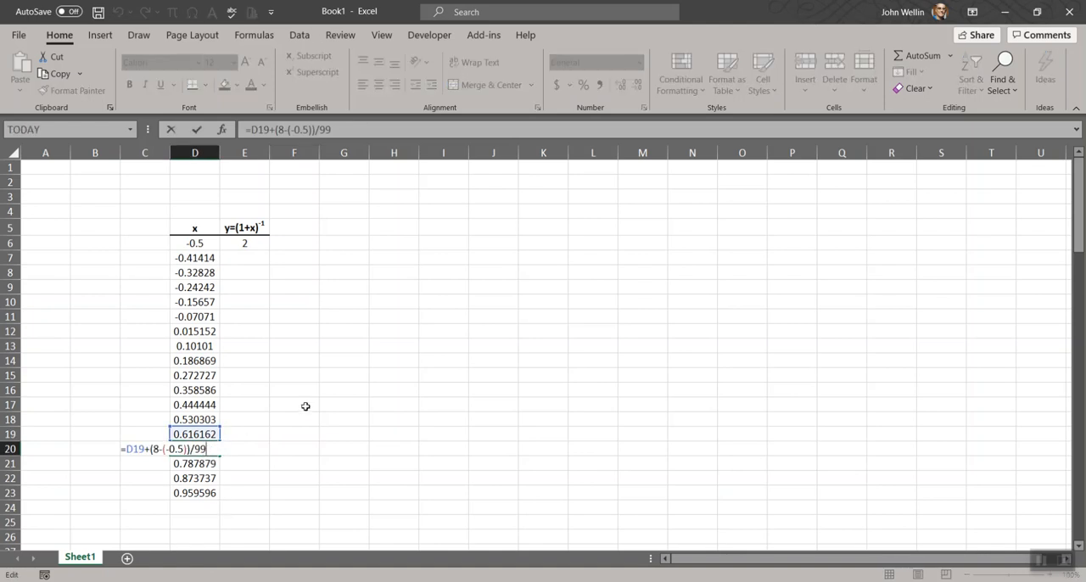
mouse_move(254, 366)
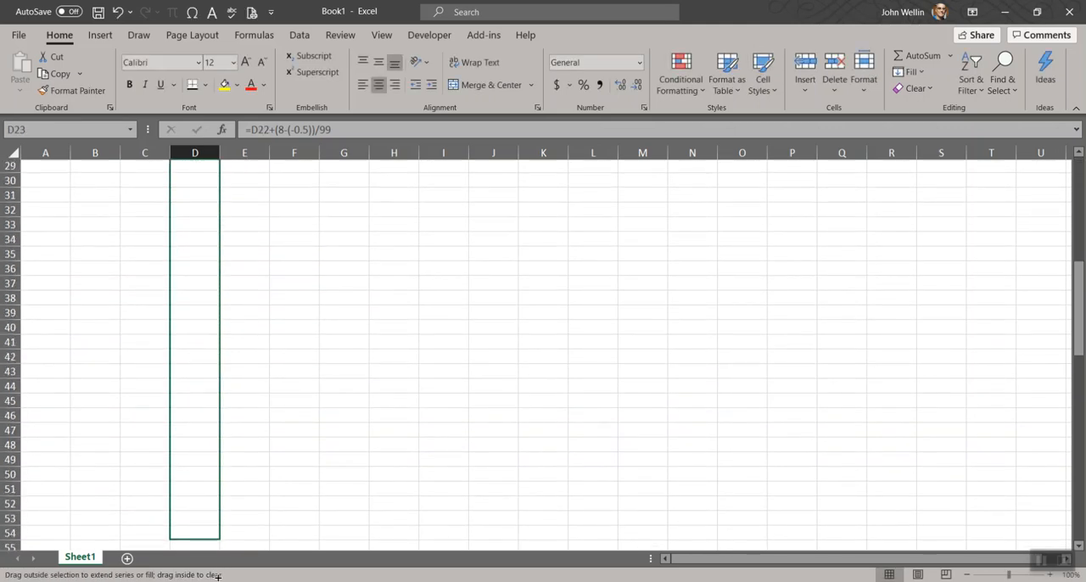
scroll(down, 3)
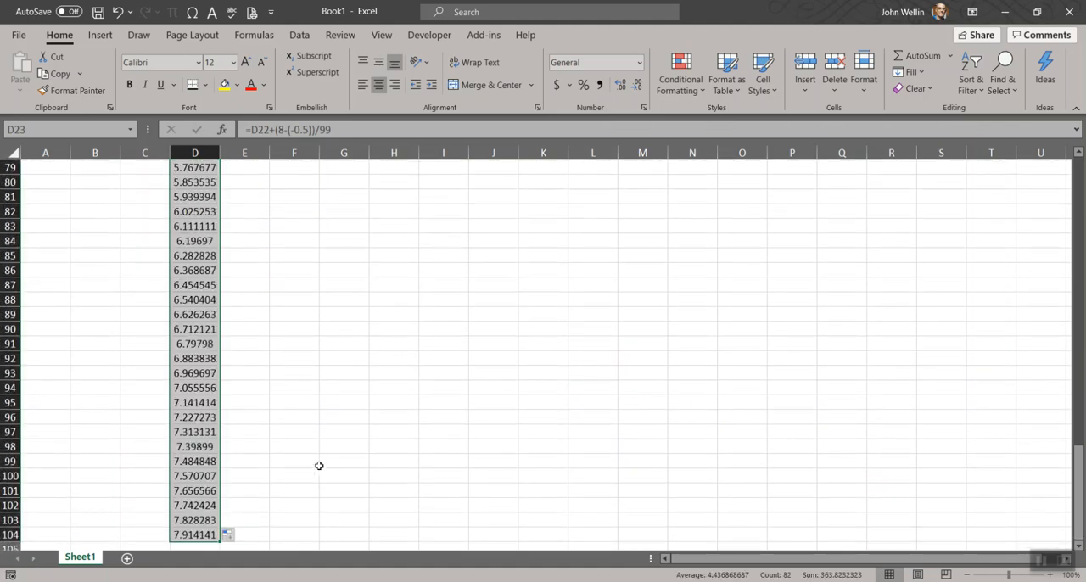
scroll(down, 3)
text(=1/(1+D6))
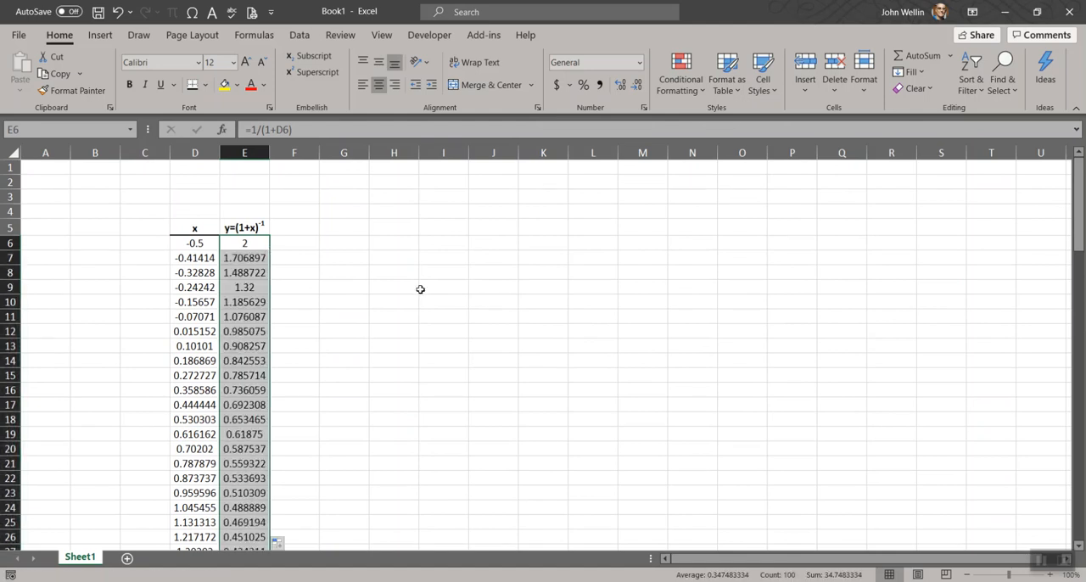
- Select the x and y values D6:E105 ready for charting
click(193, 243)
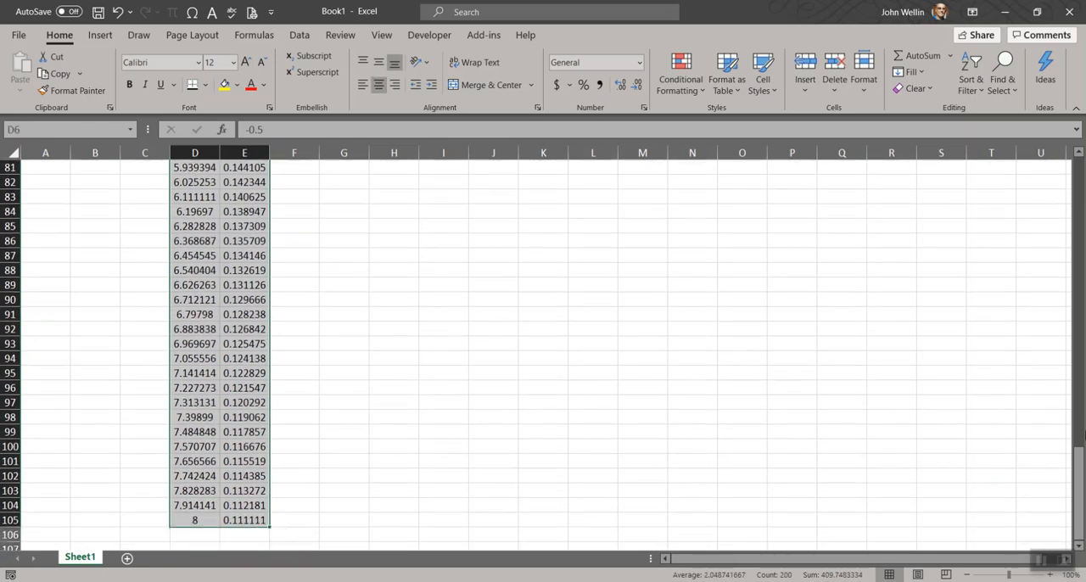
scroll(up, 3)
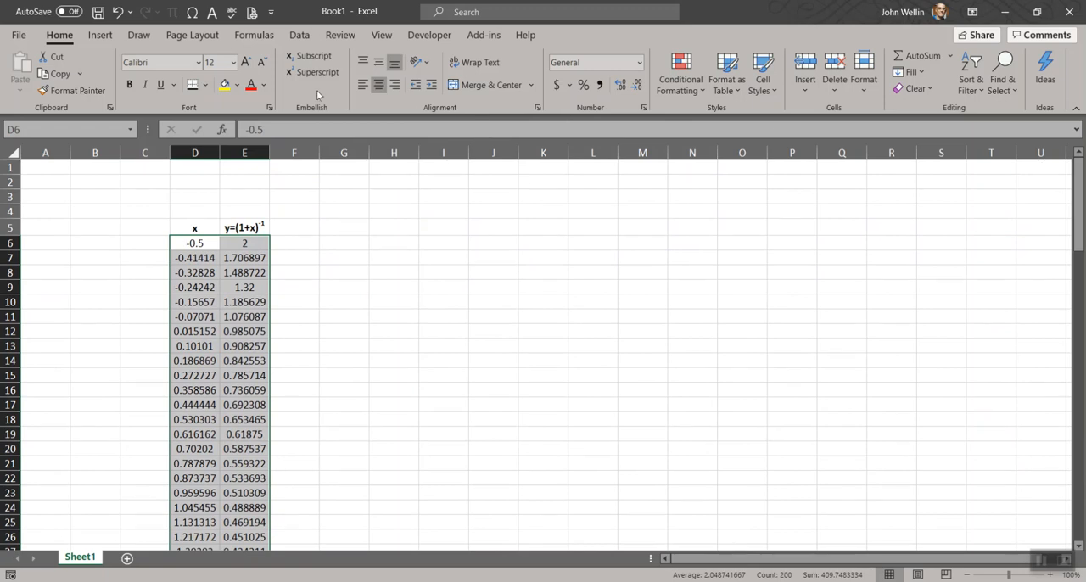
- Insert a Scatter with Smooth Lines chart of the data and deselect it
click(98, 34)
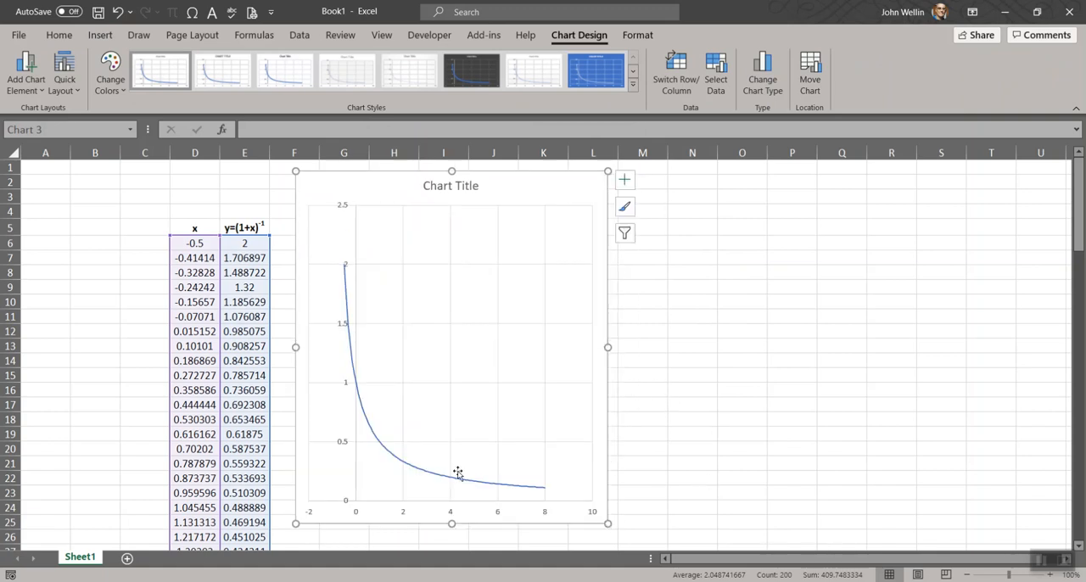
mouse_move(616, 482)
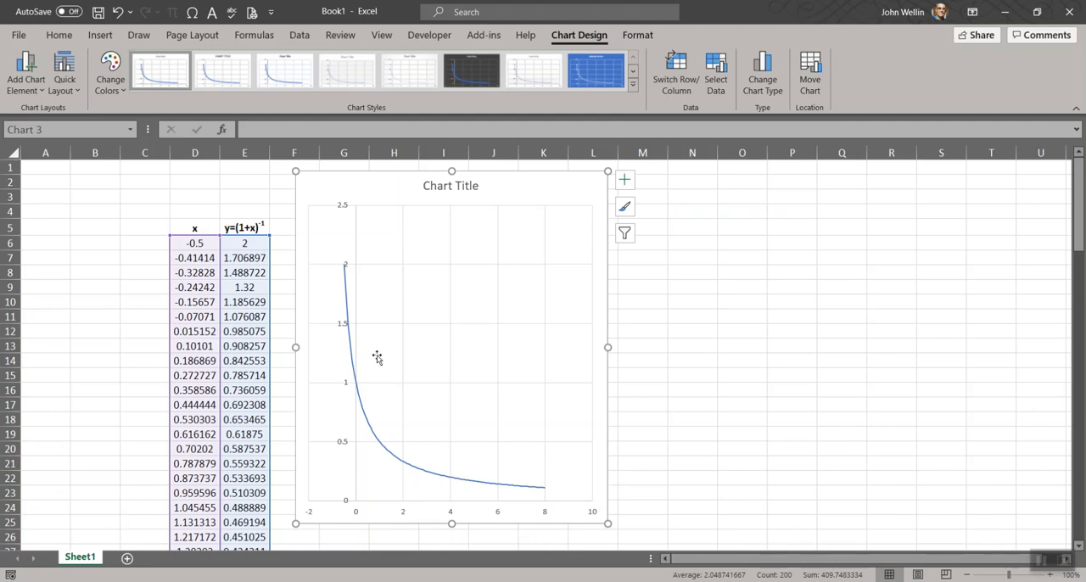
mouse_move(346, 268)
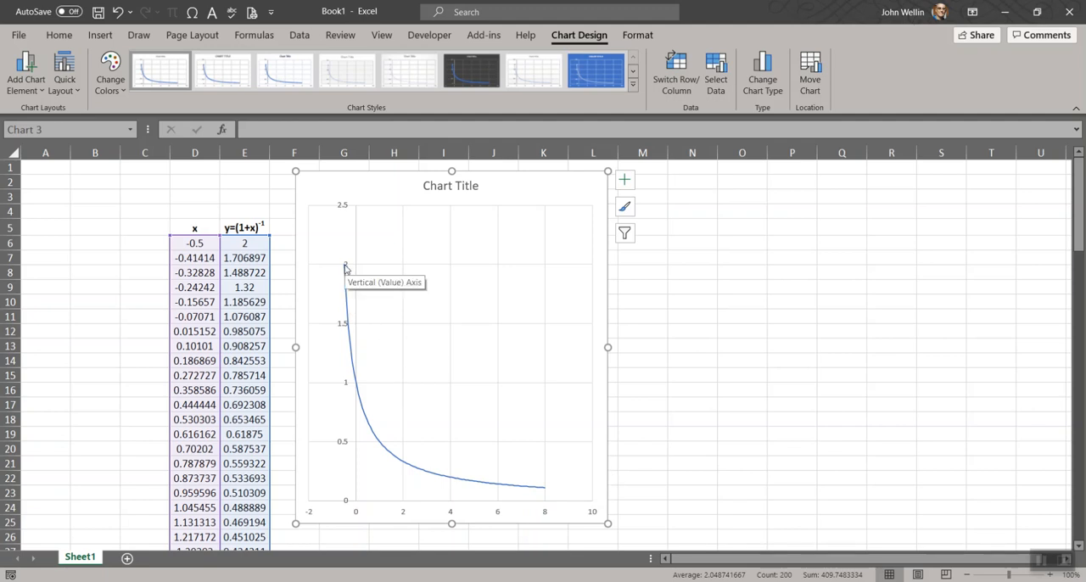
mouse_move(376, 482)
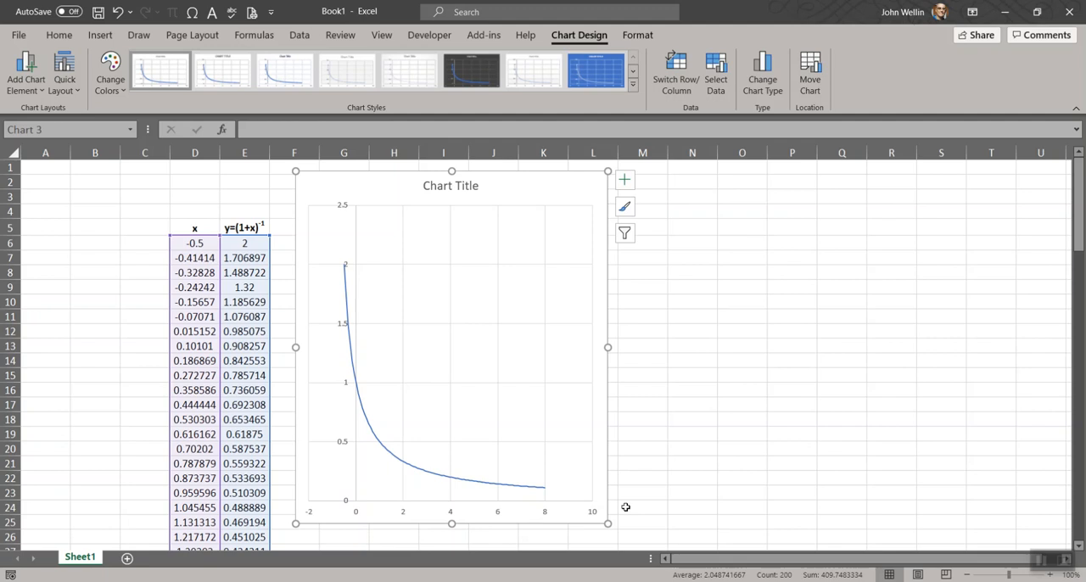
mouse_move(716, 458)
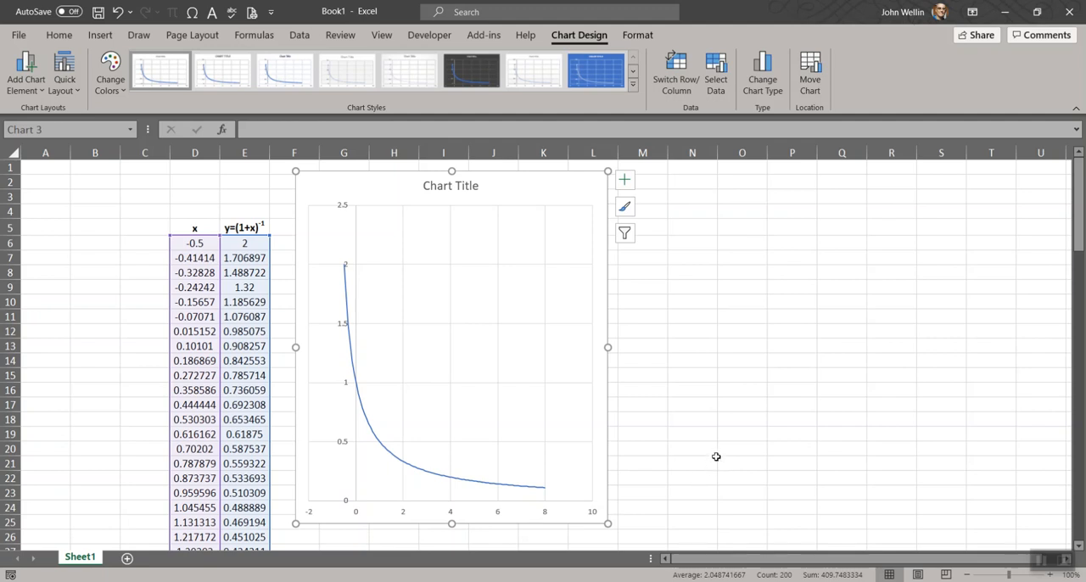
mouse_move(712, 428)
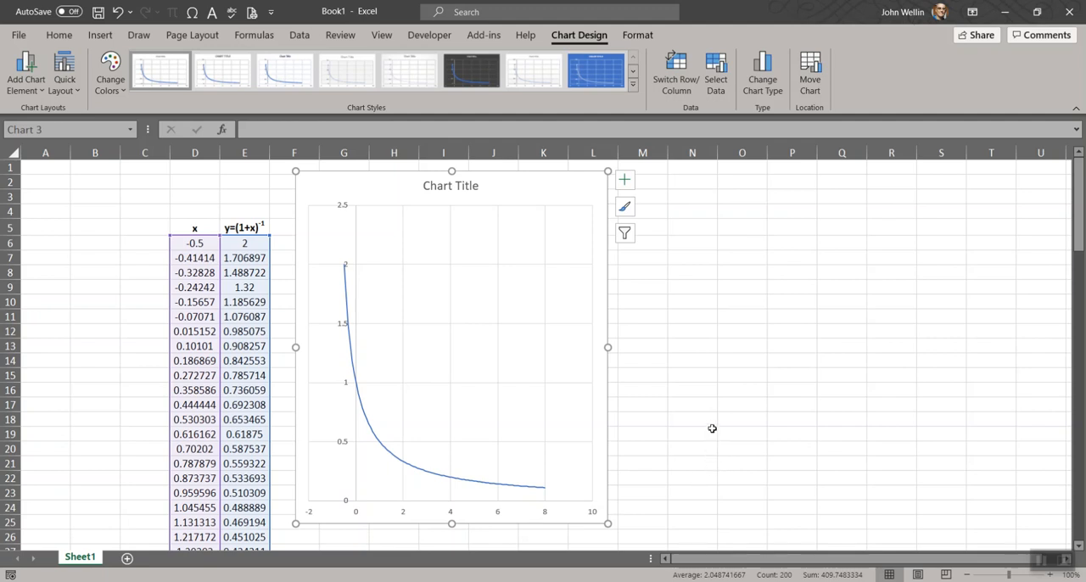
click(692, 434)
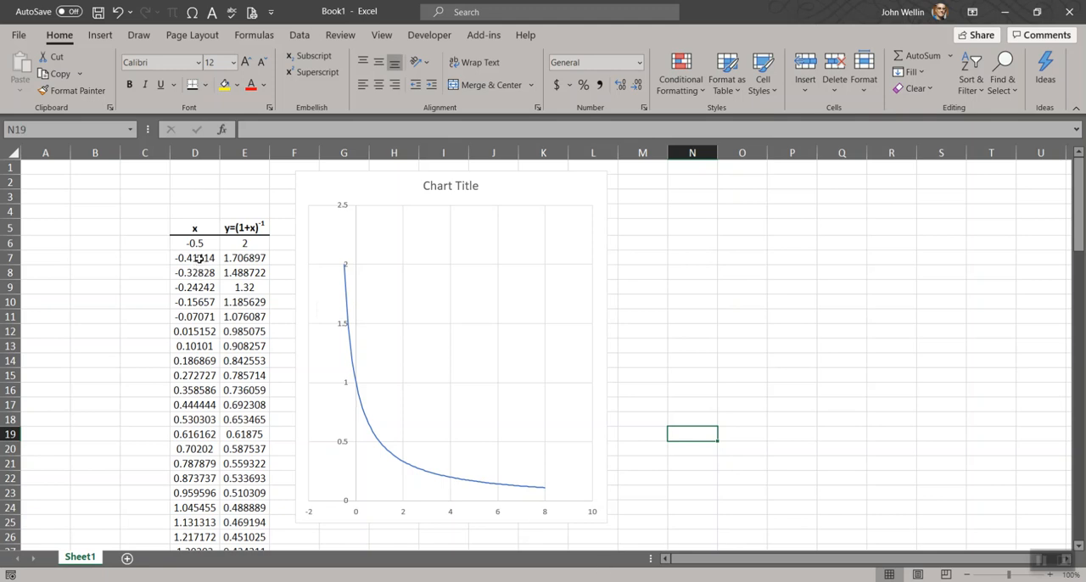
- Re-enter D7 as =D6+(8-(-0.5))/99 and select D6 to replace the first x value with 1
text(=D6+(8-(-0.5))/99)
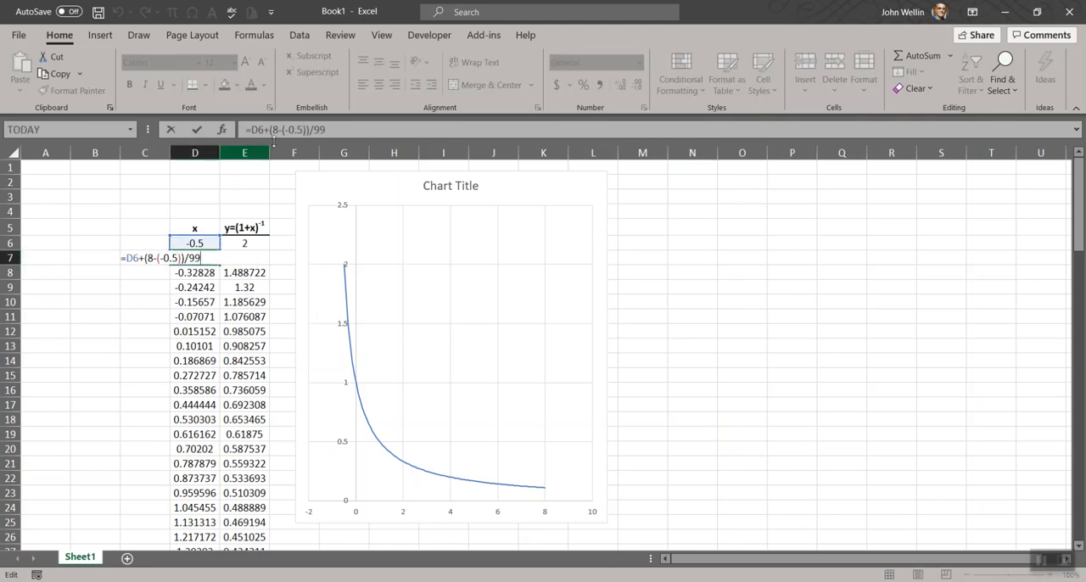
mouse_move(332, 192)
text(6)
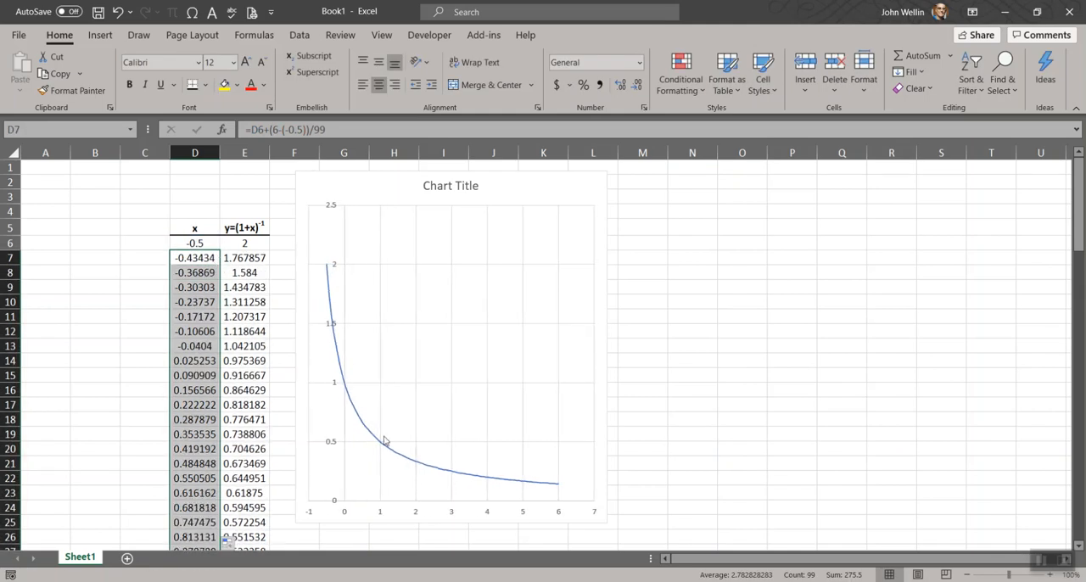
mouse_move(553, 492)
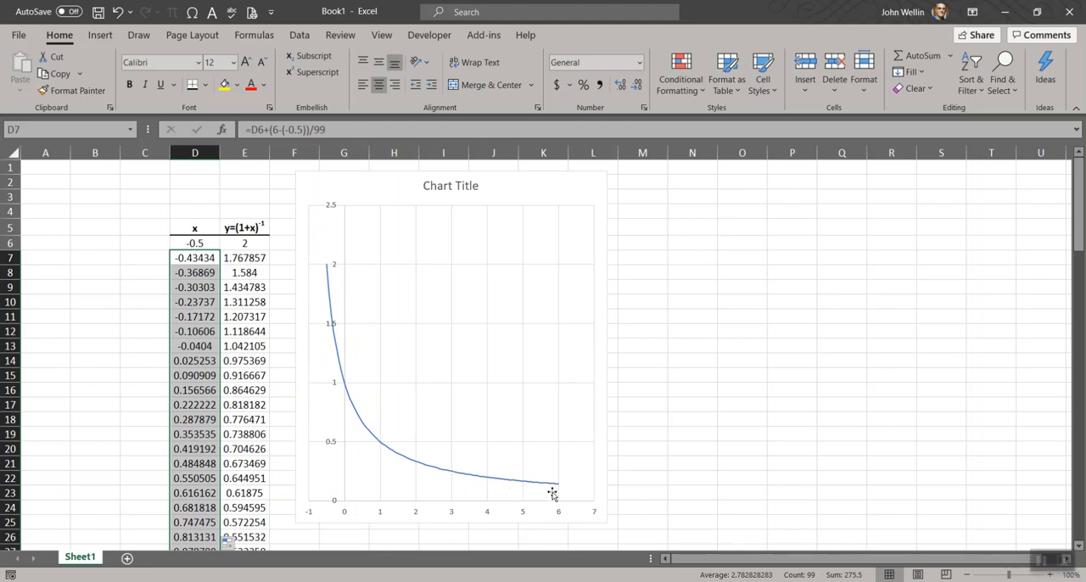
mouse_move(556, 492)
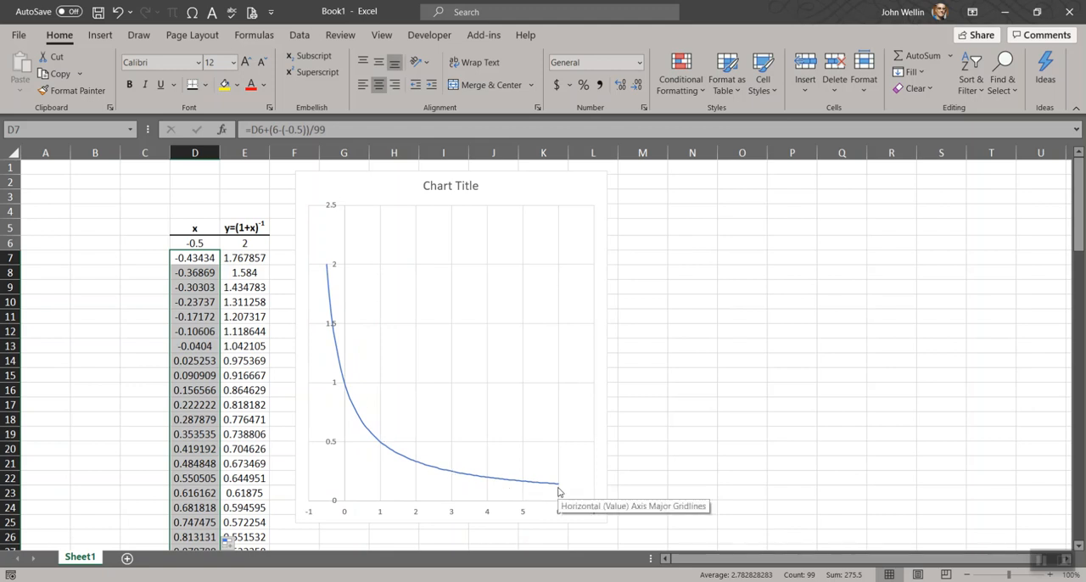
click(193, 244)
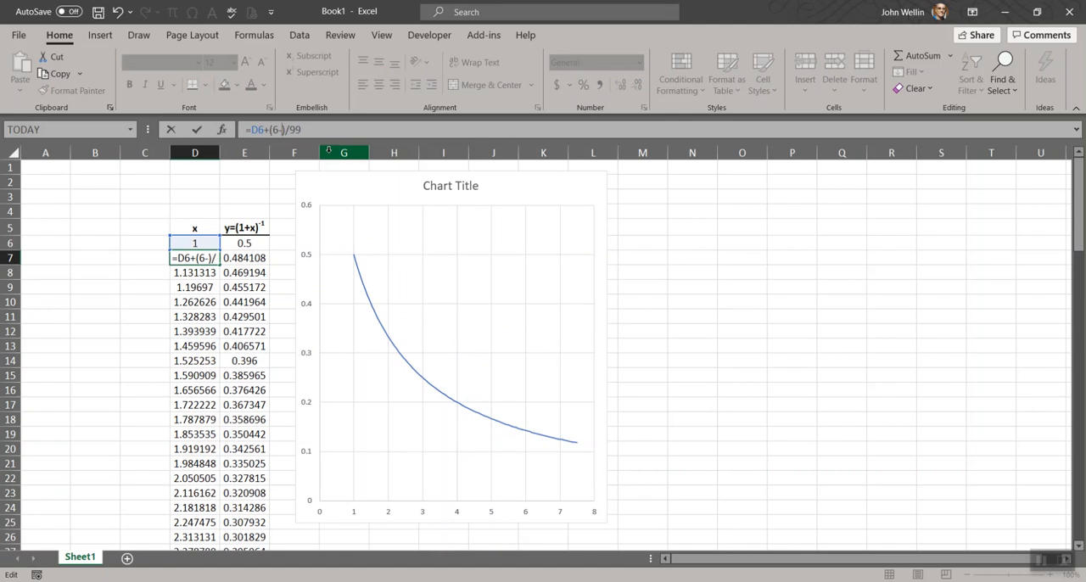
- Enter 1 as the first x value in D6 so the column starts at x = 1
text(1)
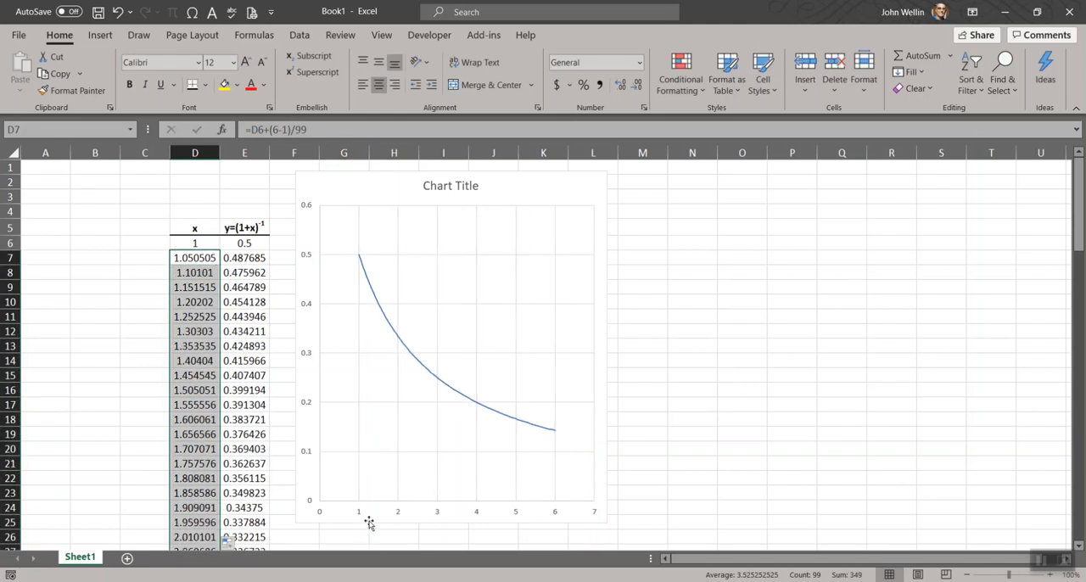
mouse_move(529, 499)
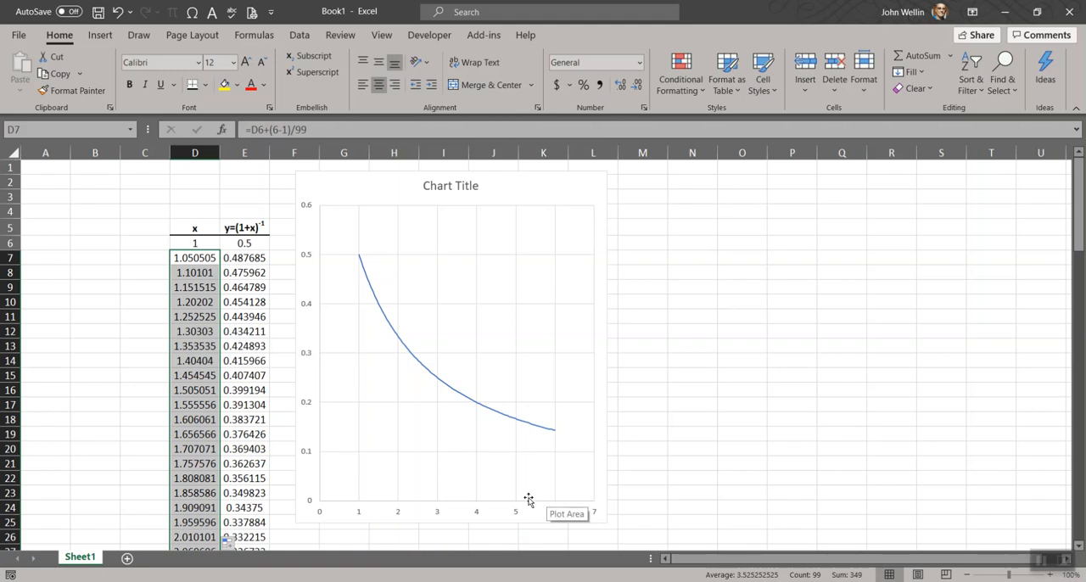
mouse_move(647, 341)
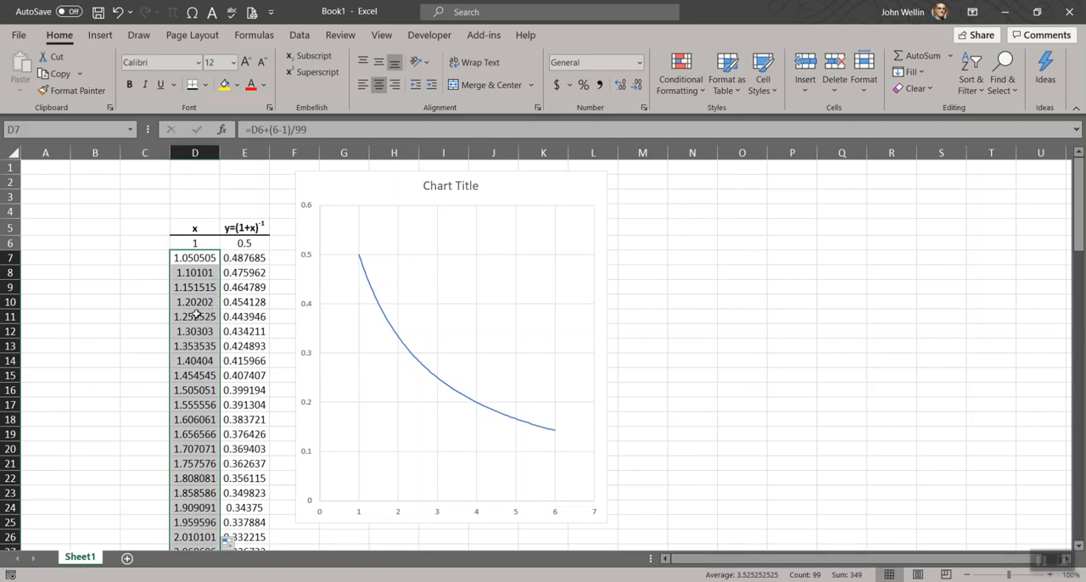
mouse_move(420, 410)
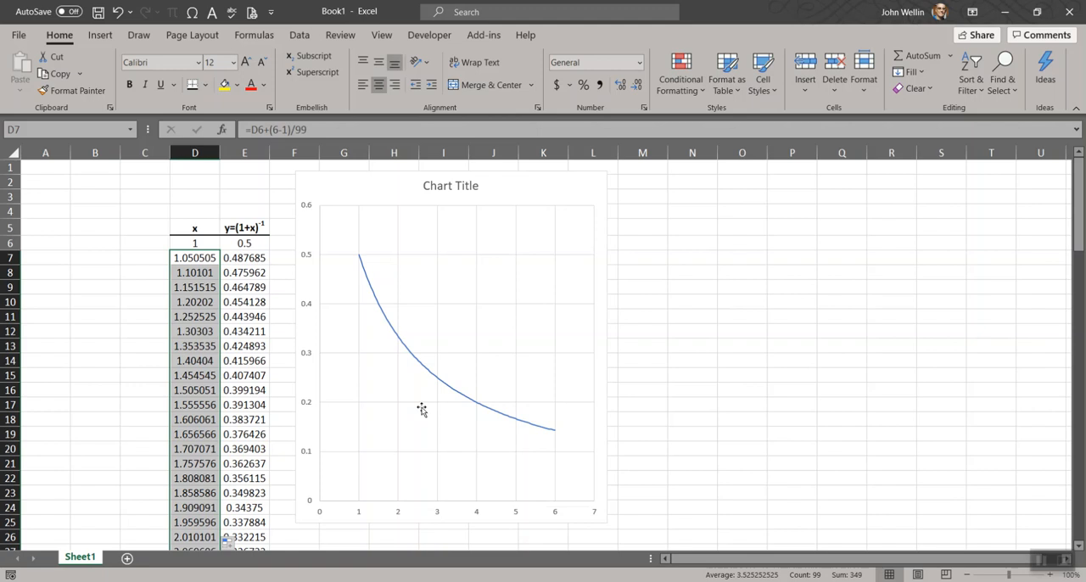
mouse_move(422, 410)
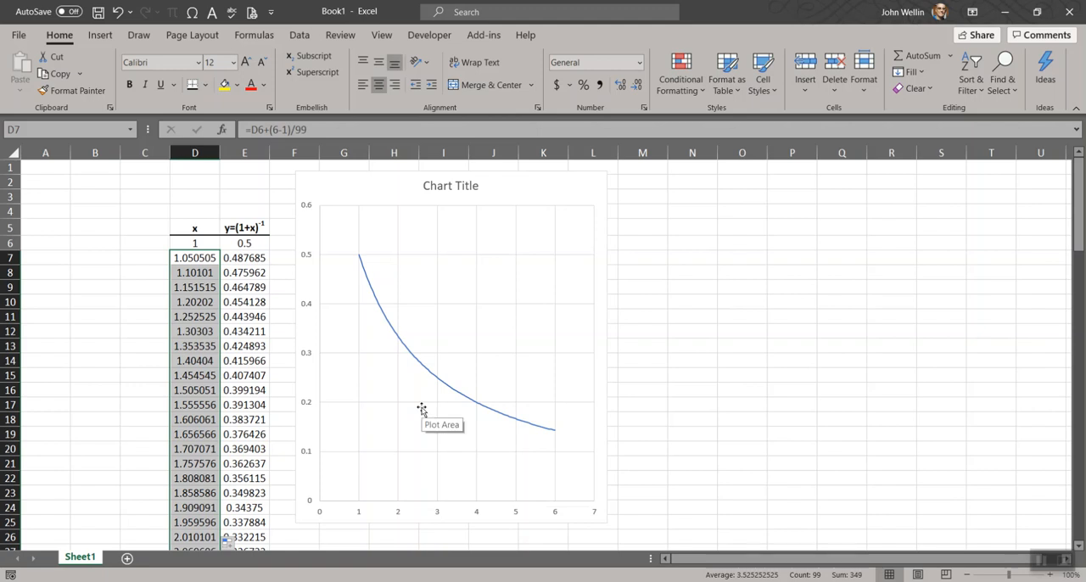
mouse_move(366, 347)
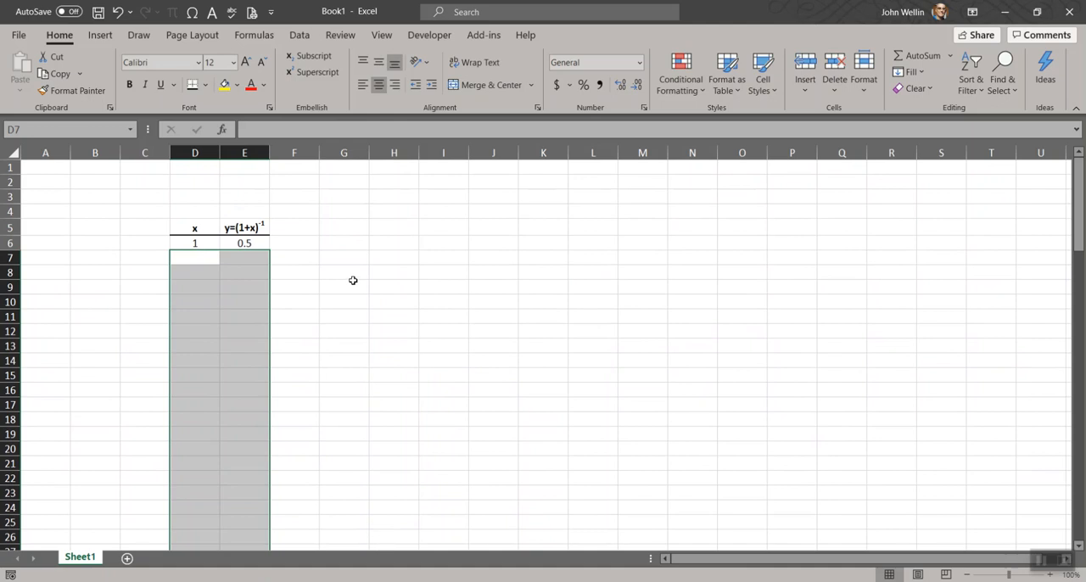
- Insert a blank column before the table, shifting x and y one column right
click(342, 285)
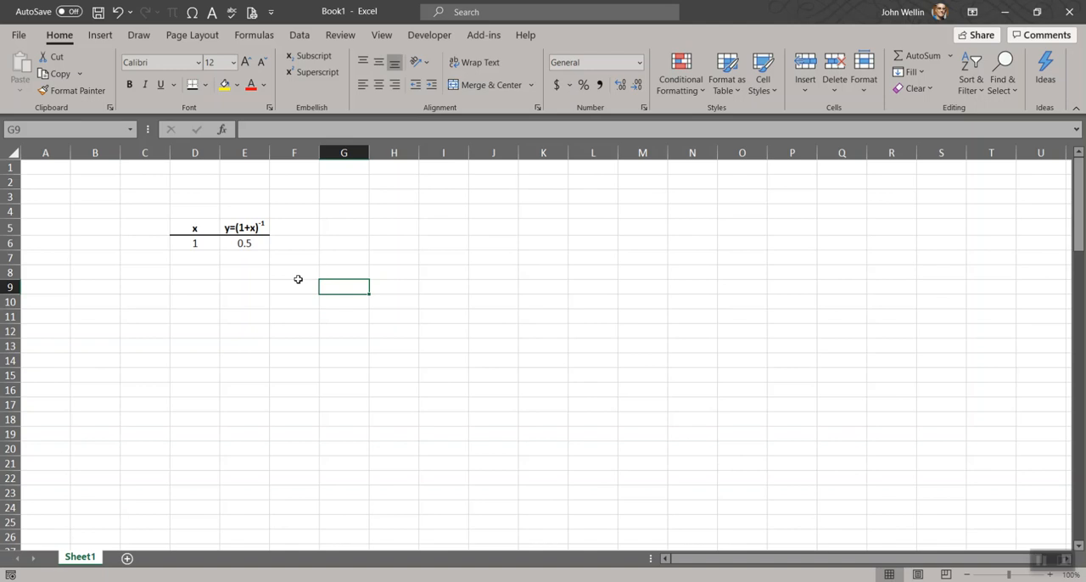
mouse_move(296, 285)
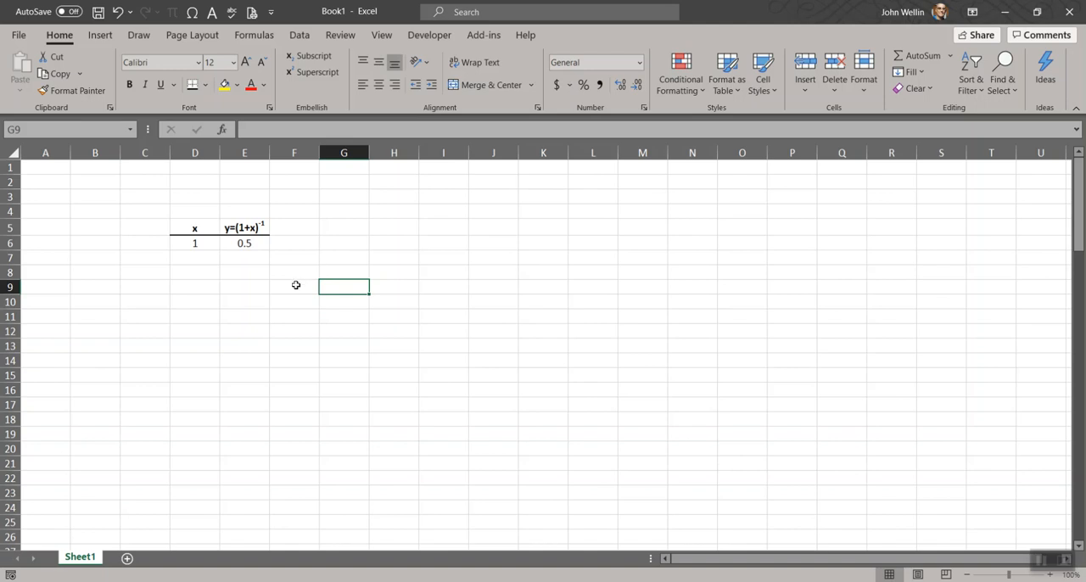
mouse_move(224, 275)
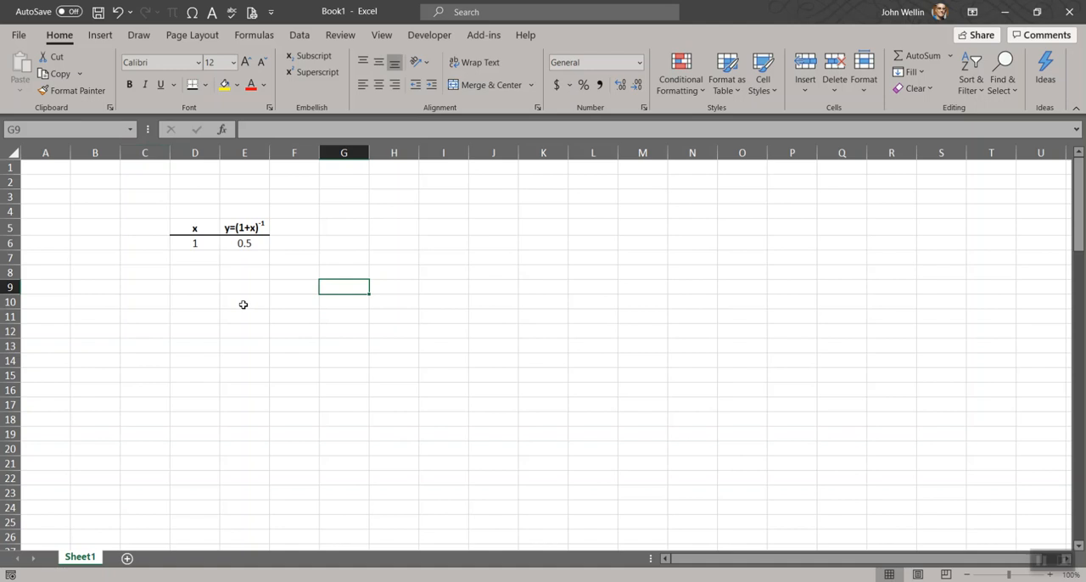
mouse_move(125, 109)
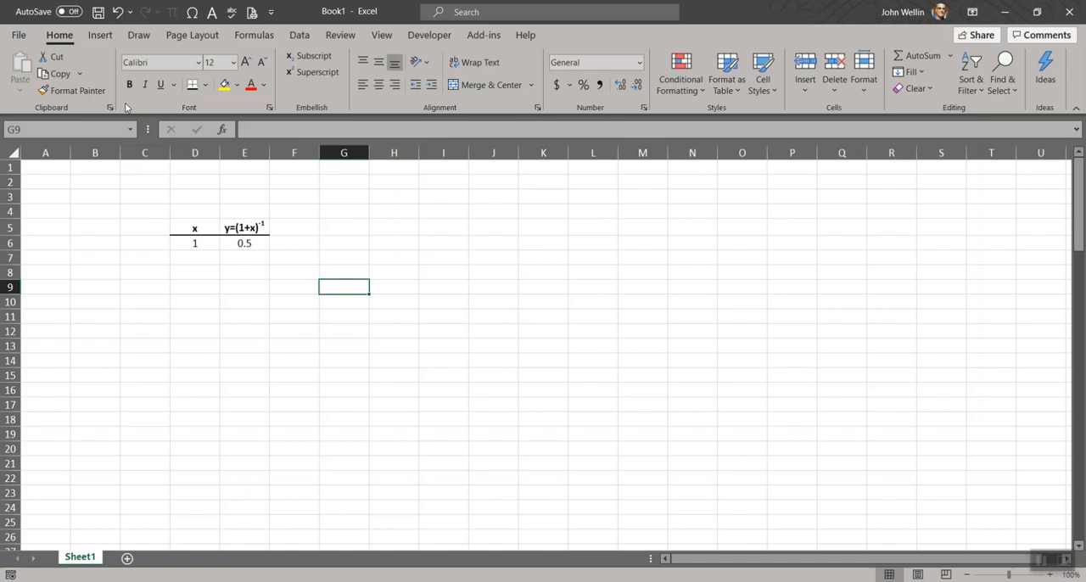
click(144, 153)
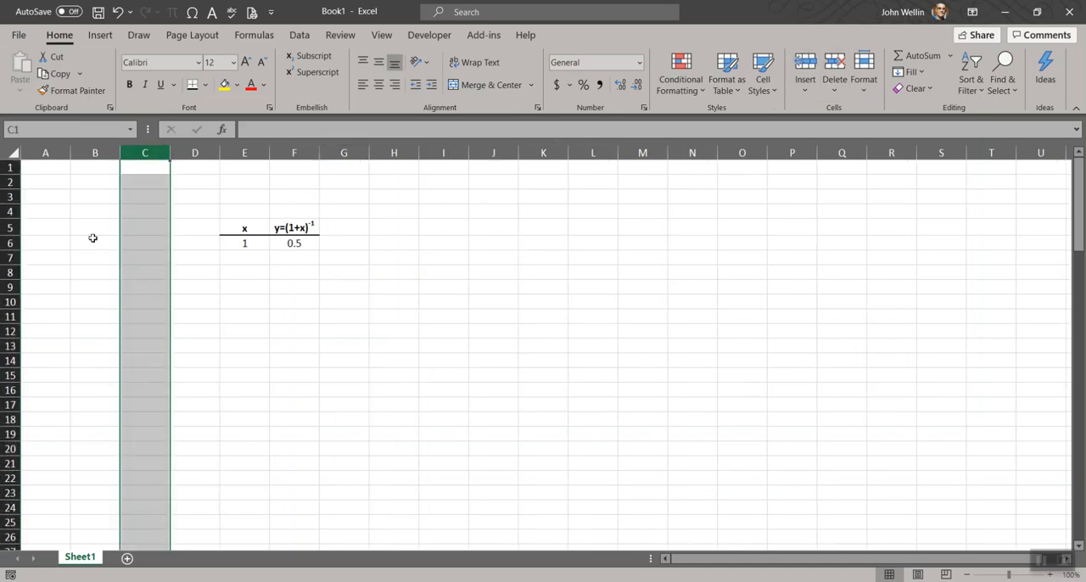
- Label cells 'Plot min =' and 'Plot max =' to the left of the x/y table
click(95, 244)
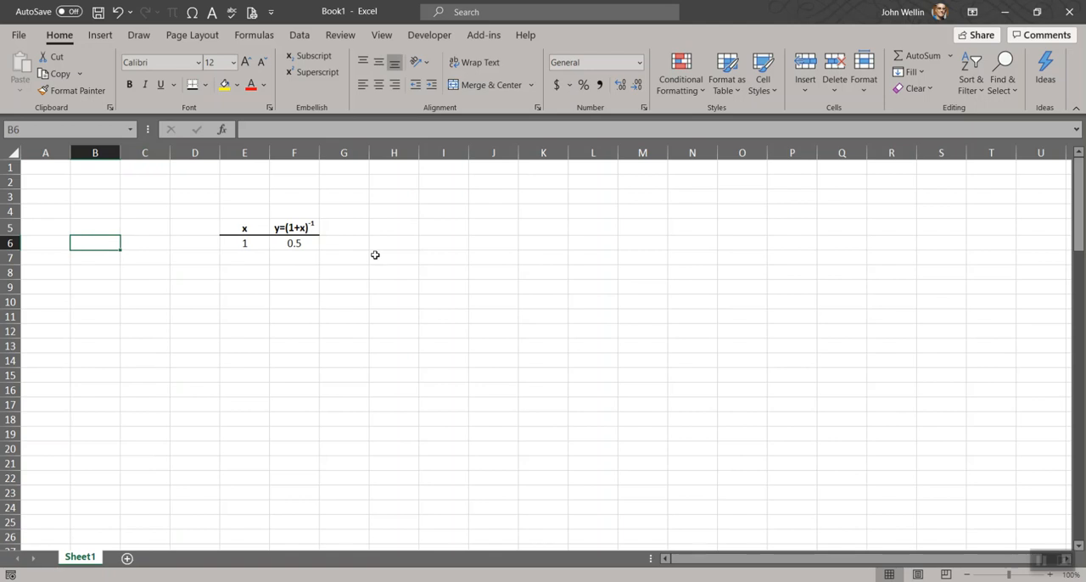
text(Plot min =)
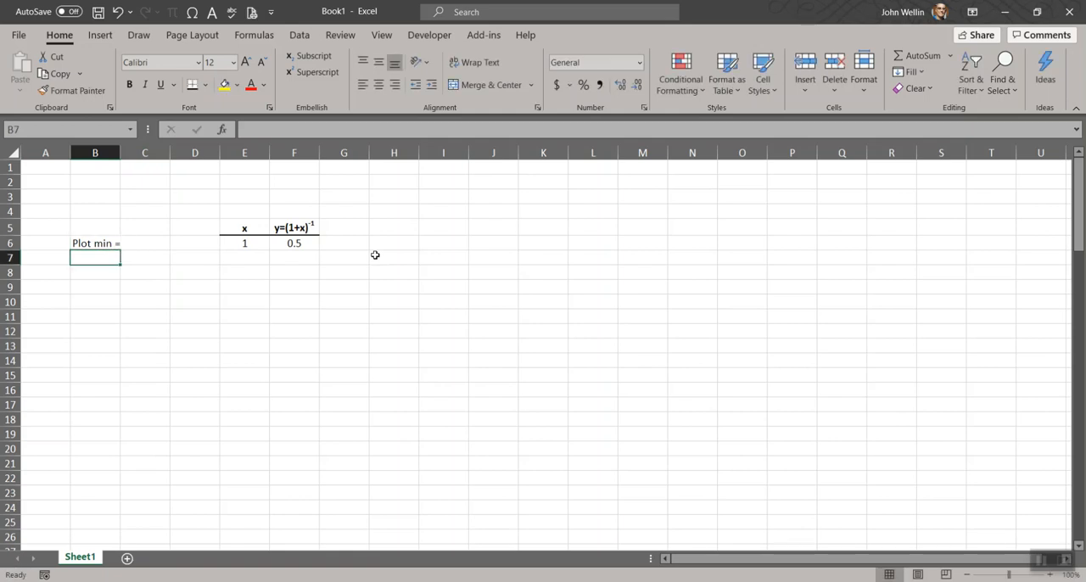
text(Plot max)
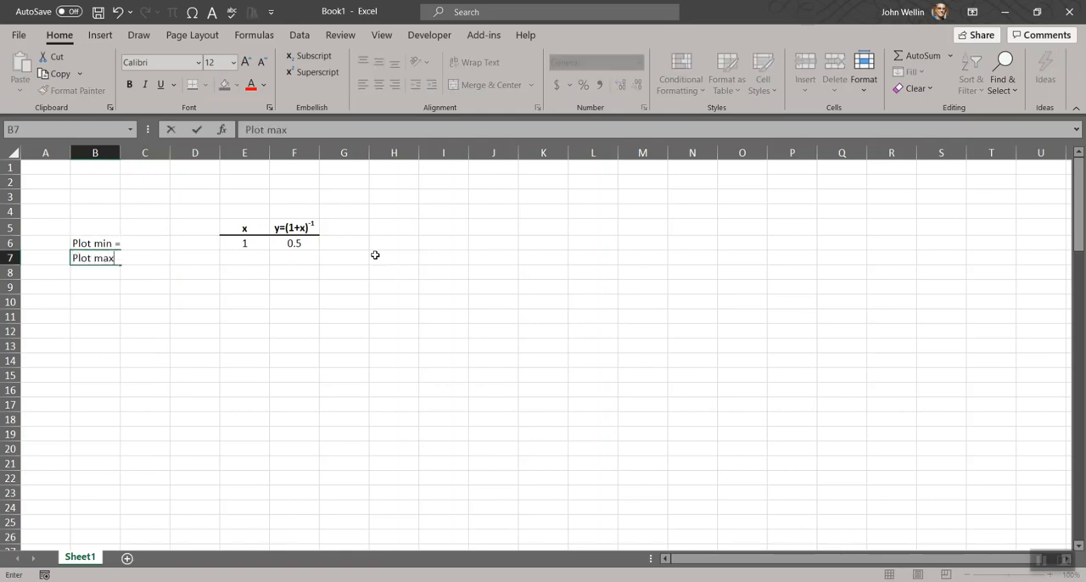
text(=)
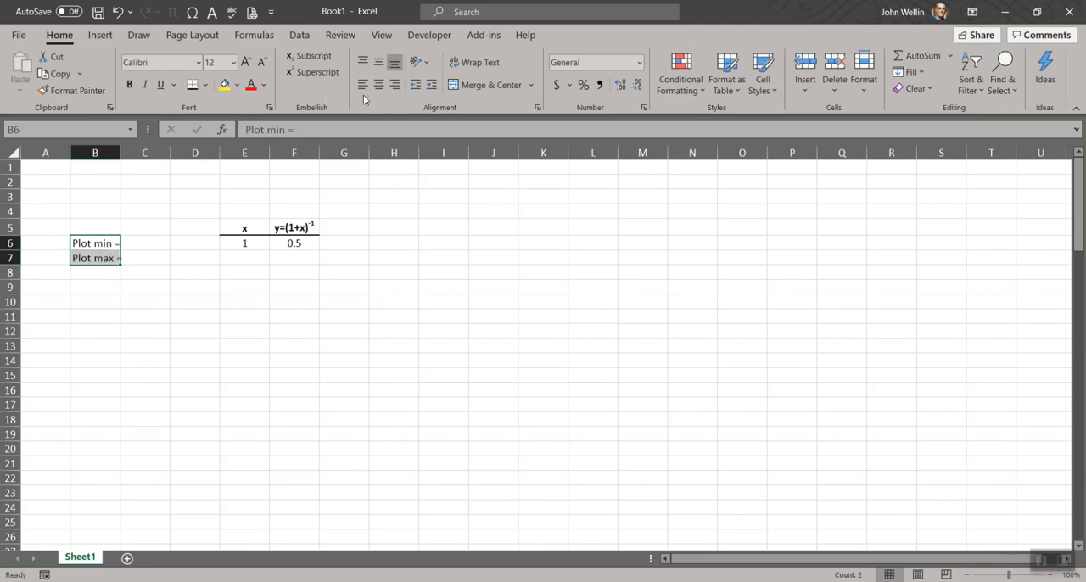
mouse_move(394, 85)
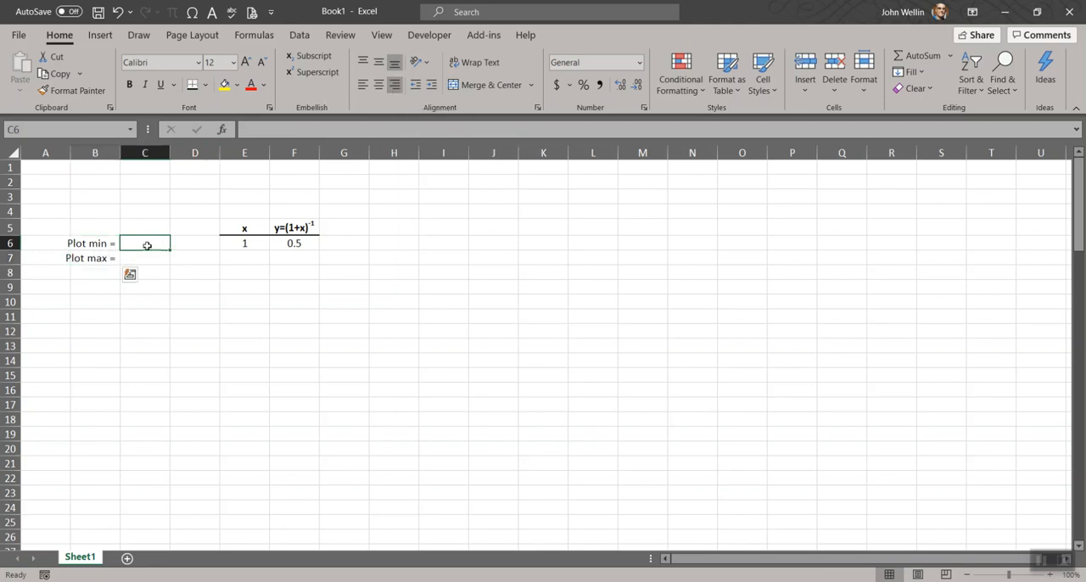
- Enter plot min 1 and plot max 6, and narrow the empty column before the x table
click(144, 258)
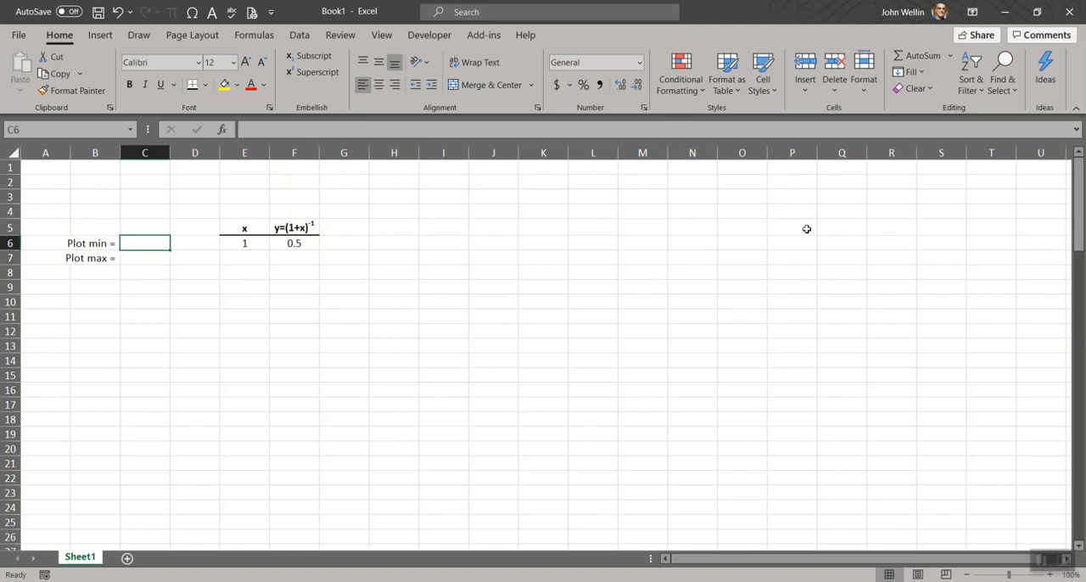
text(1)
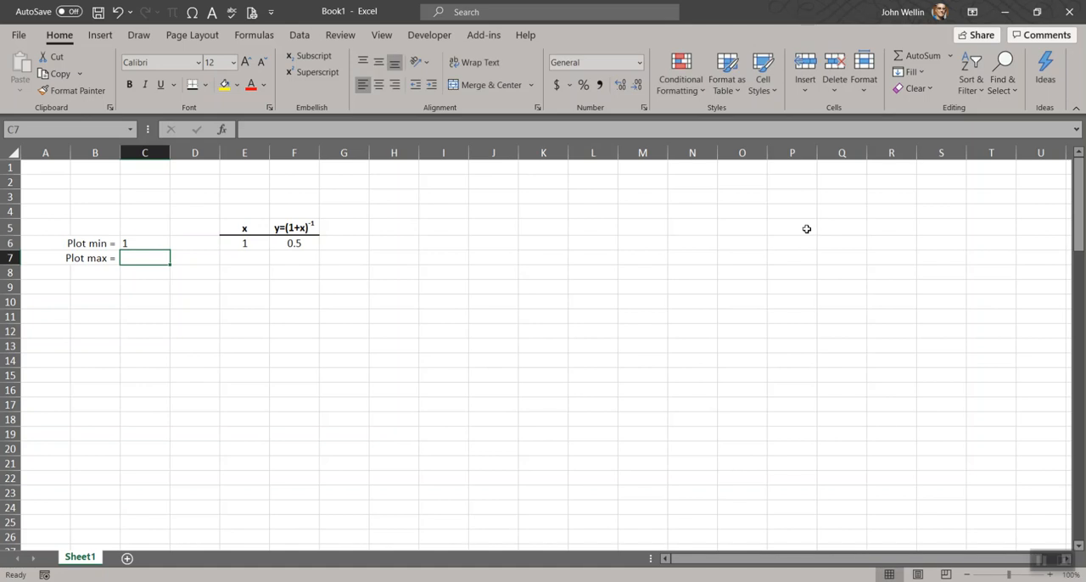
text(6)
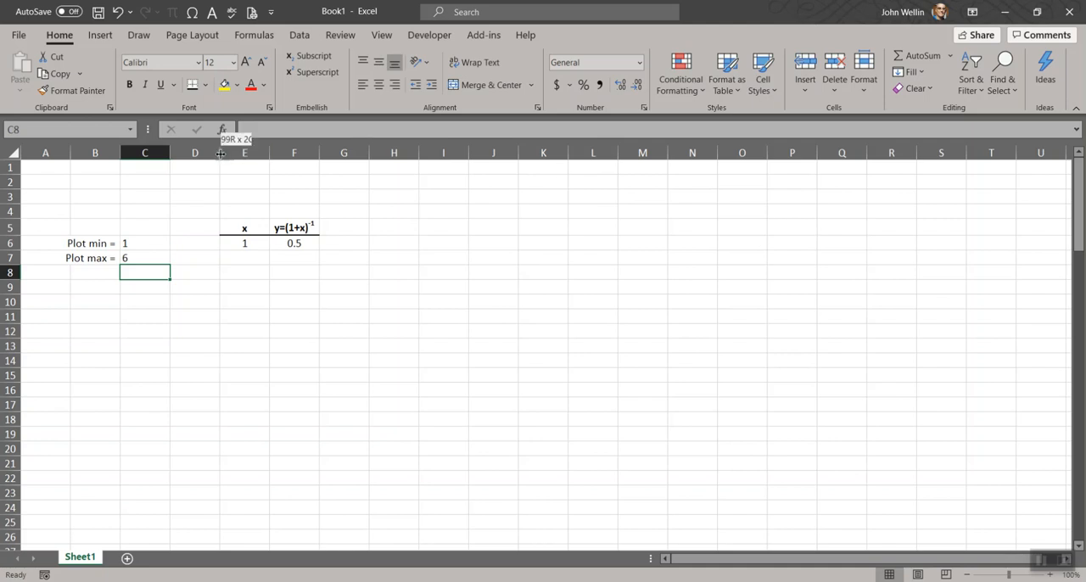
drag(220, 153, 186, 152)
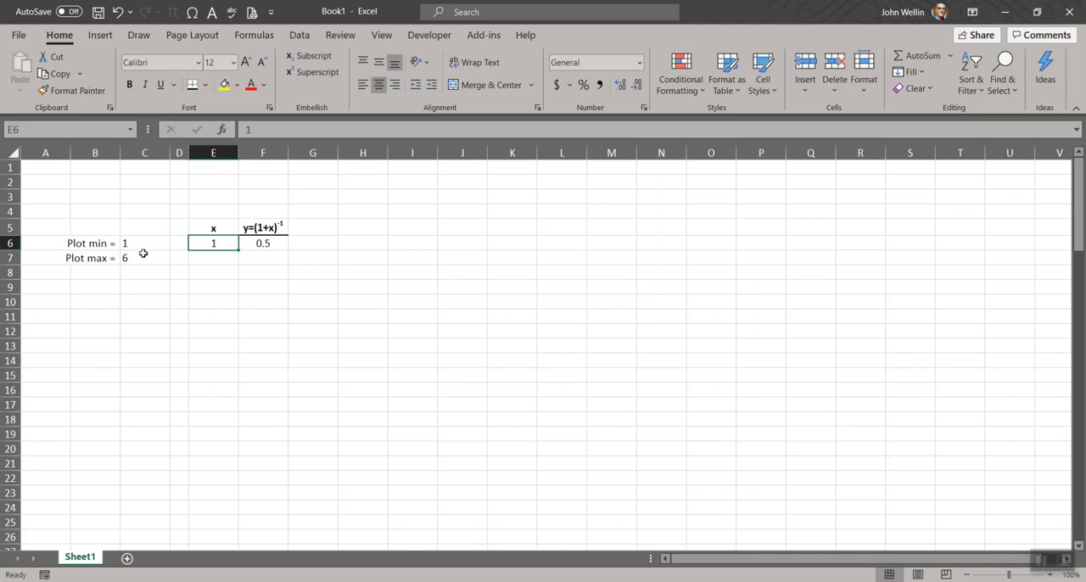
- Start the second x value in E7 as =E6+( referencing the first x
text(=)
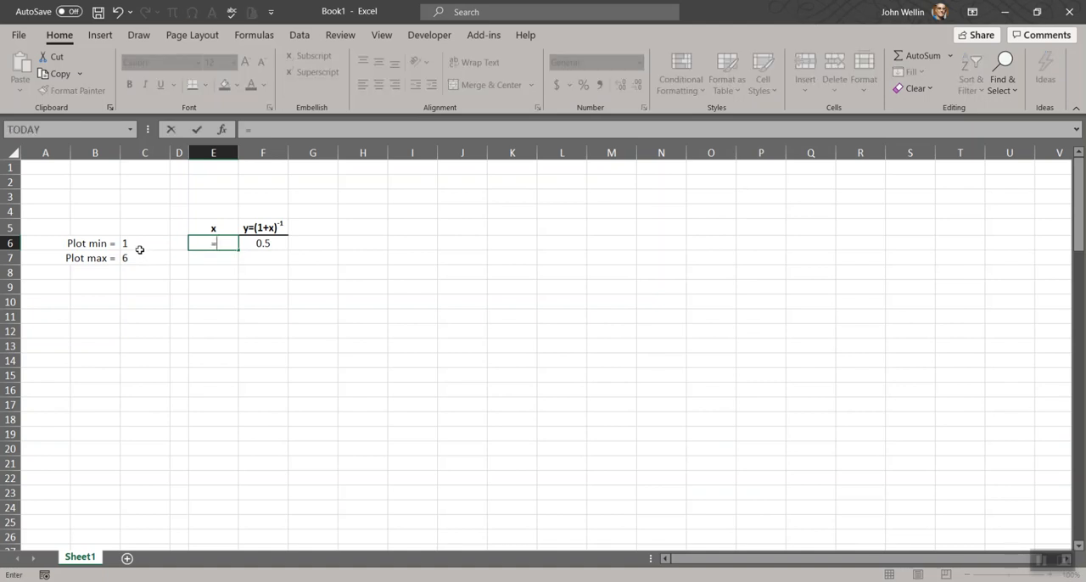
click(145, 244)
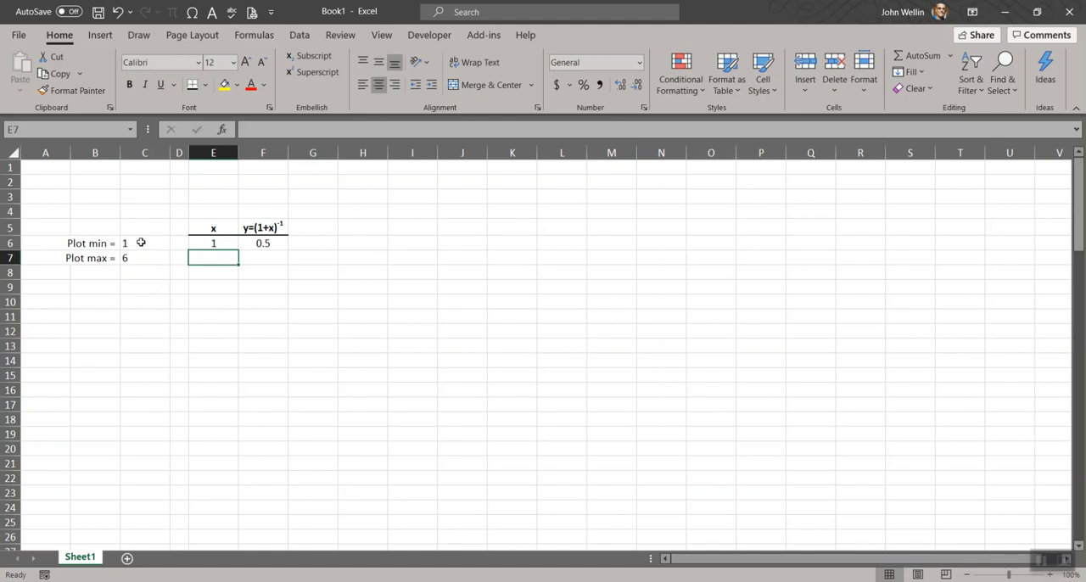
text(=)
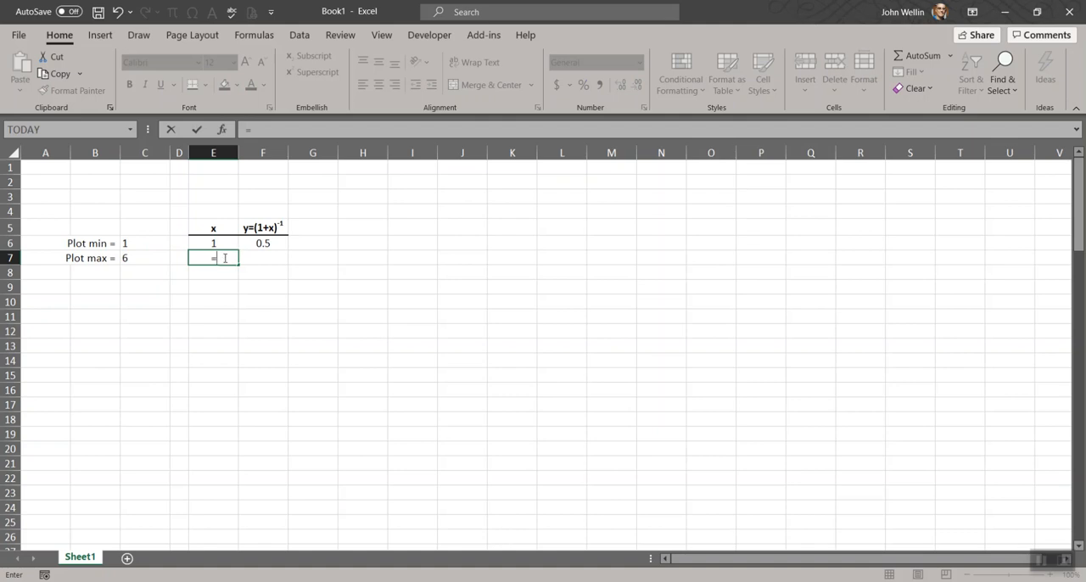
text(E6+)
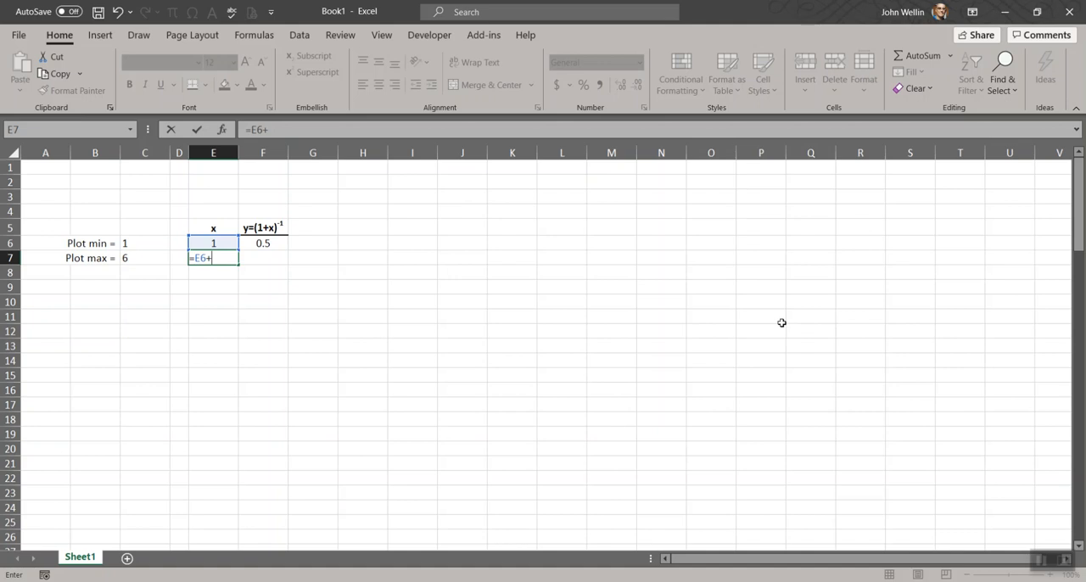
text(()
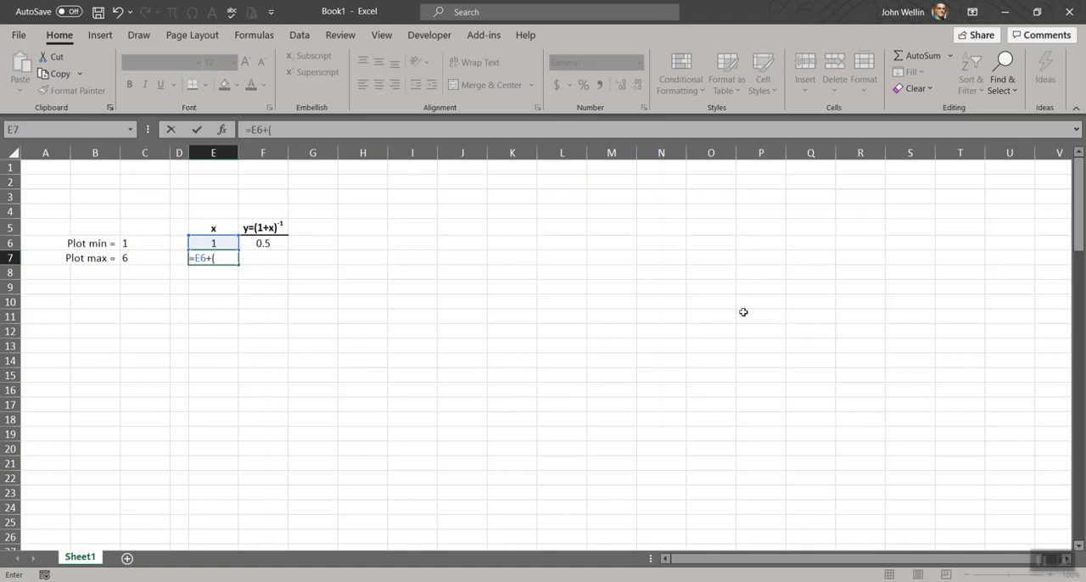
- Complete E7 as =E6+($C$7-$C$6)/999 with absolute plot max/min references, giving 1.005005
click(144, 258)
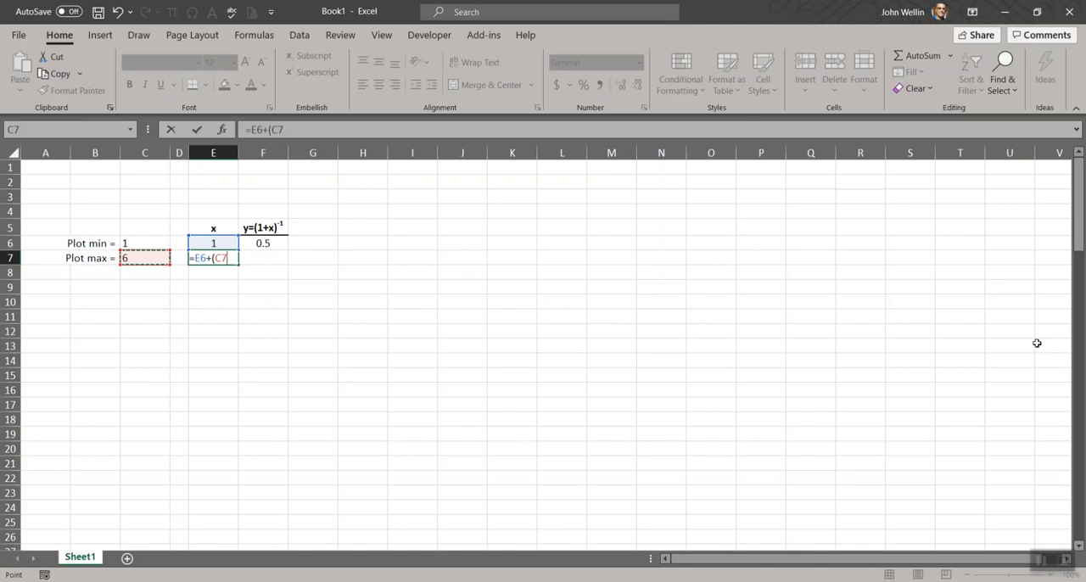
key(f4)
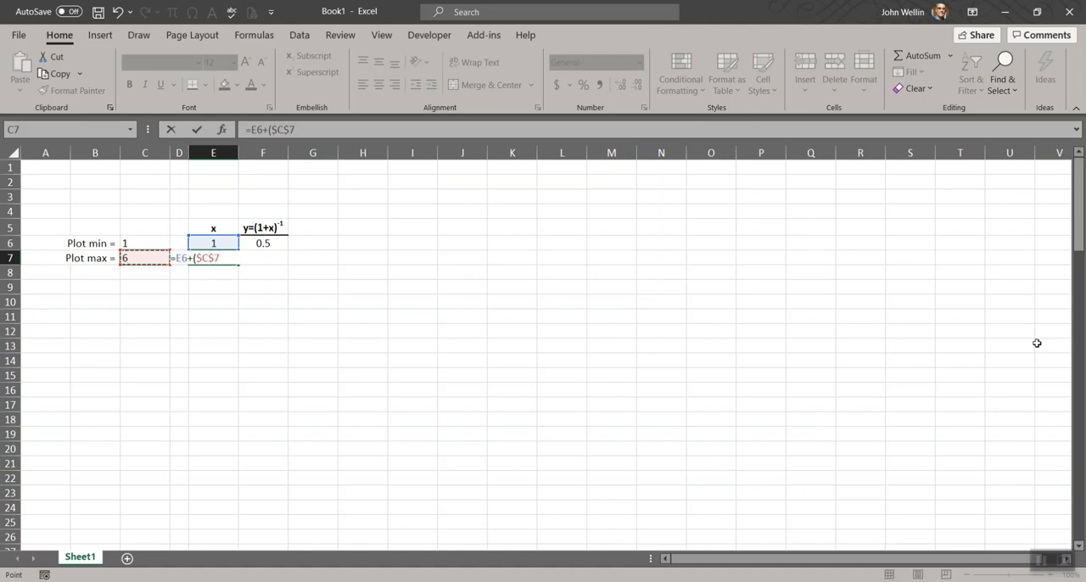
text(-)
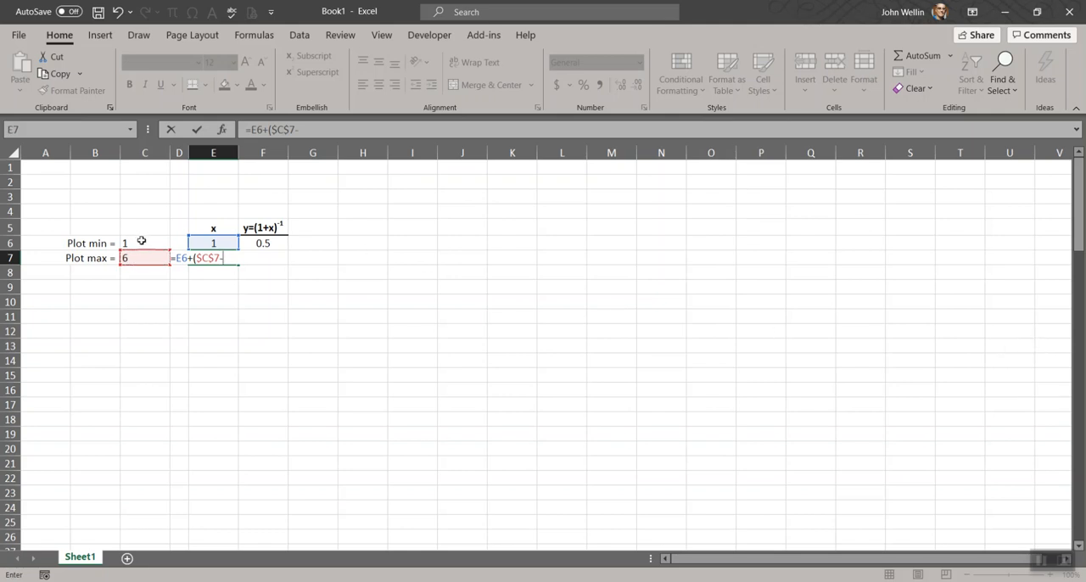
click(144, 244)
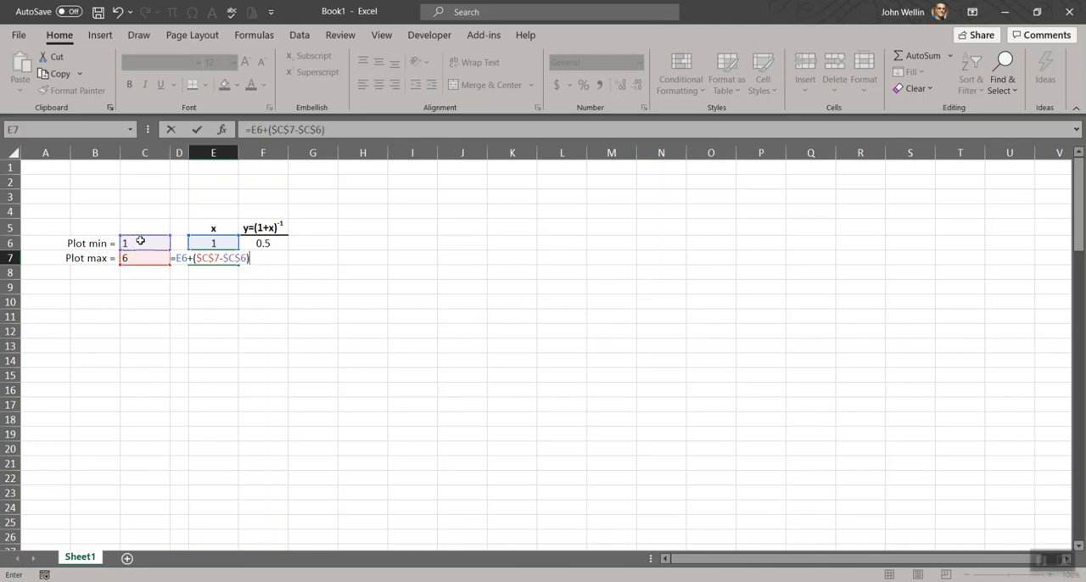
text(/)
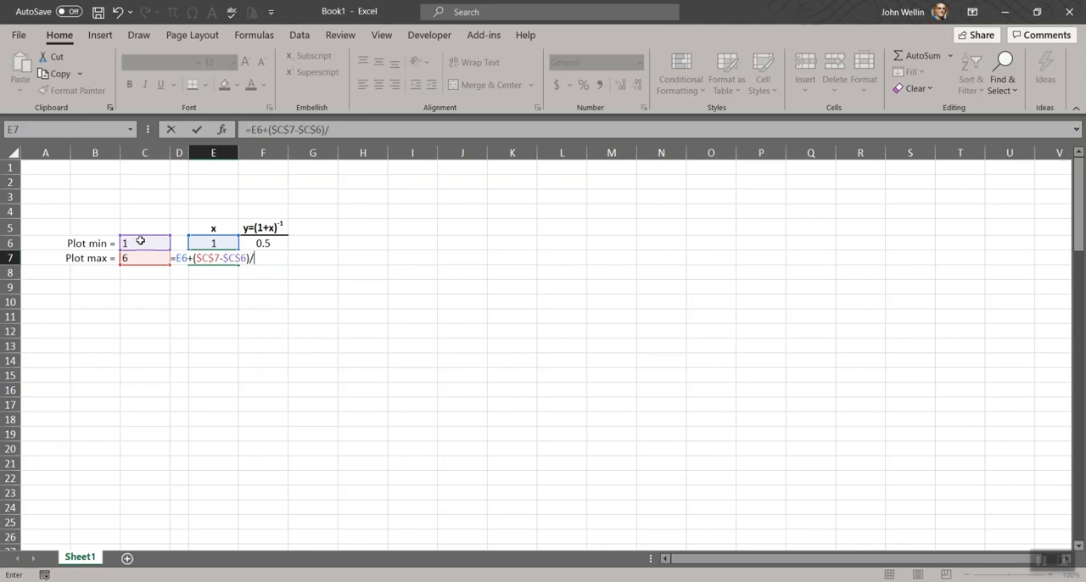
text(999)
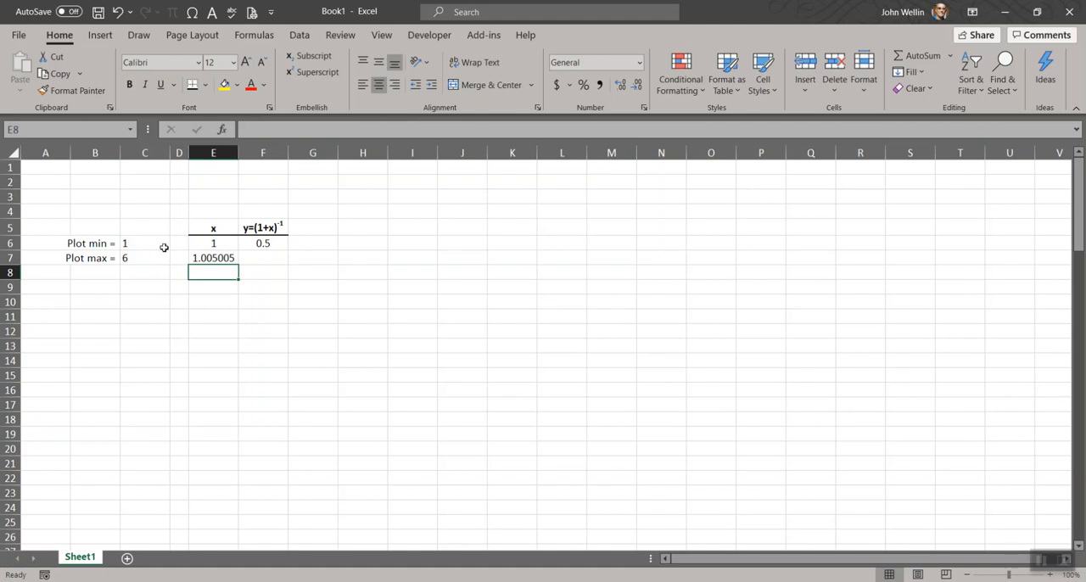
- Format E6:E7 to four decimals (1.0000, 1.0050) with Increase Decimal
click(213, 258)
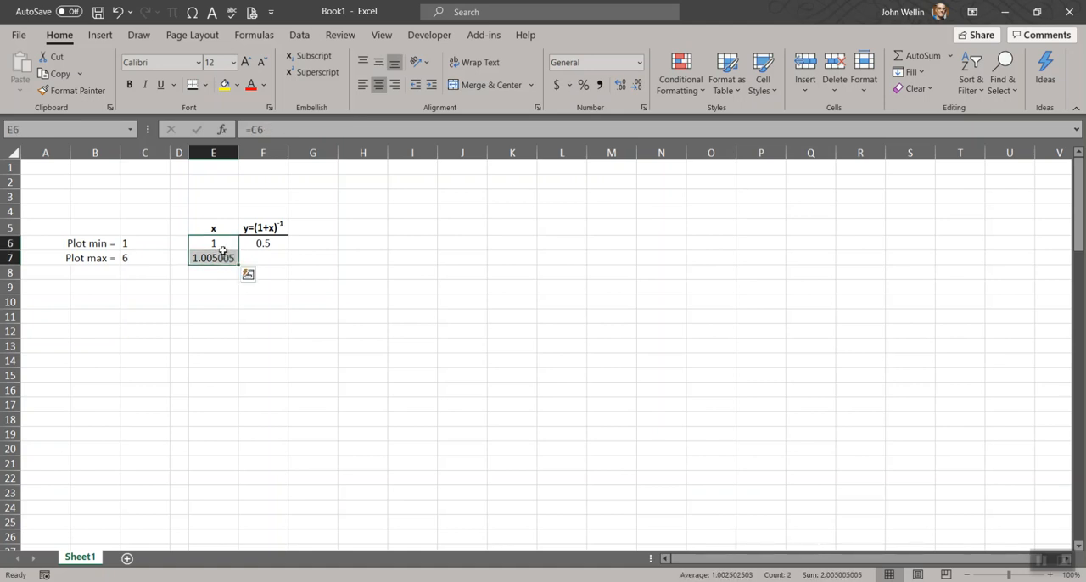
mouse_move(280, 246)
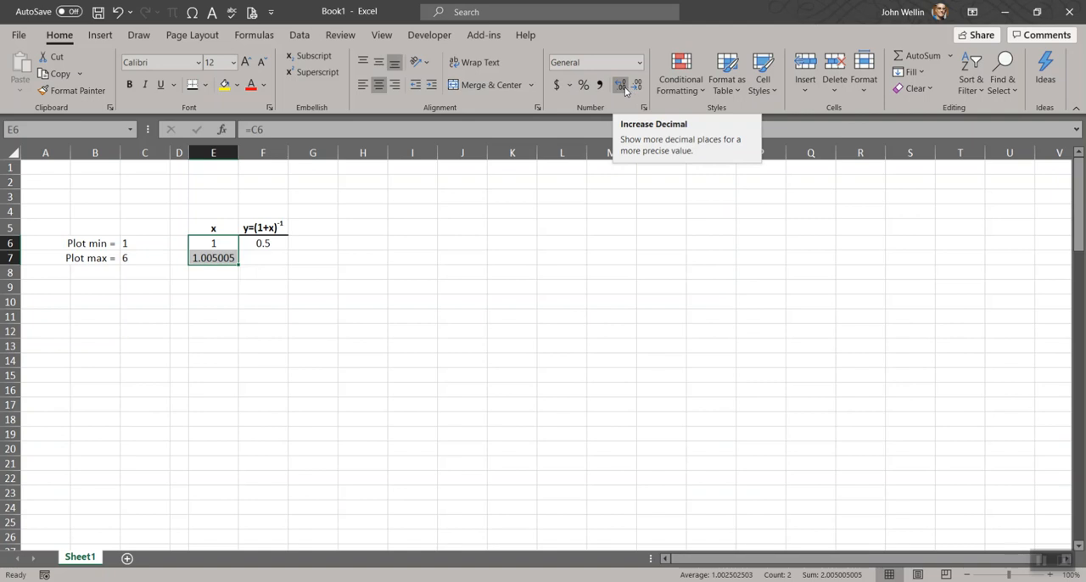
click(637, 85)
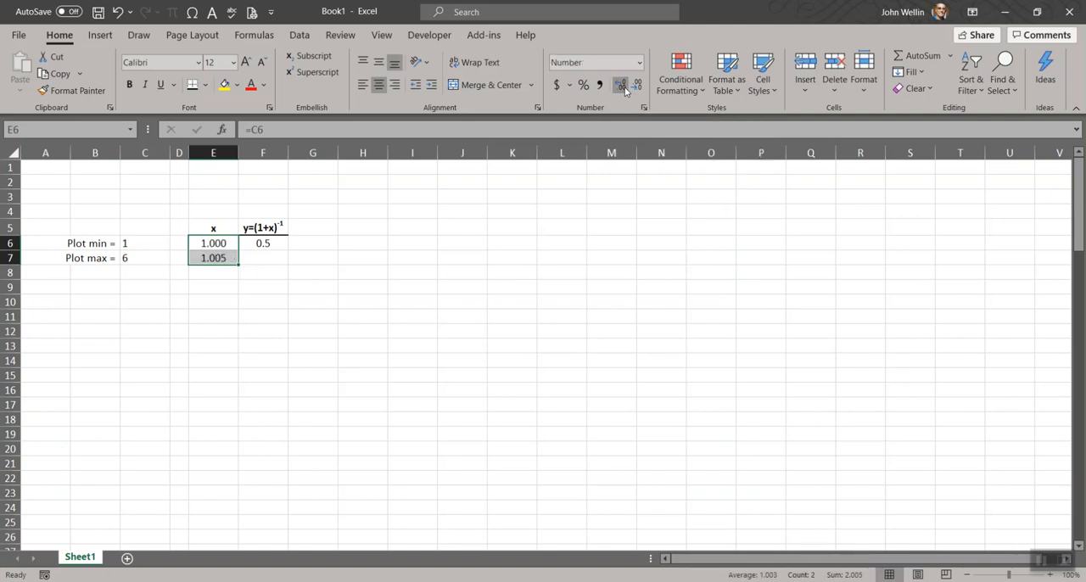
click(621, 85)
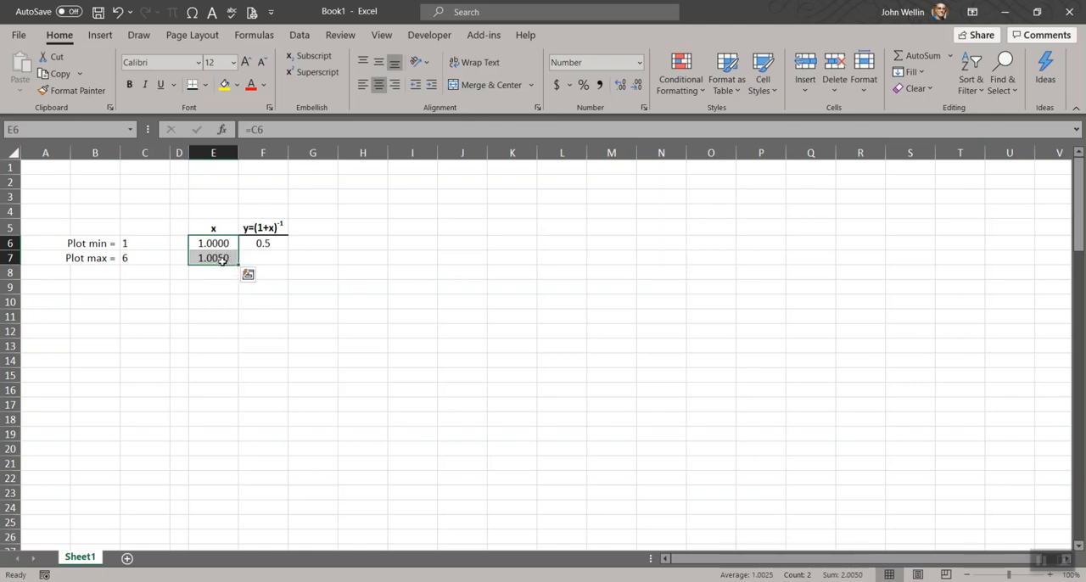
click(214, 258)
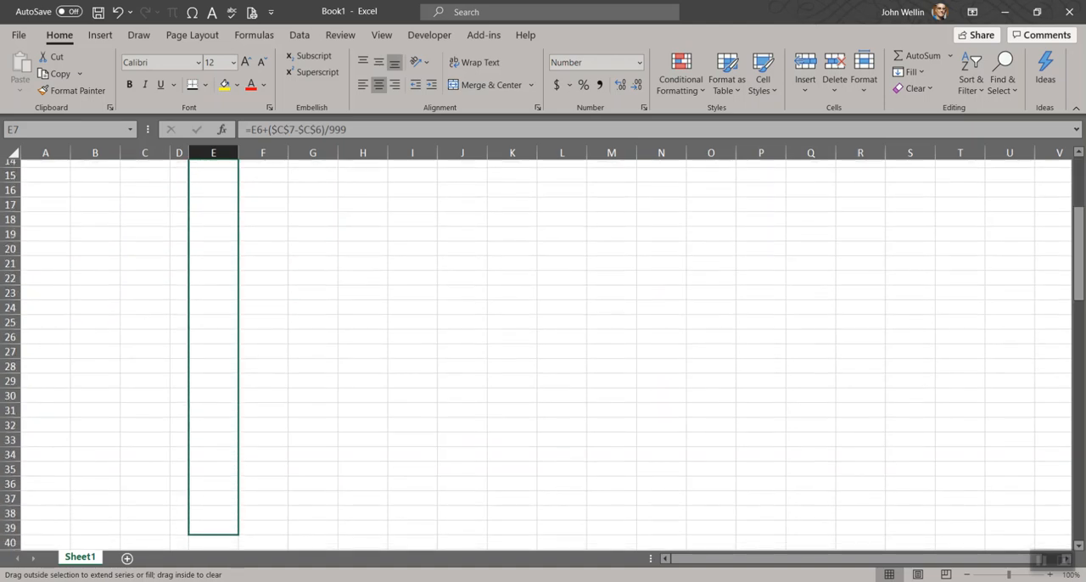
- Fill the x formula down column E to row 1005, ending at 6.0000
scroll(down, 3)
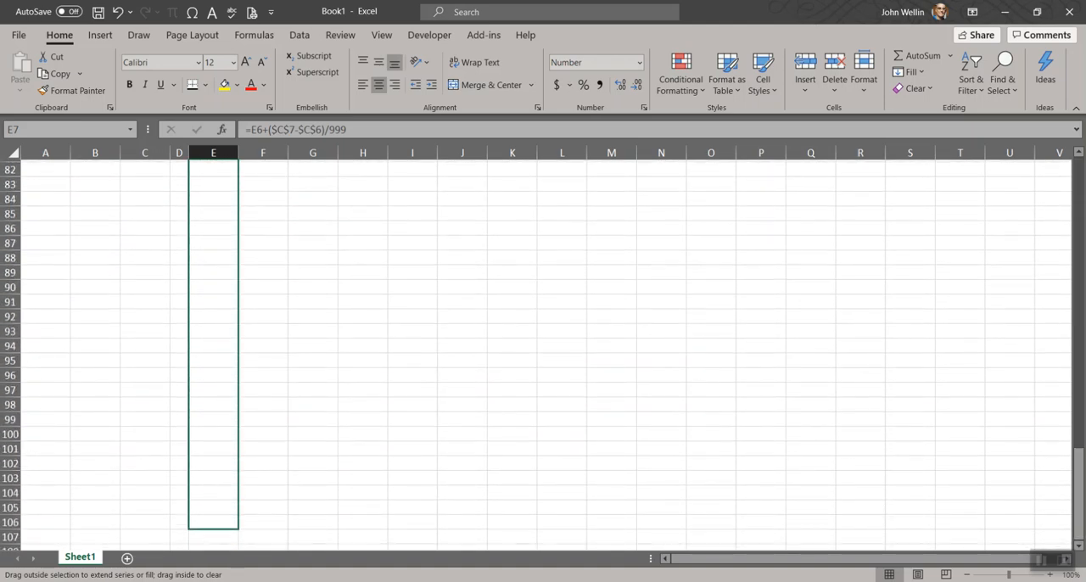
scroll(down, 3)
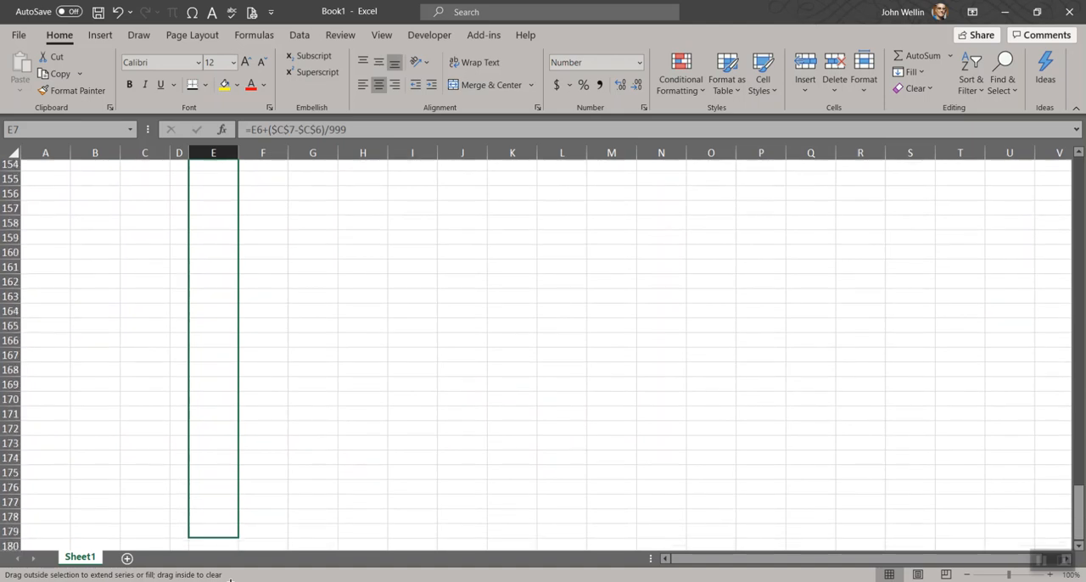
scroll(down, 3)
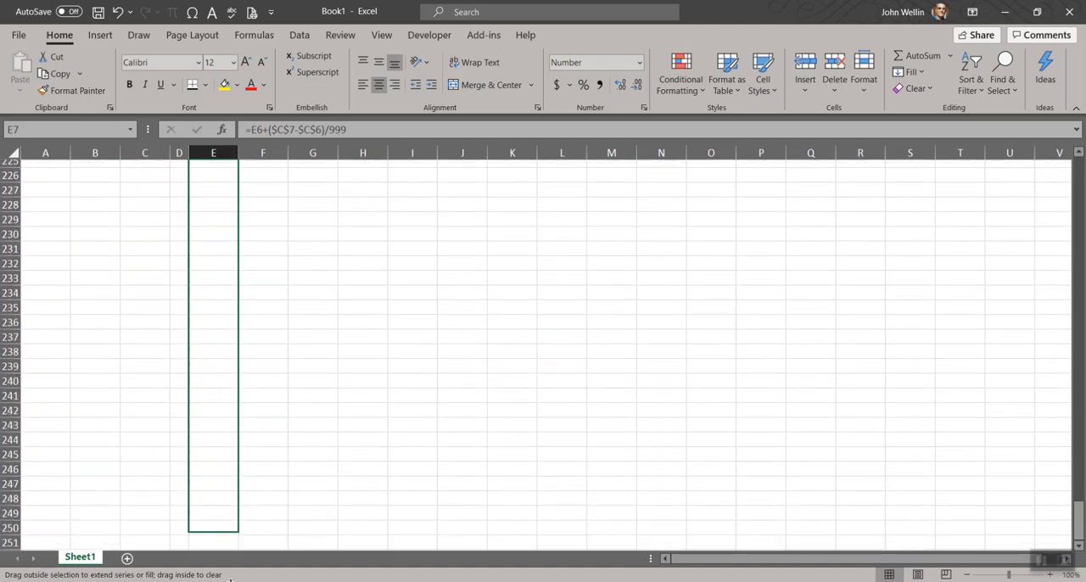
scroll(down, 3)
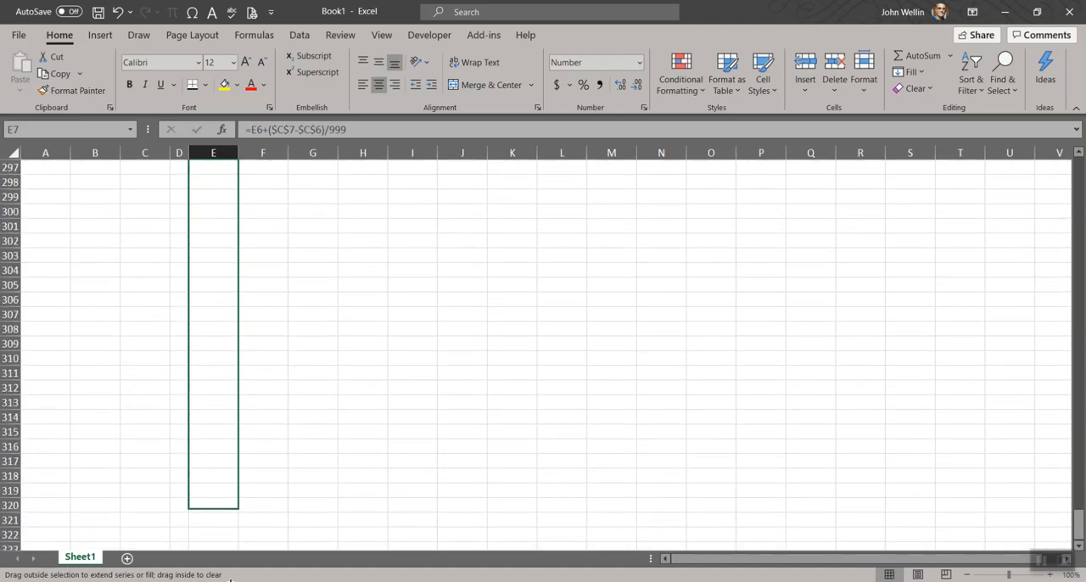
scroll(down, 3)
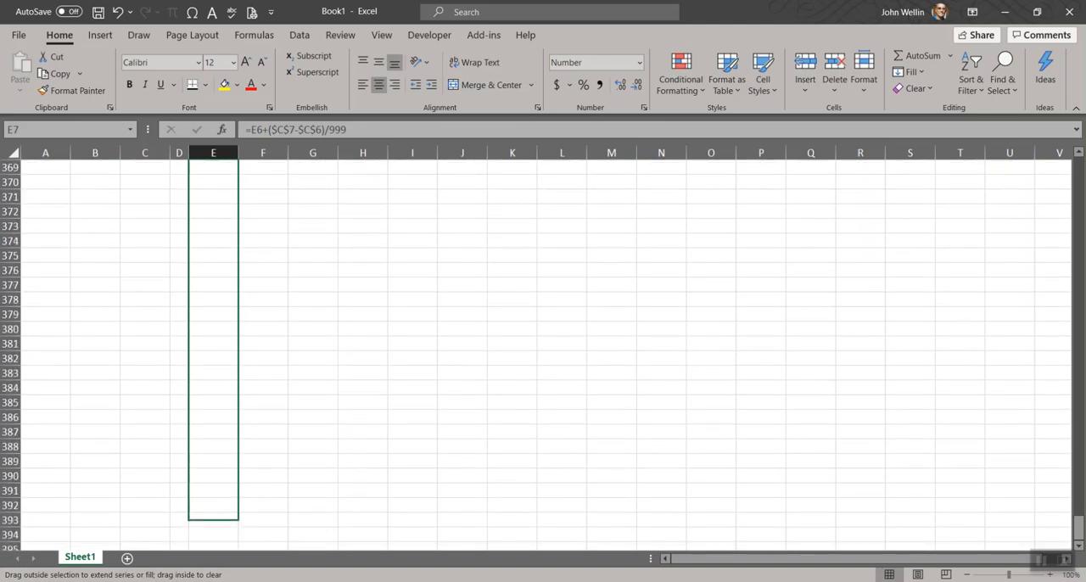
scroll(down, 3)
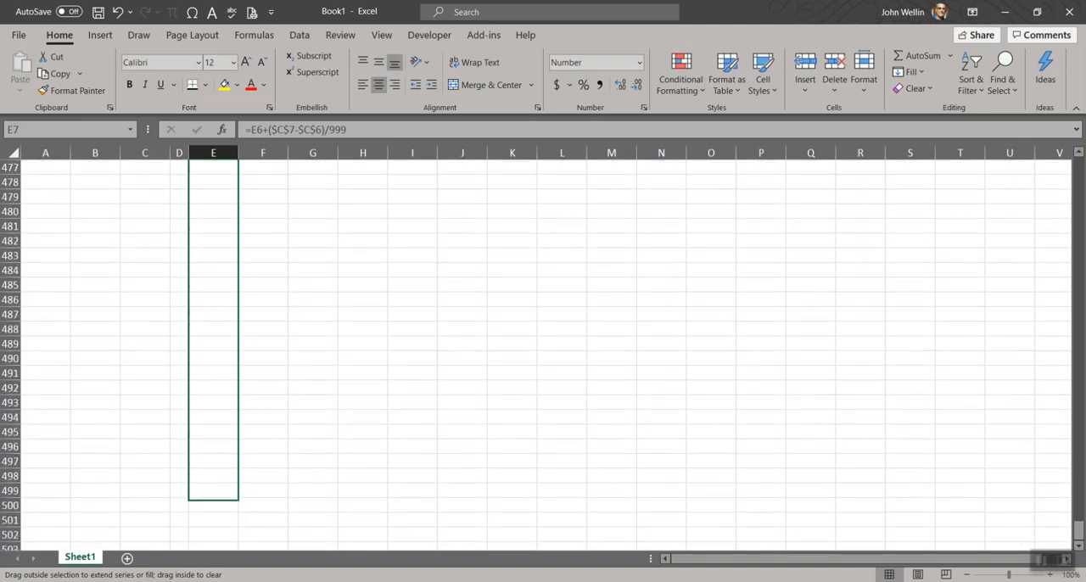
scroll(down, 3)
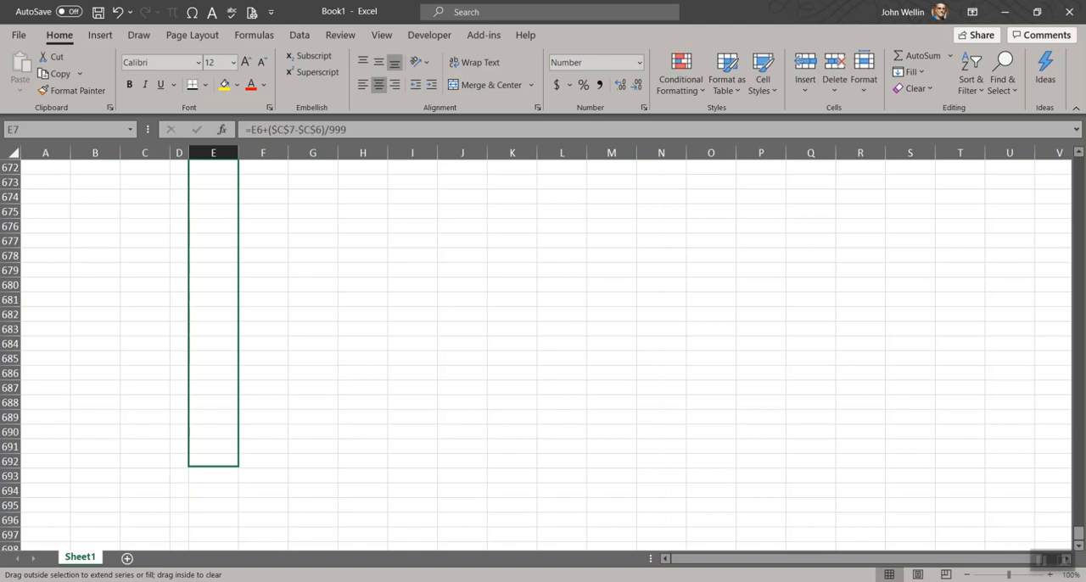
scroll(down, 3)
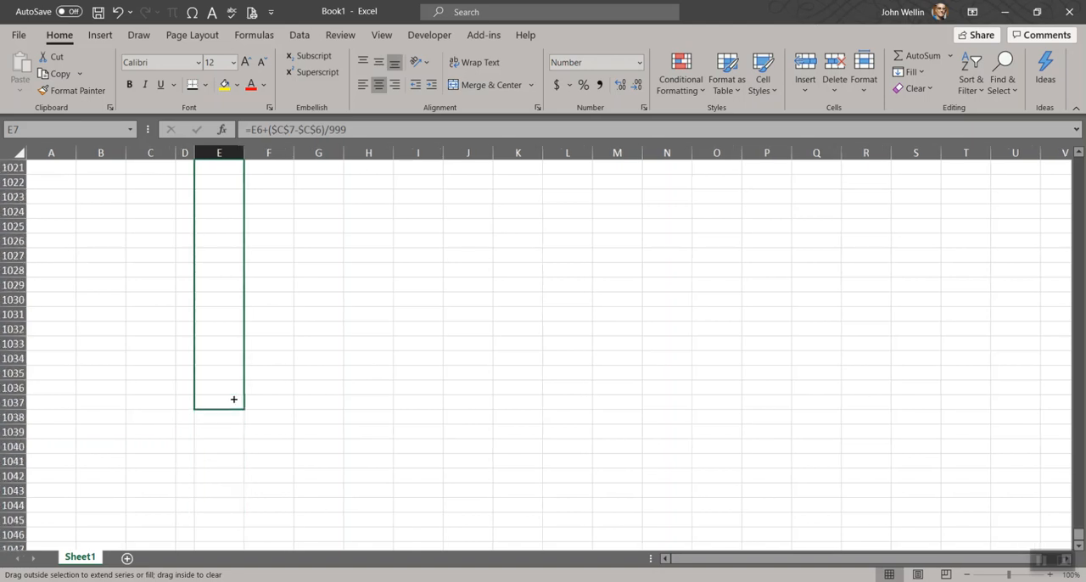
drag(234, 400, 219, 387)
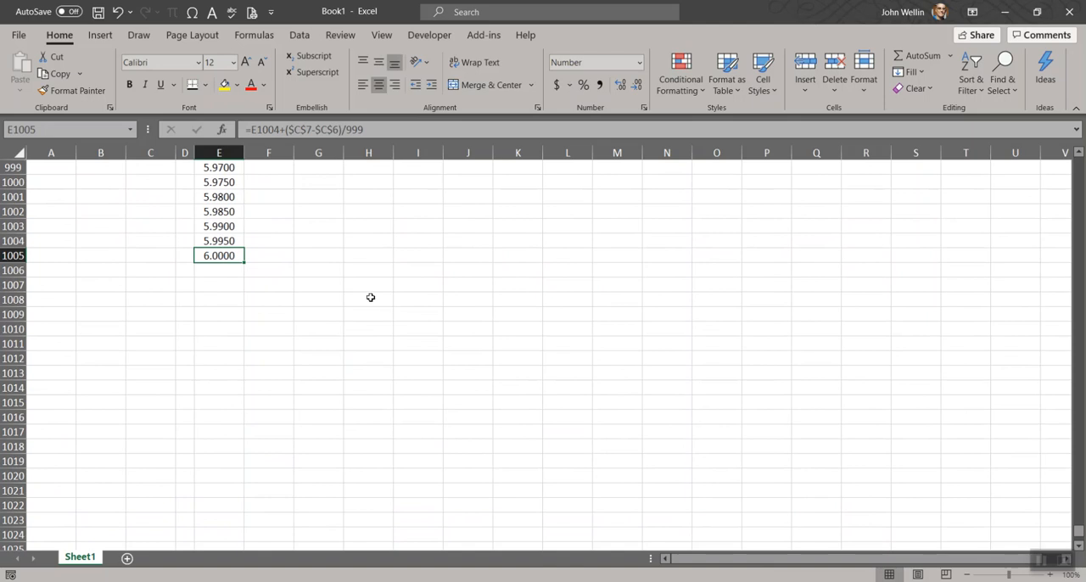
mouse_move(349, 268)
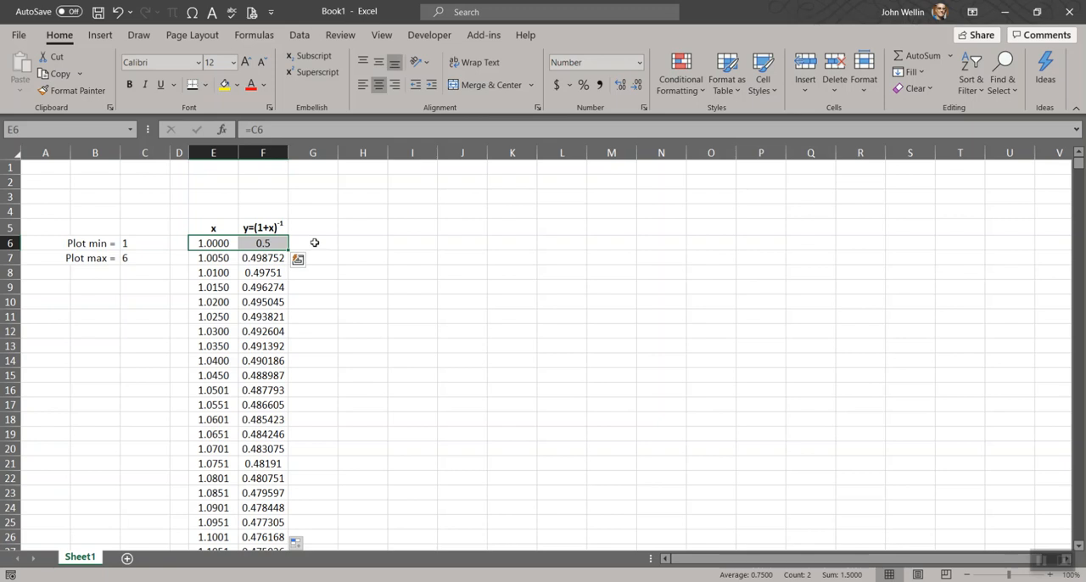
- Extend the selection of the x and y columns down to the last data row, 1005
key(End)
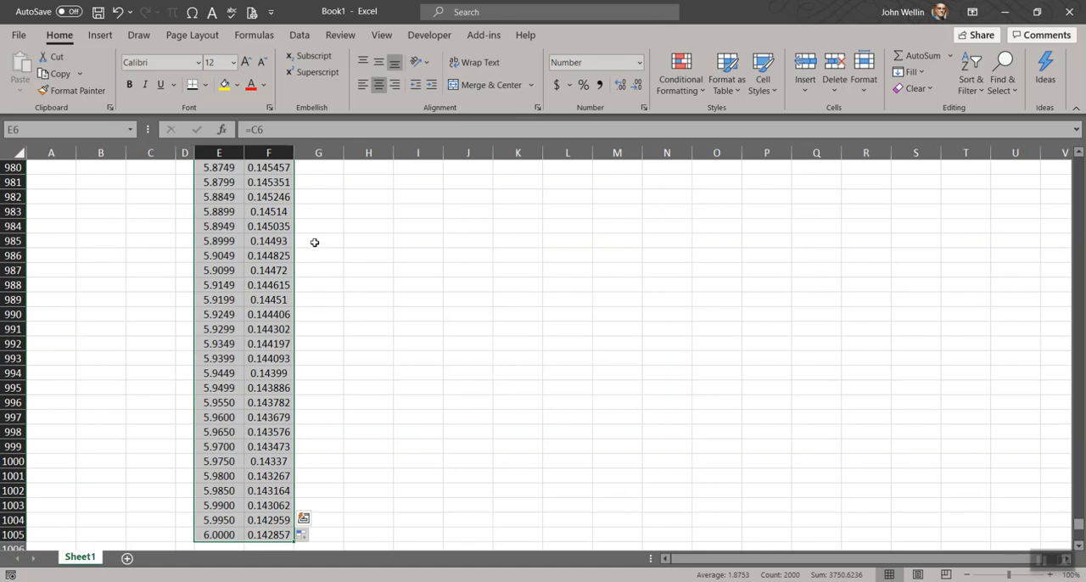
mouse_move(285, 539)
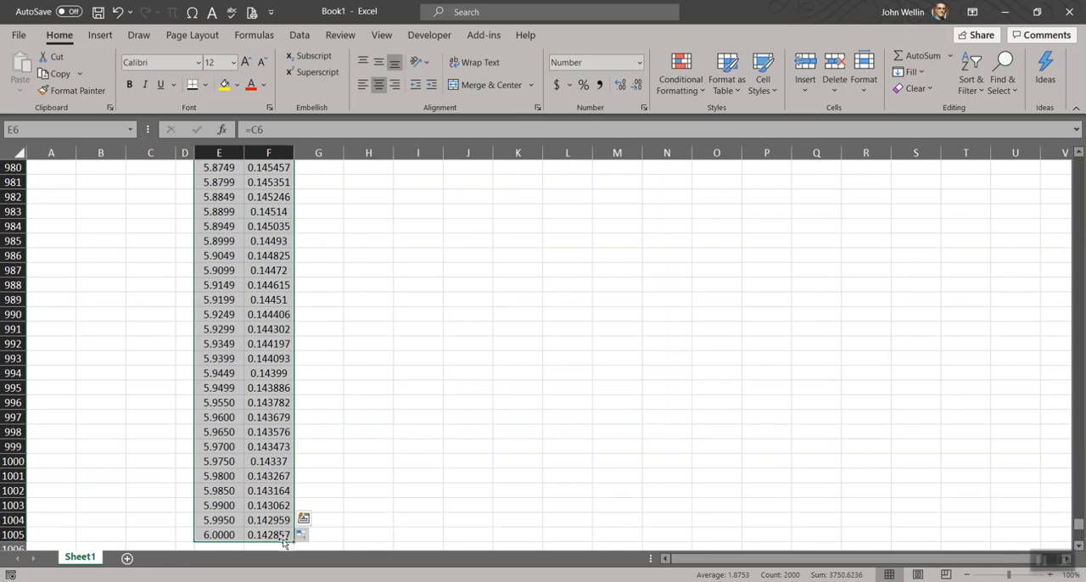
scroll(down, 3)
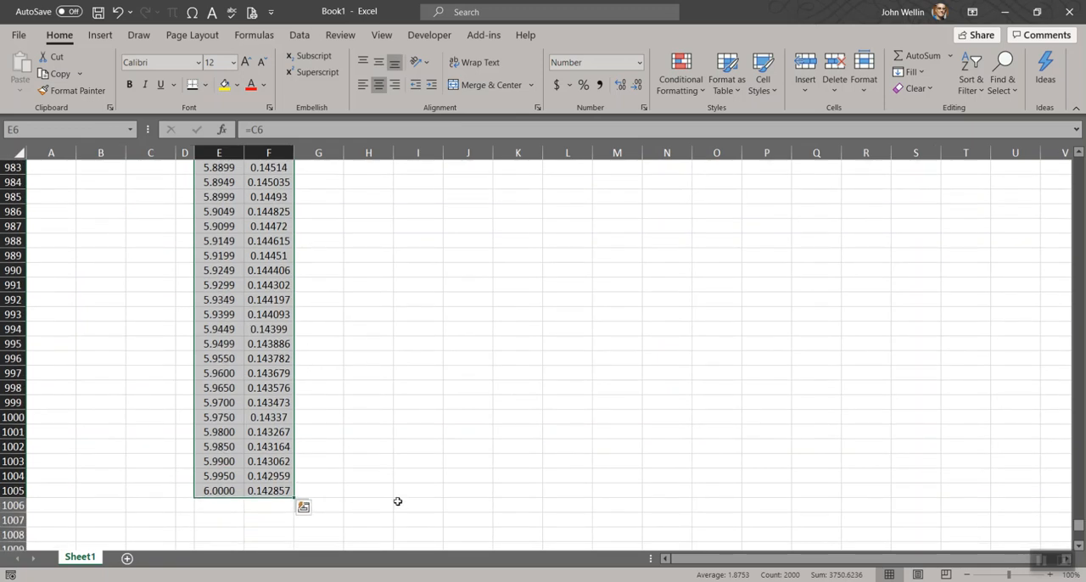
mouse_move(371, 372)
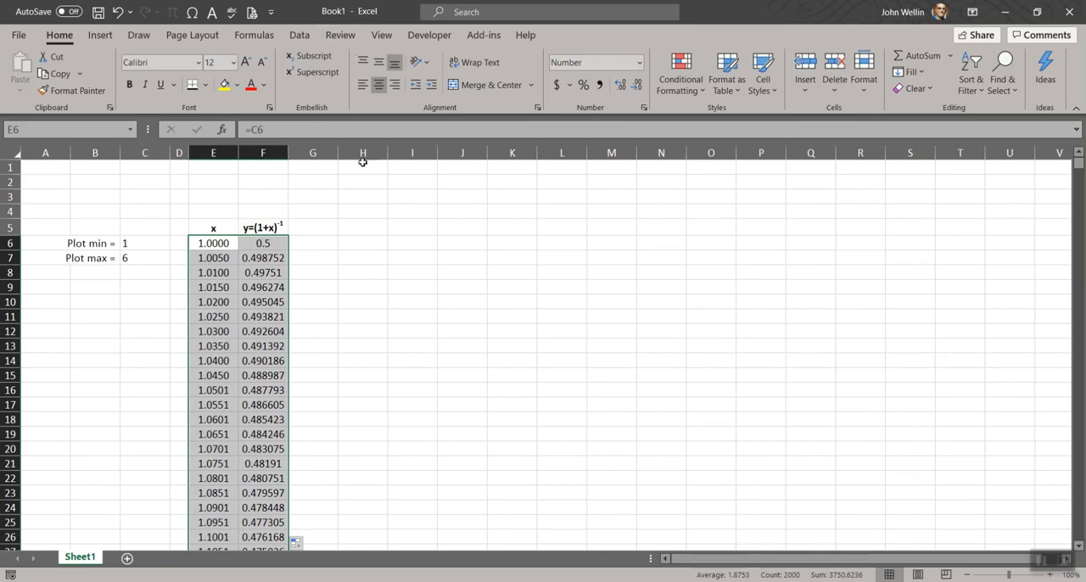
mouse_move(361, 234)
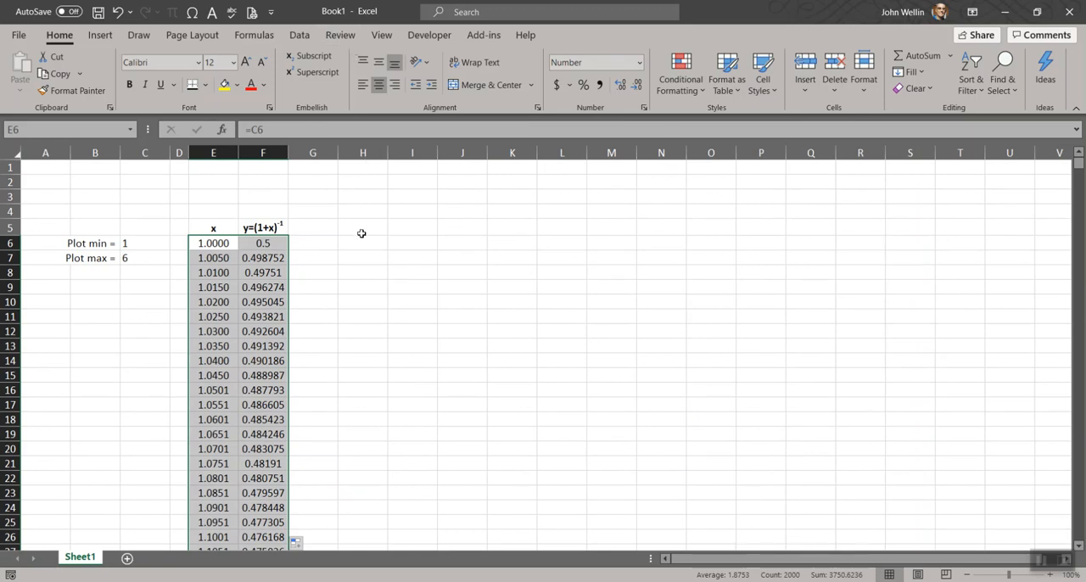
mouse_move(372, 225)
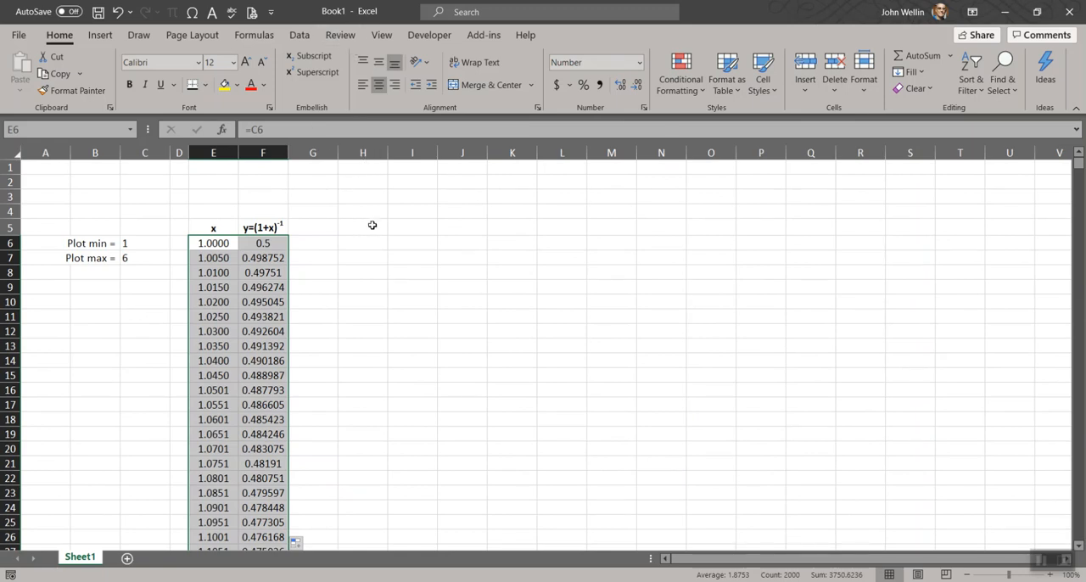
mouse_move(376, 226)
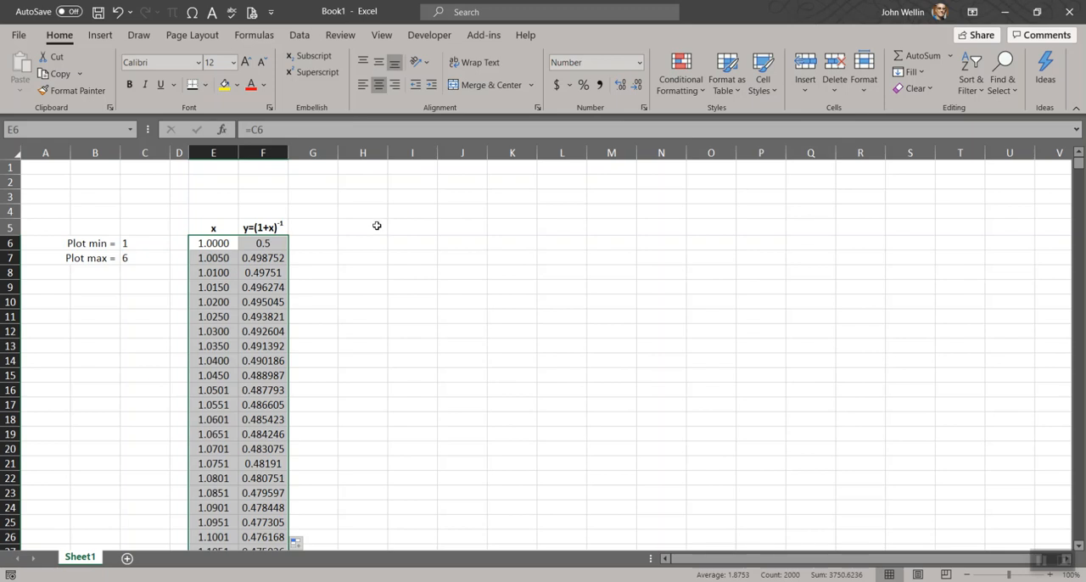
mouse_move(376, 239)
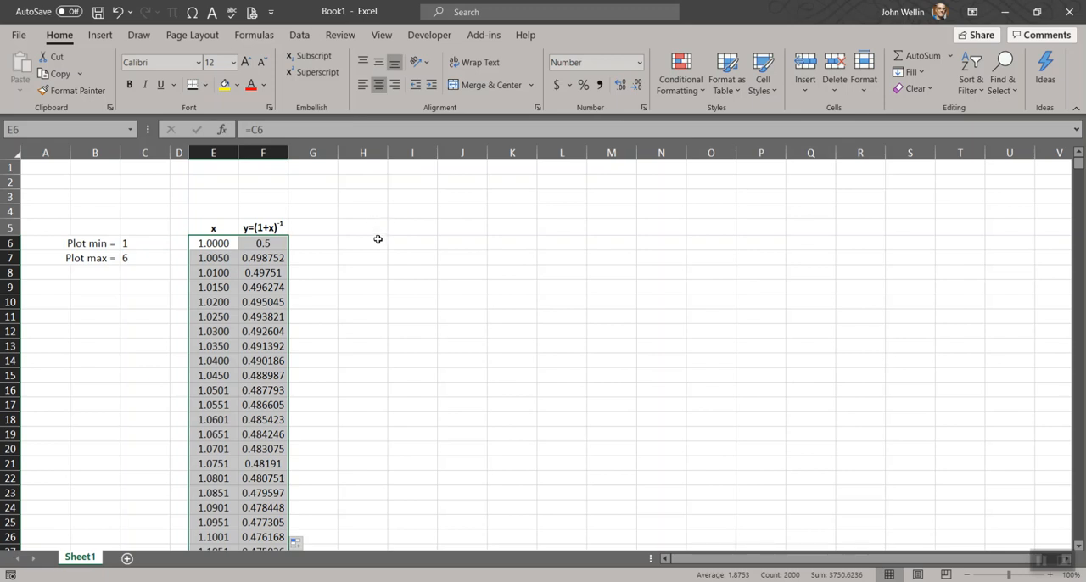
mouse_move(447, 174)
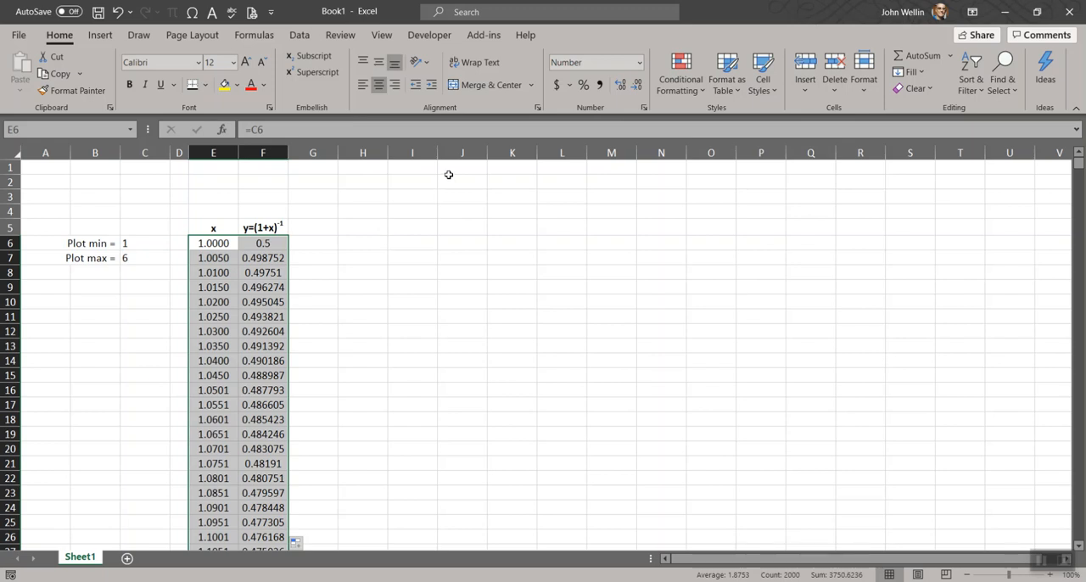
- Insert a Scatter with Smooth Lines chart of the 1000-point x, y table
click(98, 34)
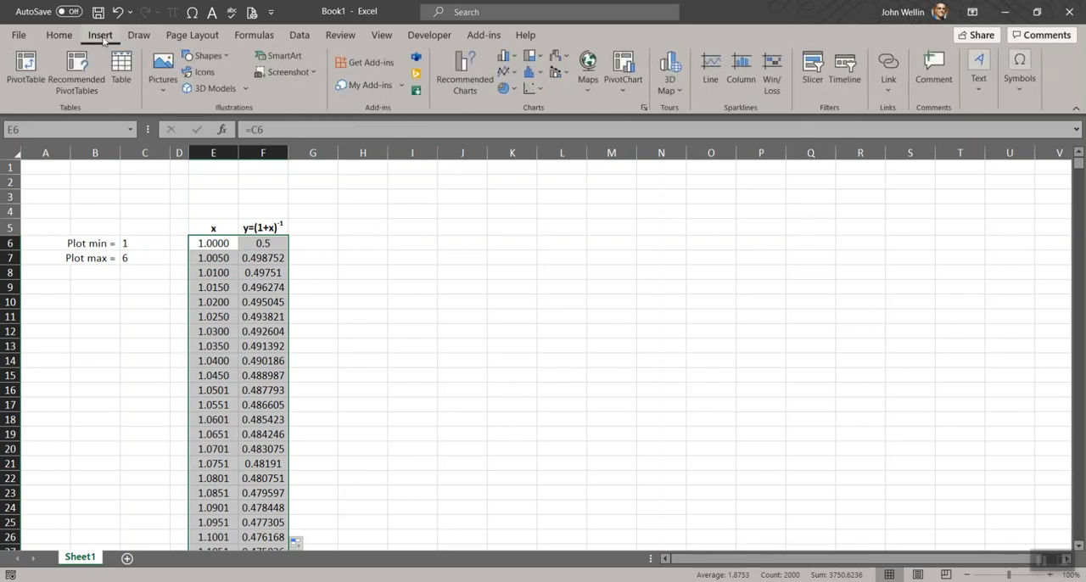
click(532, 88)
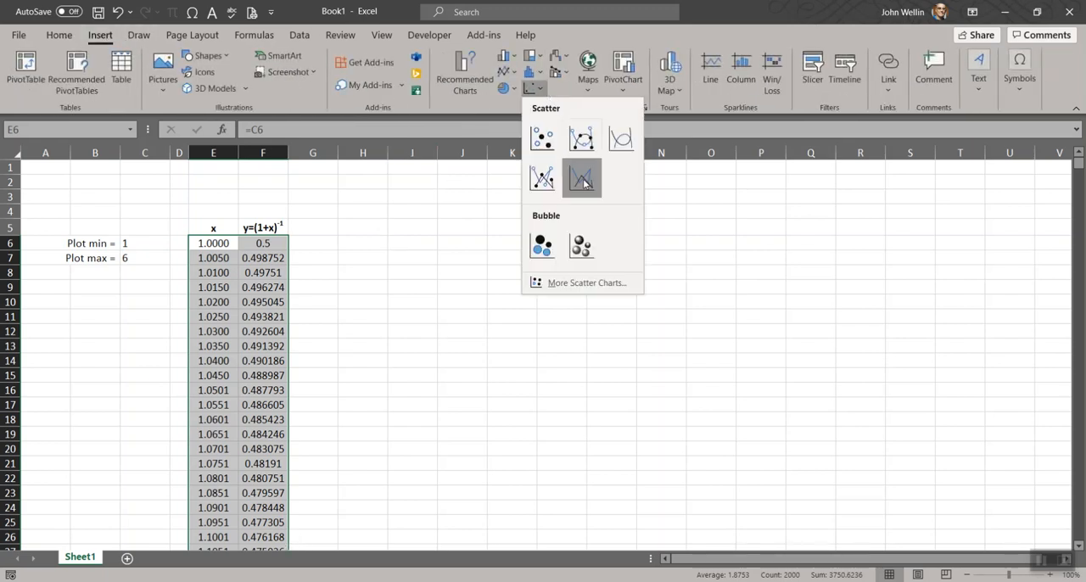
click(582, 176)
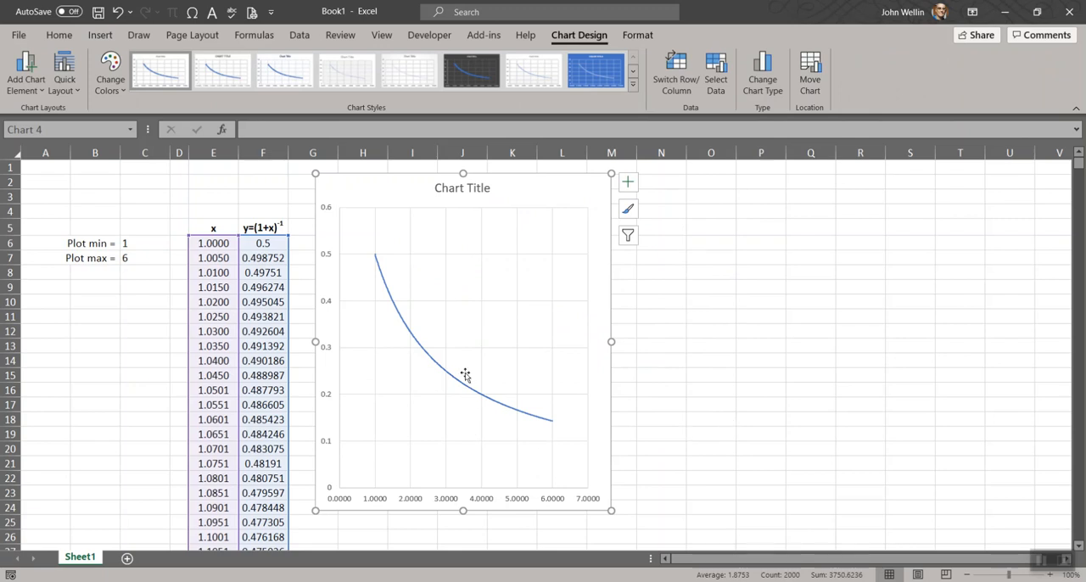
mouse_move(356, 262)
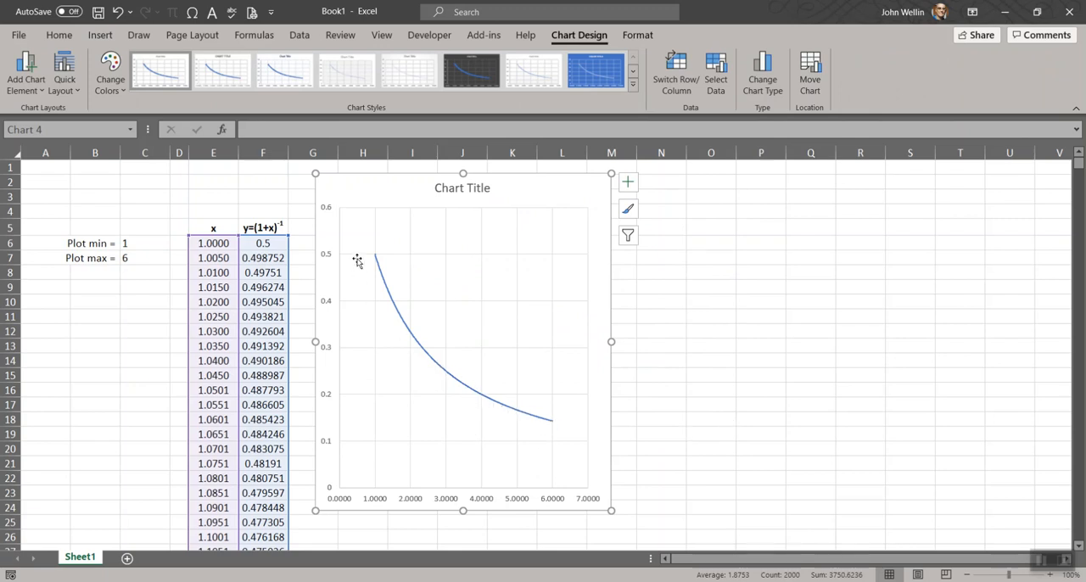
click(95, 331)
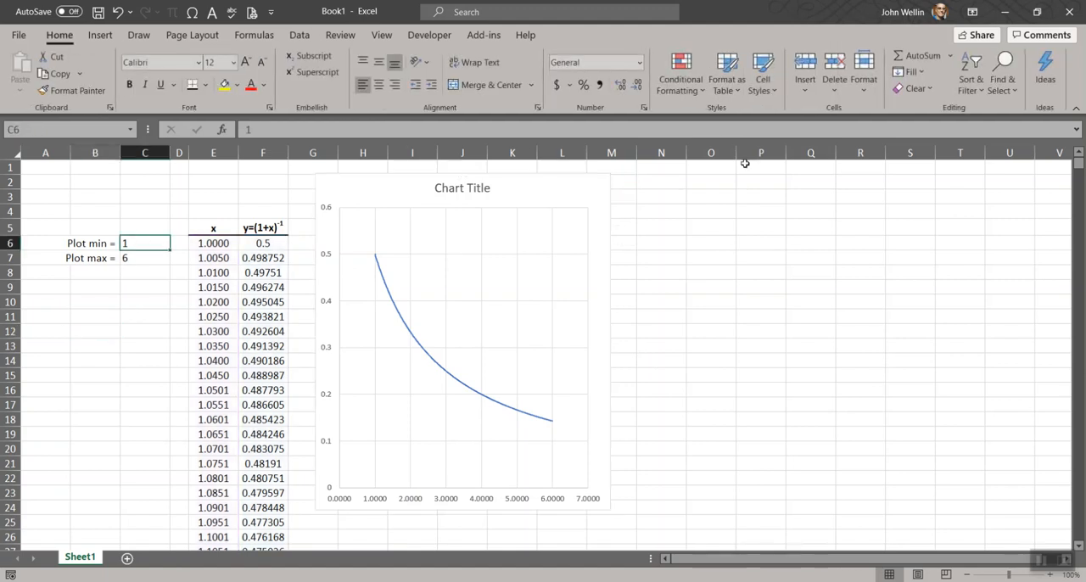
- Set Plot min to 2 and Plot max to 11 so the table and chart span x = 2 to 11
text(2)
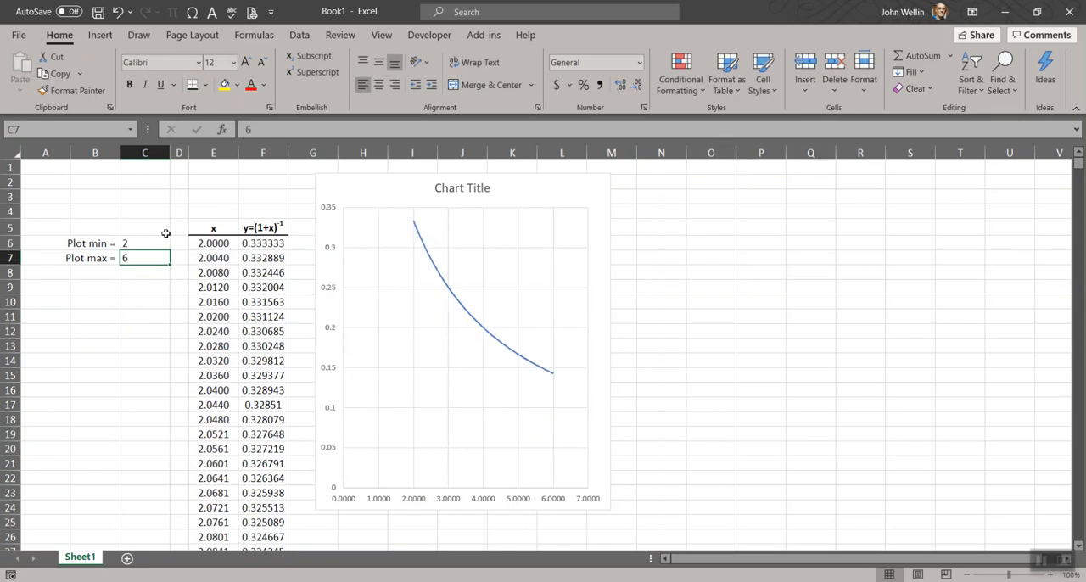
text(11)
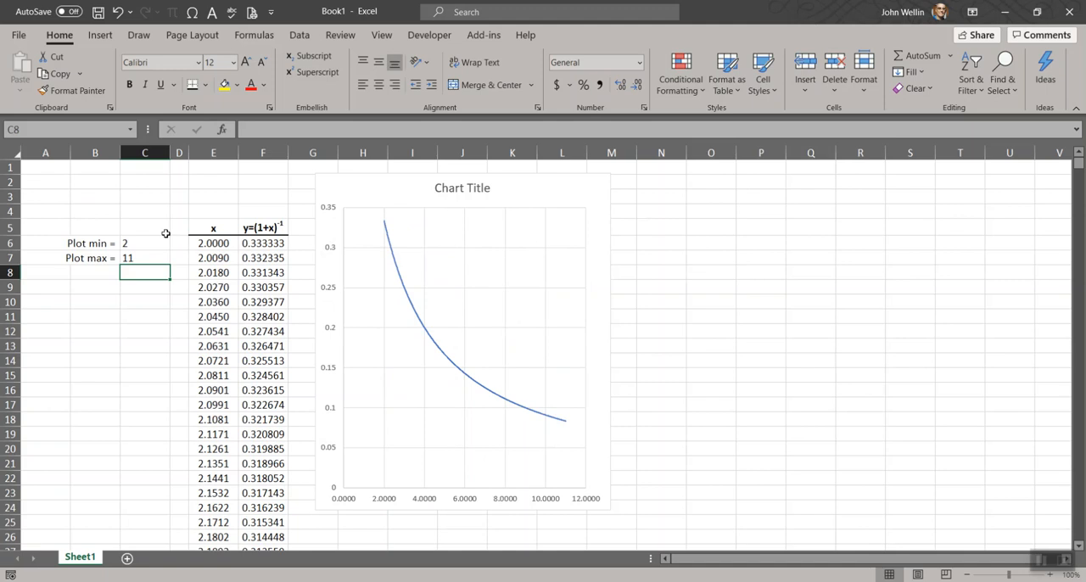
mouse_move(173, 231)
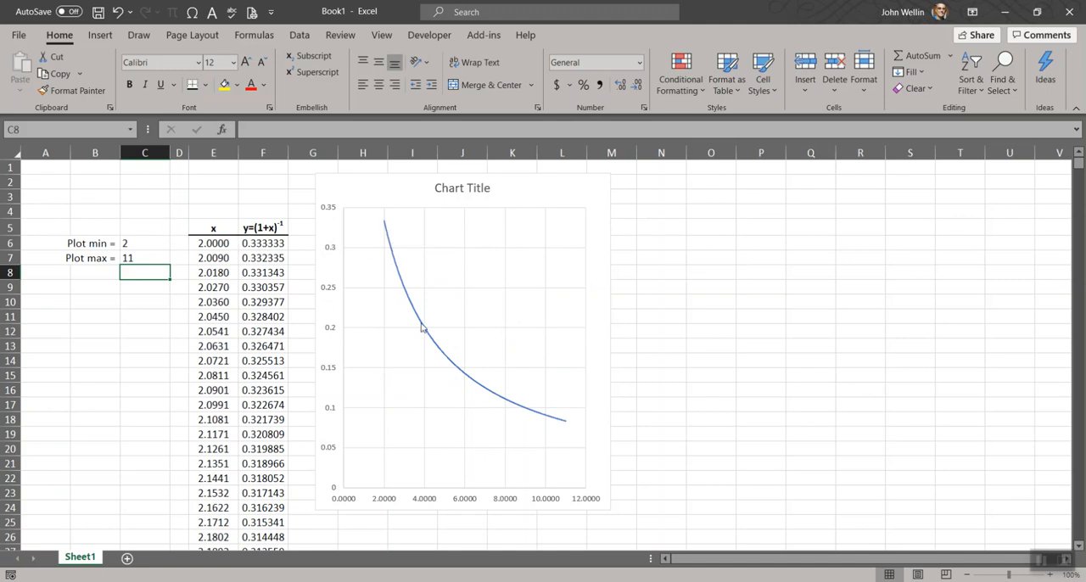
mouse_move(451, 363)
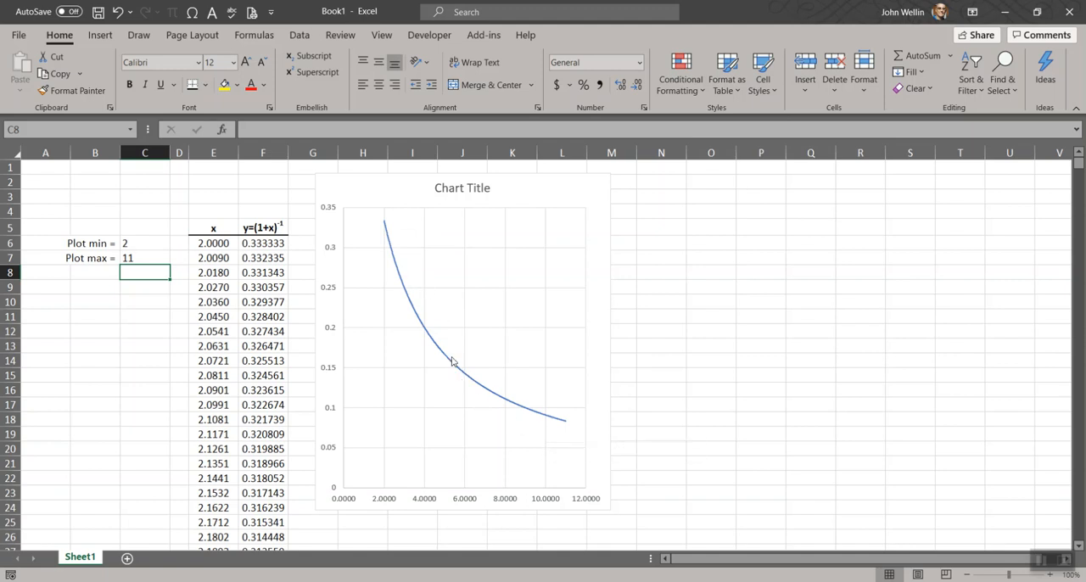
mouse_move(530, 397)
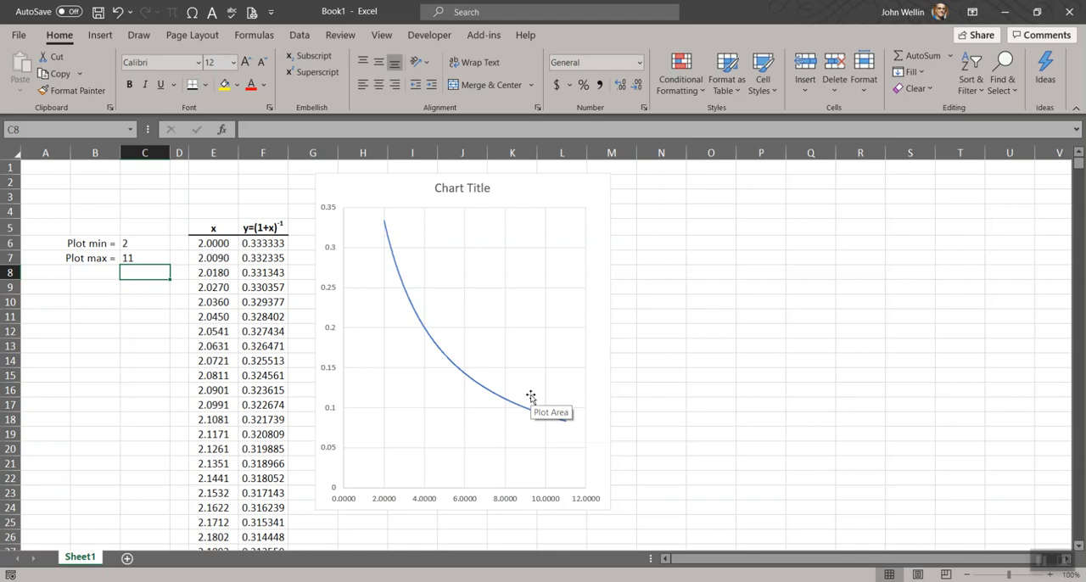
mouse_move(852, 335)
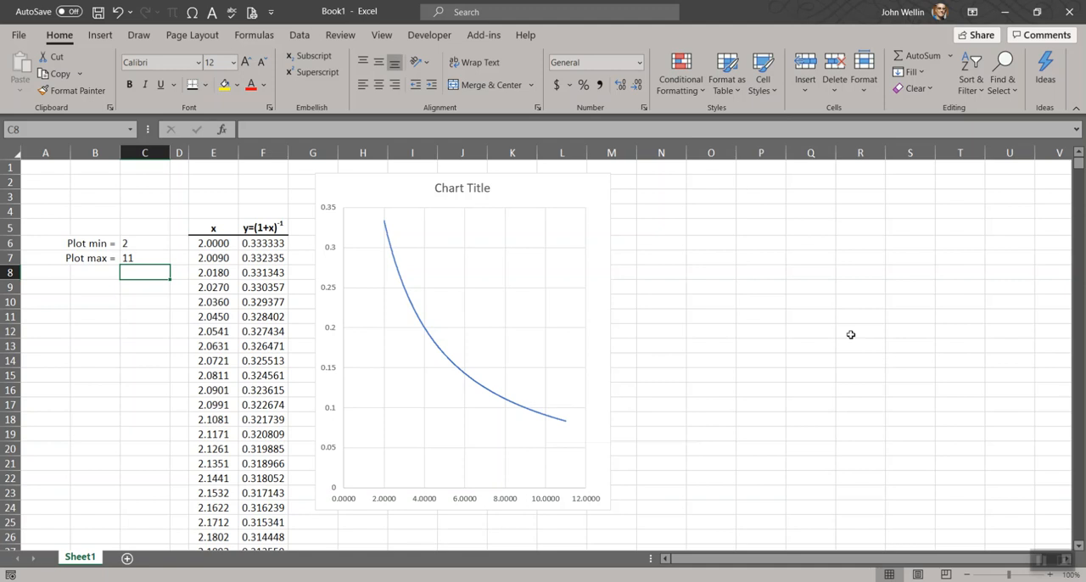
mouse_move(382, 515)
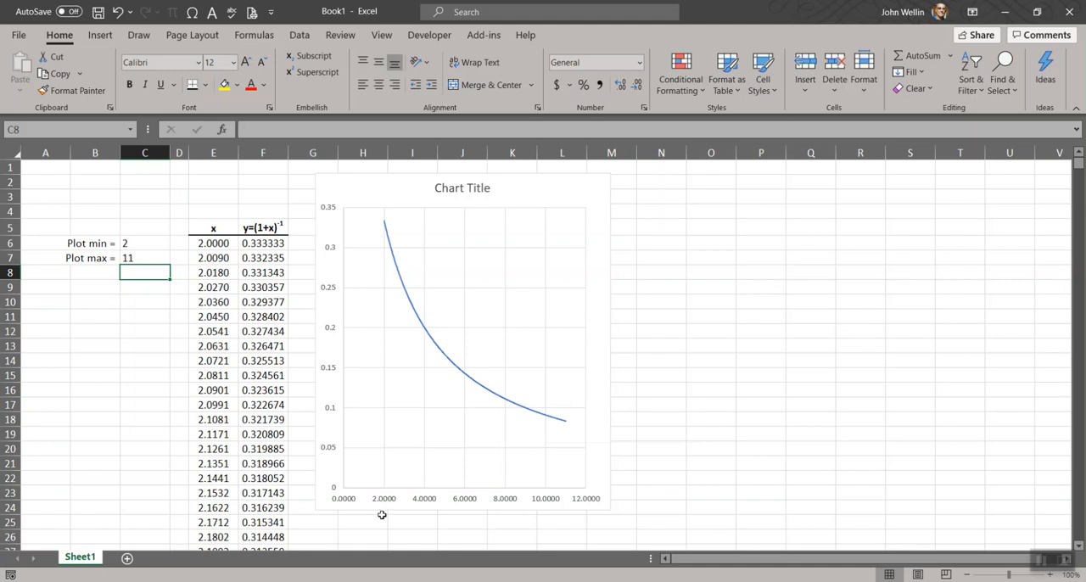